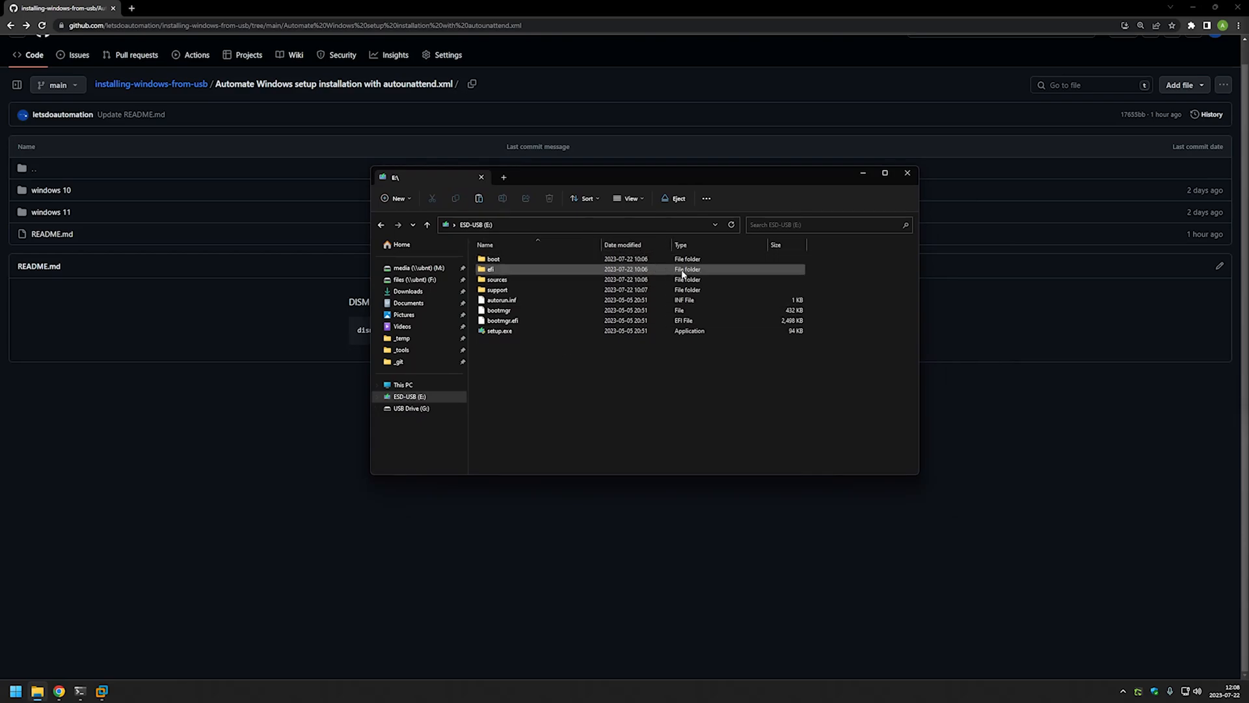
Close the ESD-USB (E:) window to return to the repository folder with its DISM README
click(497, 331)
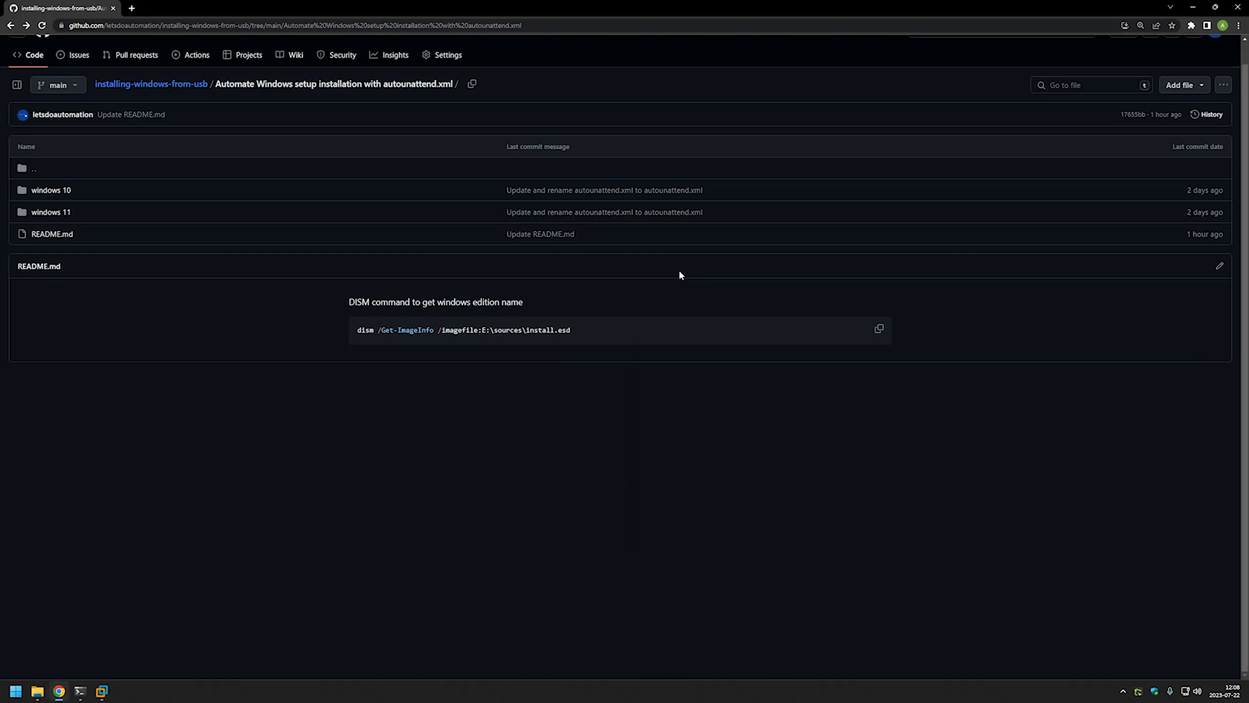
mouse_move(473, 353)
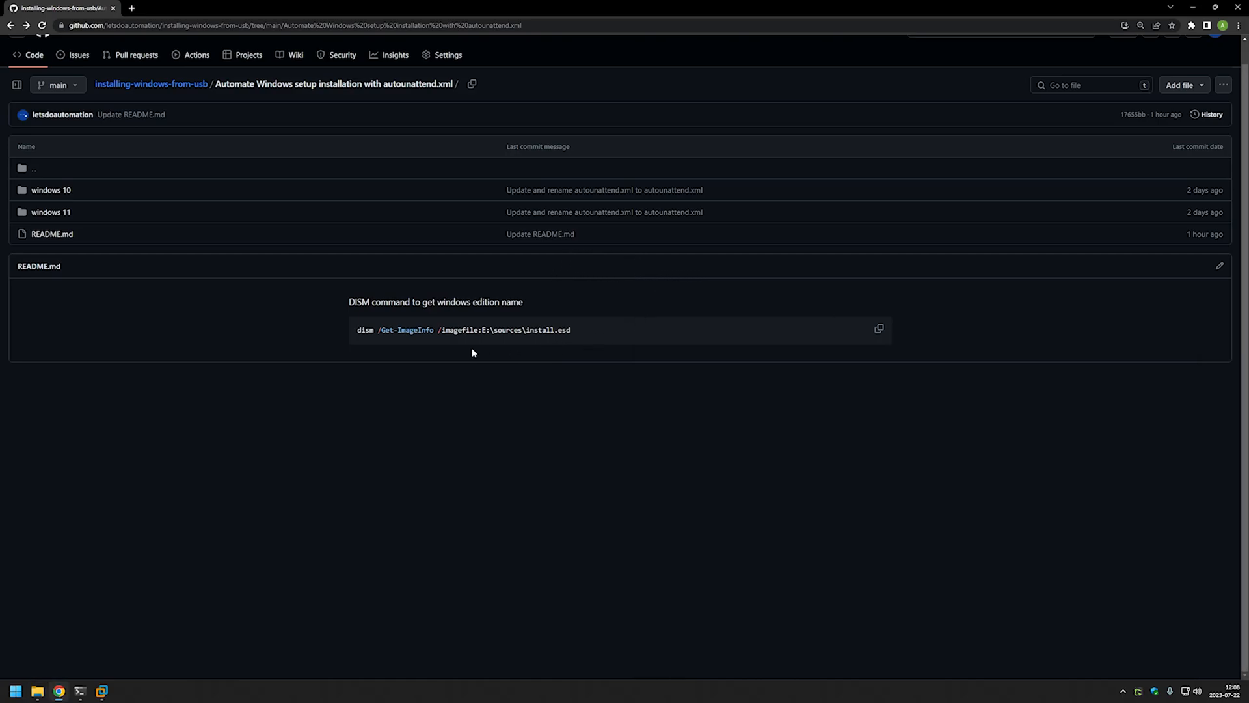
mouse_move(531, 334)
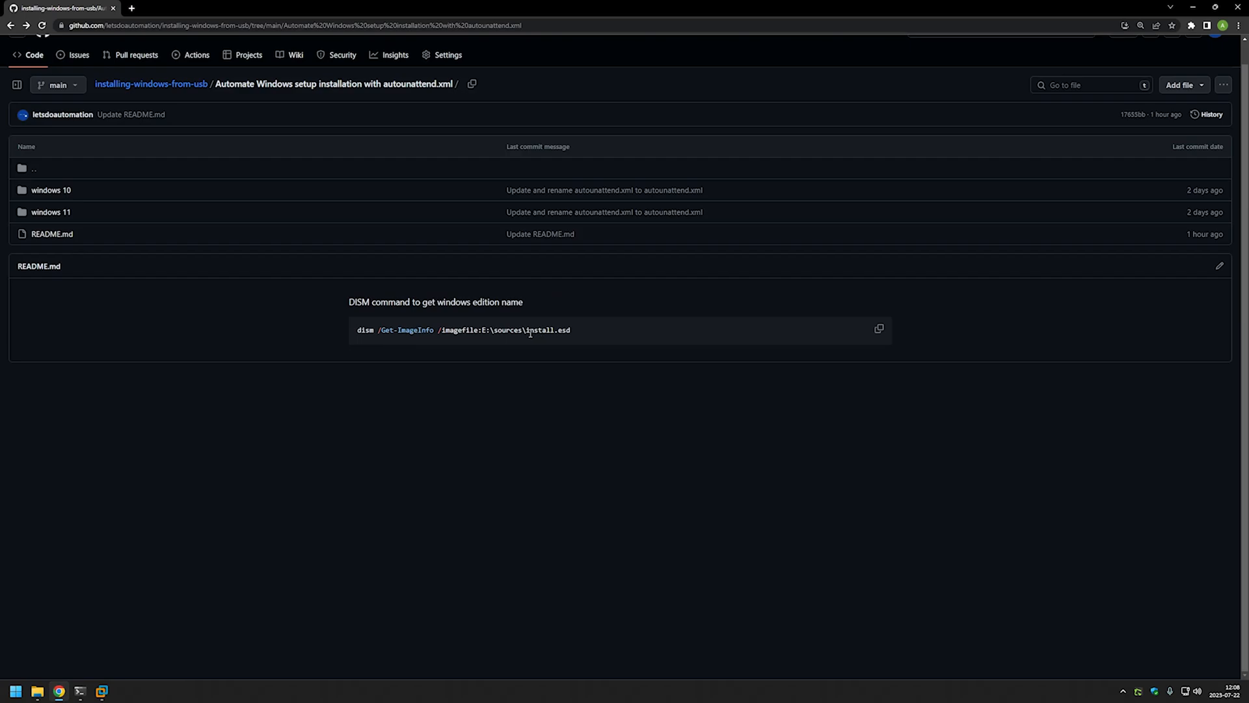
mouse_move(518, 329)
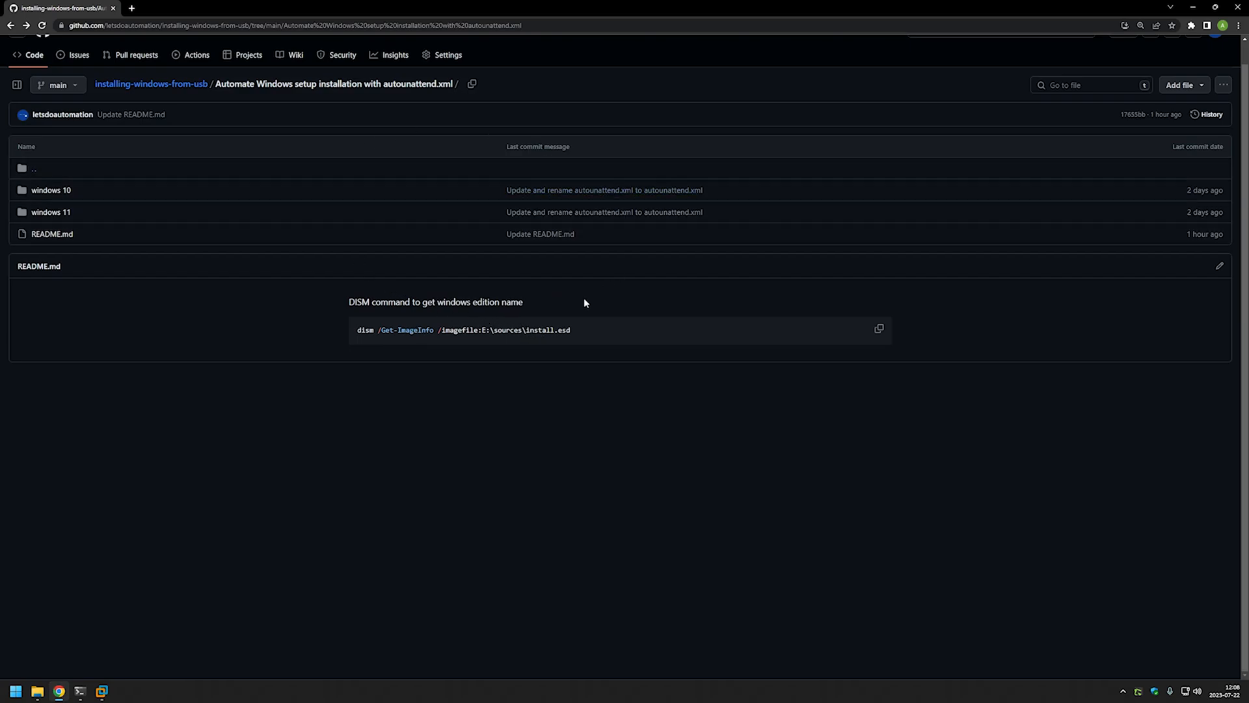
mouse_move(632, 298)
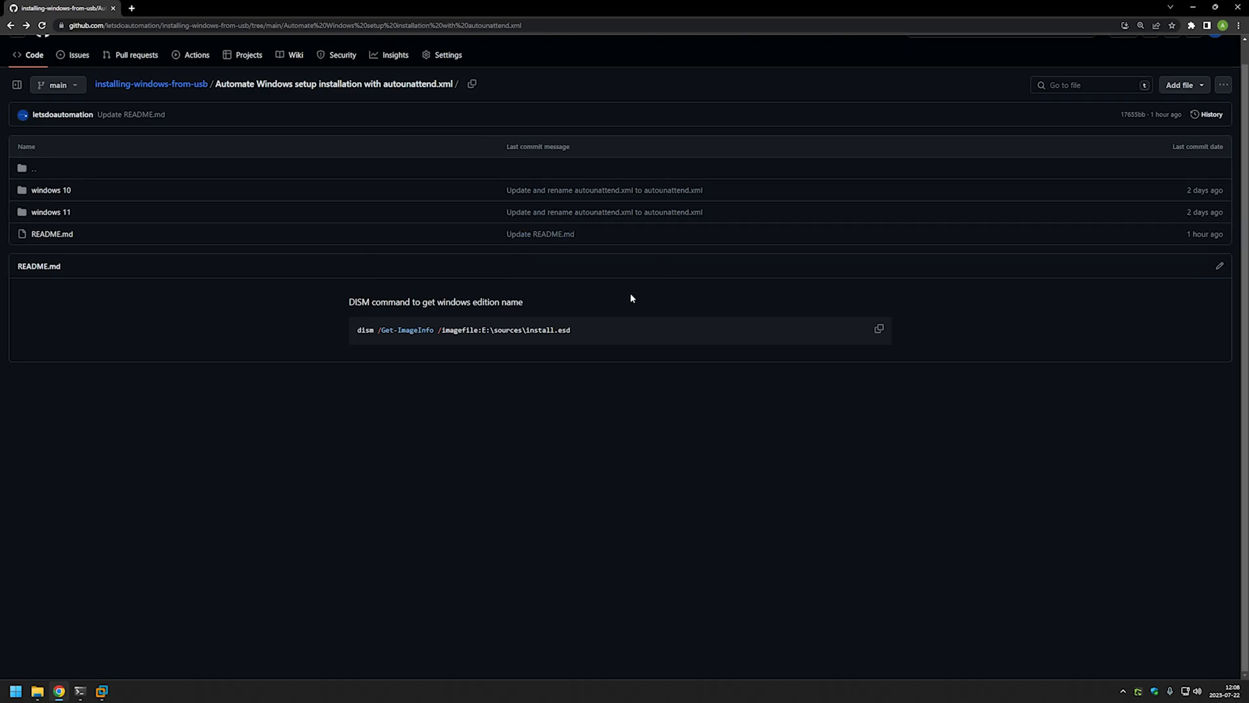
mouse_move(84, 185)
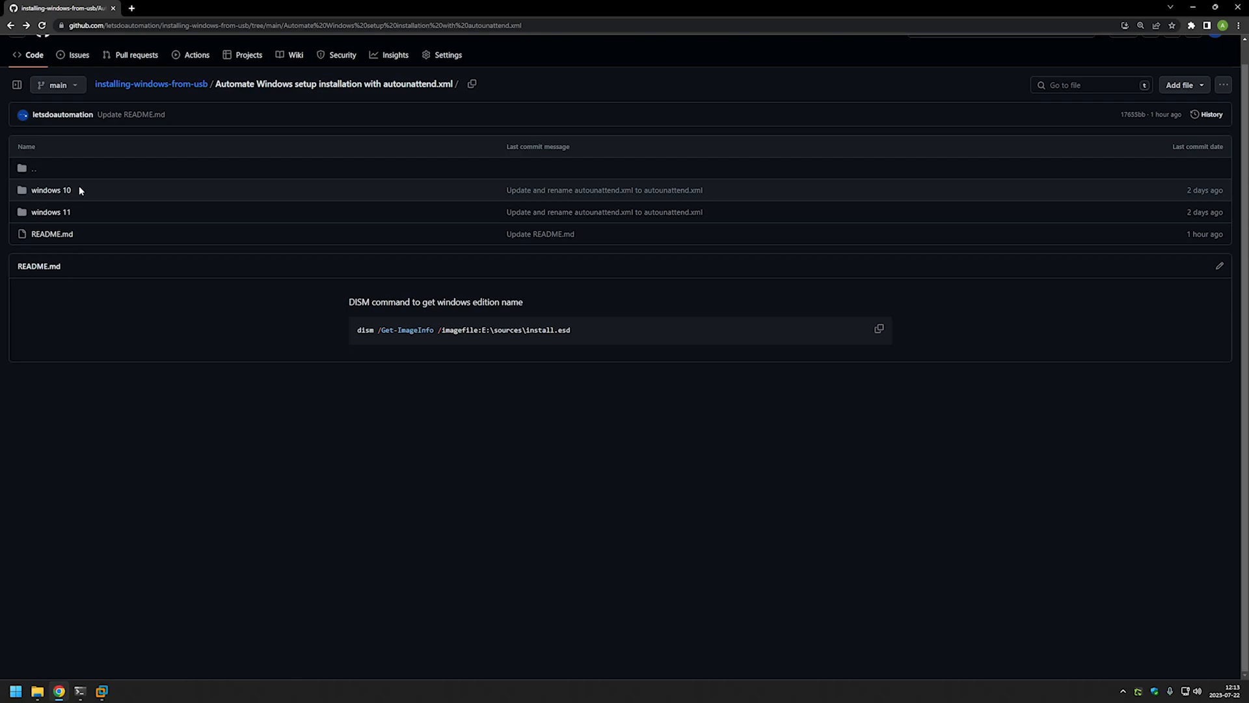
mouse_move(82, 216)
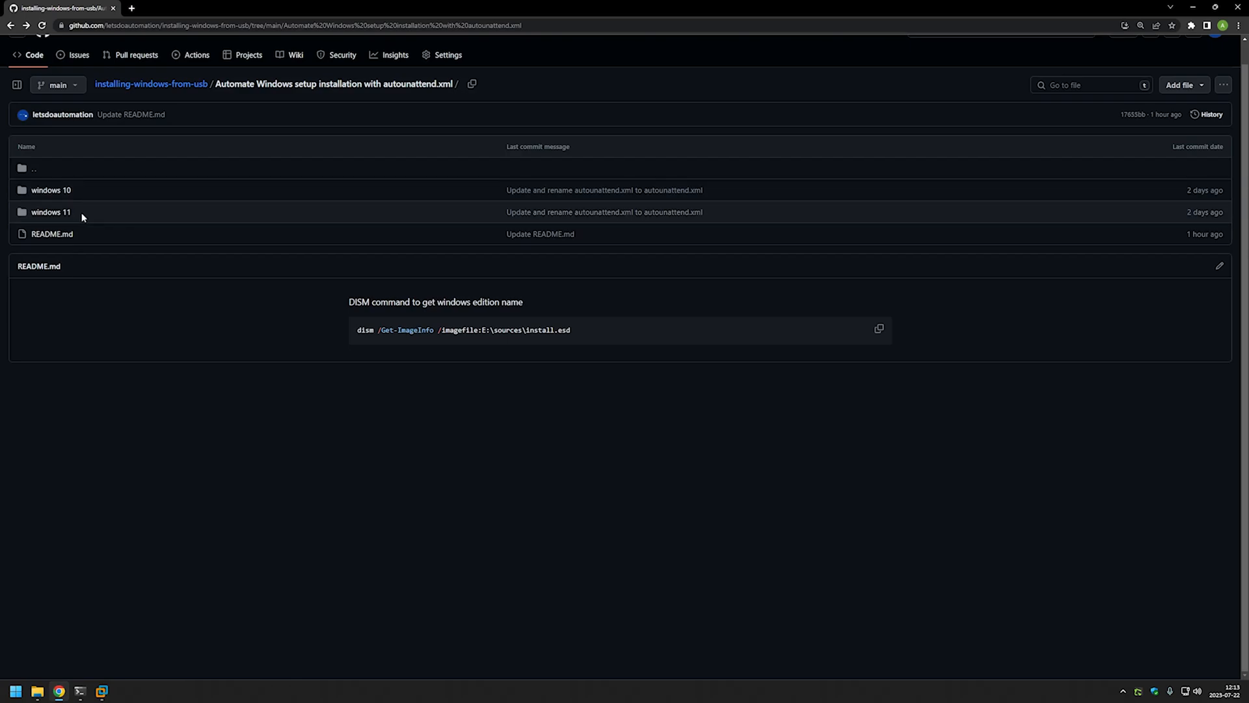
mouse_move(97, 206)
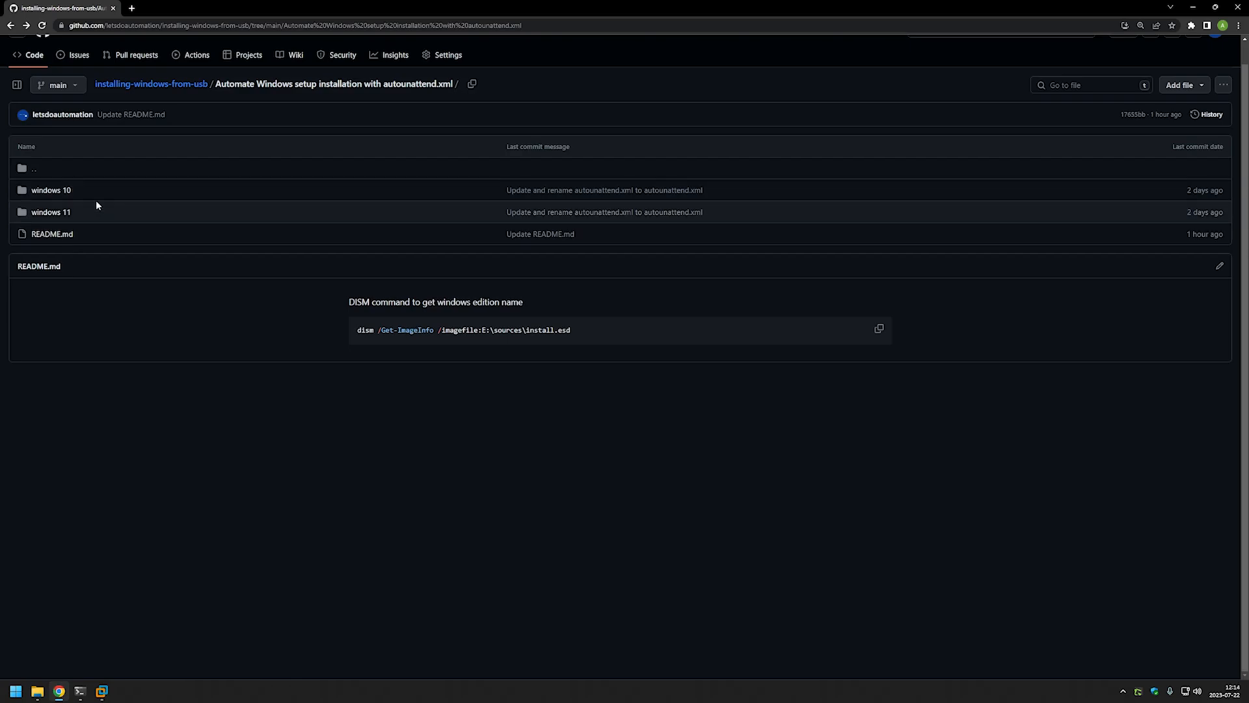
mouse_move(82, 182)
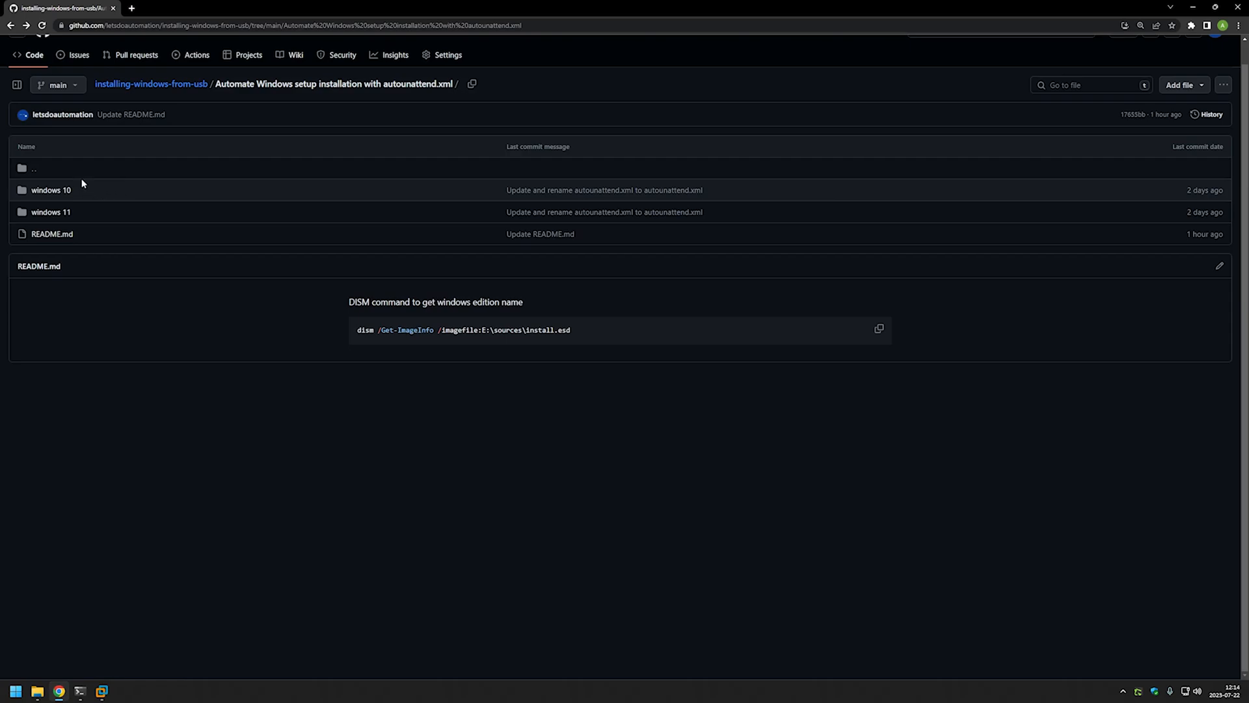
mouse_move(72, 190)
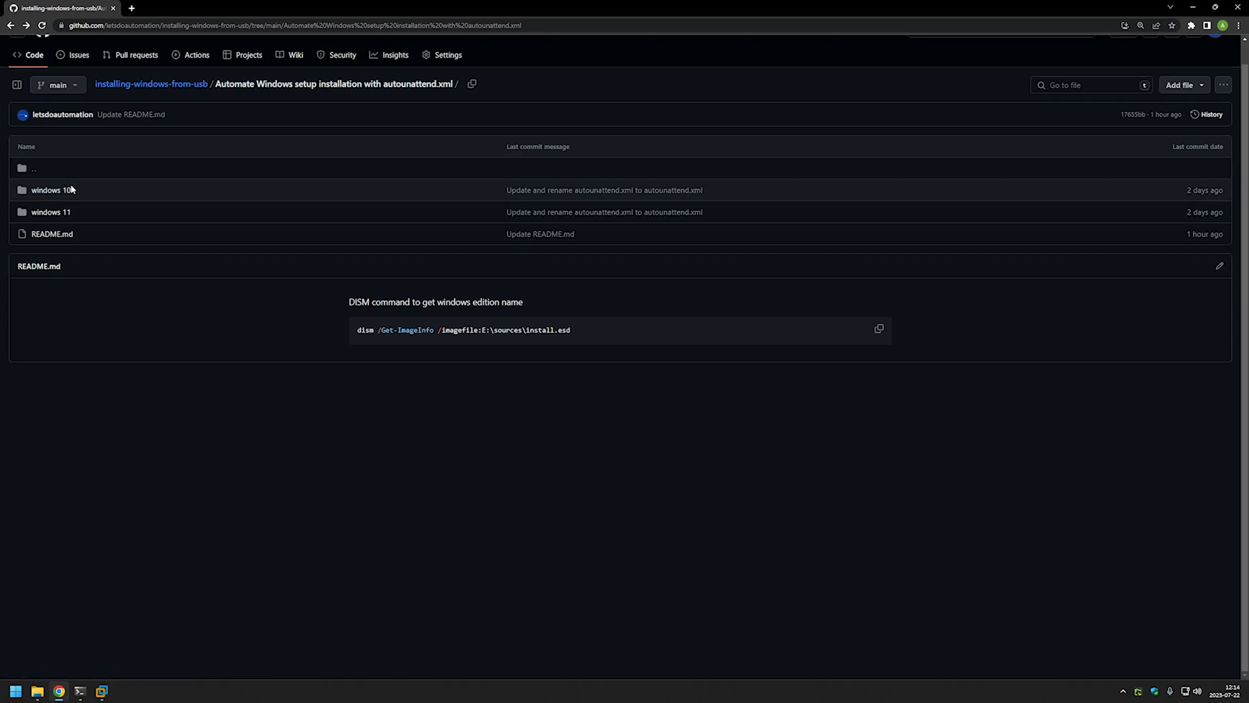
mouse_move(100, 183)
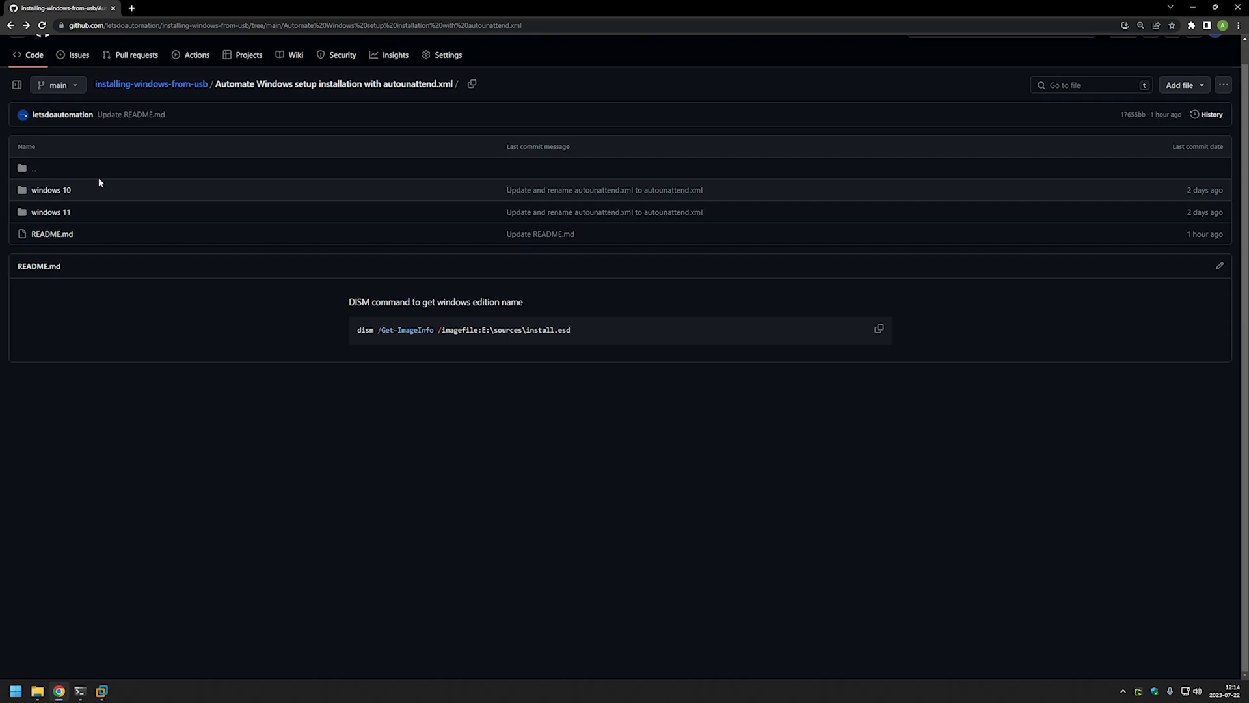
mouse_move(110, 217)
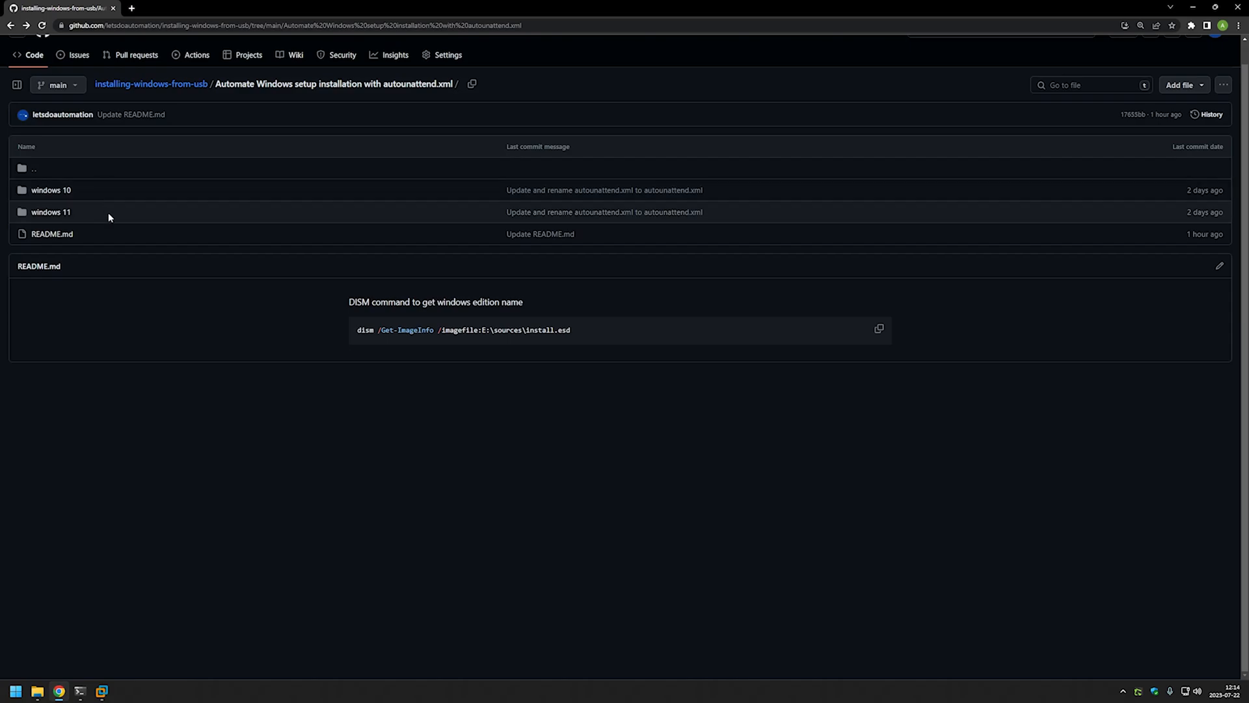
mouse_move(89, 213)
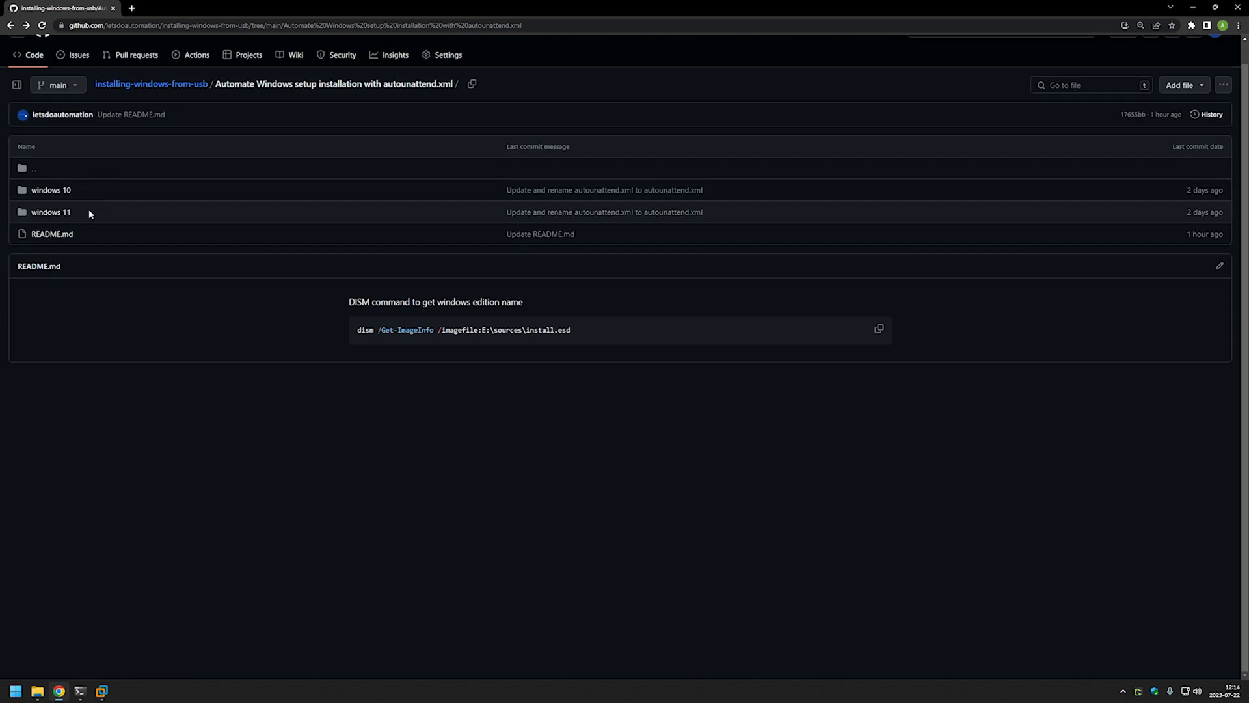
mouse_move(85, 212)
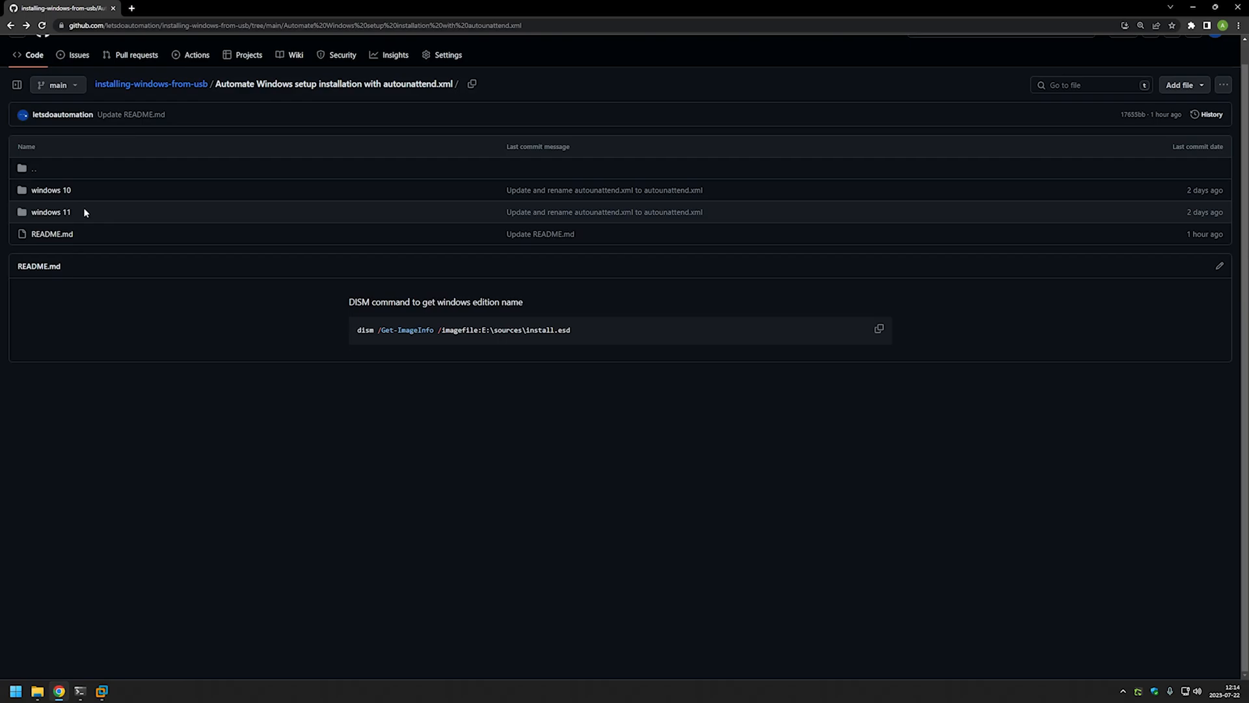
mouse_move(49, 212)
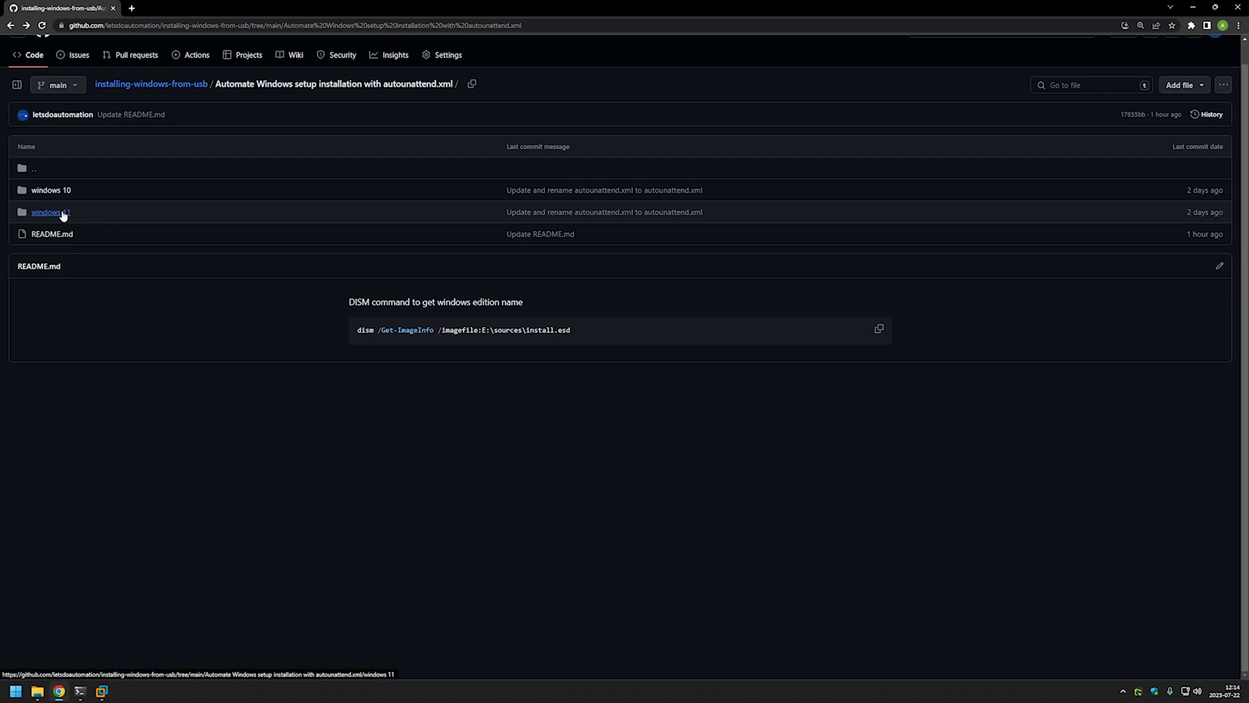
View the windows 11 autounattend.xml down to its UserData and InstallFrom block naming Windows 11 Pro
click(48, 211)
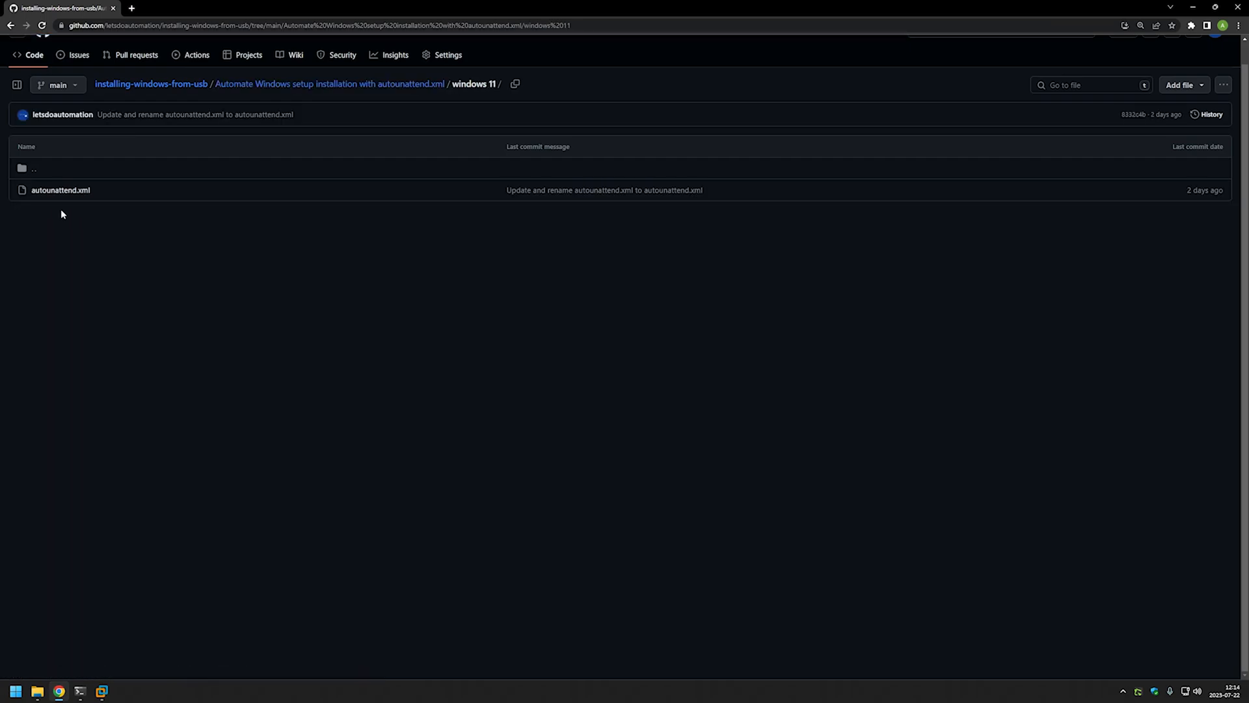
mouse_move(49, 209)
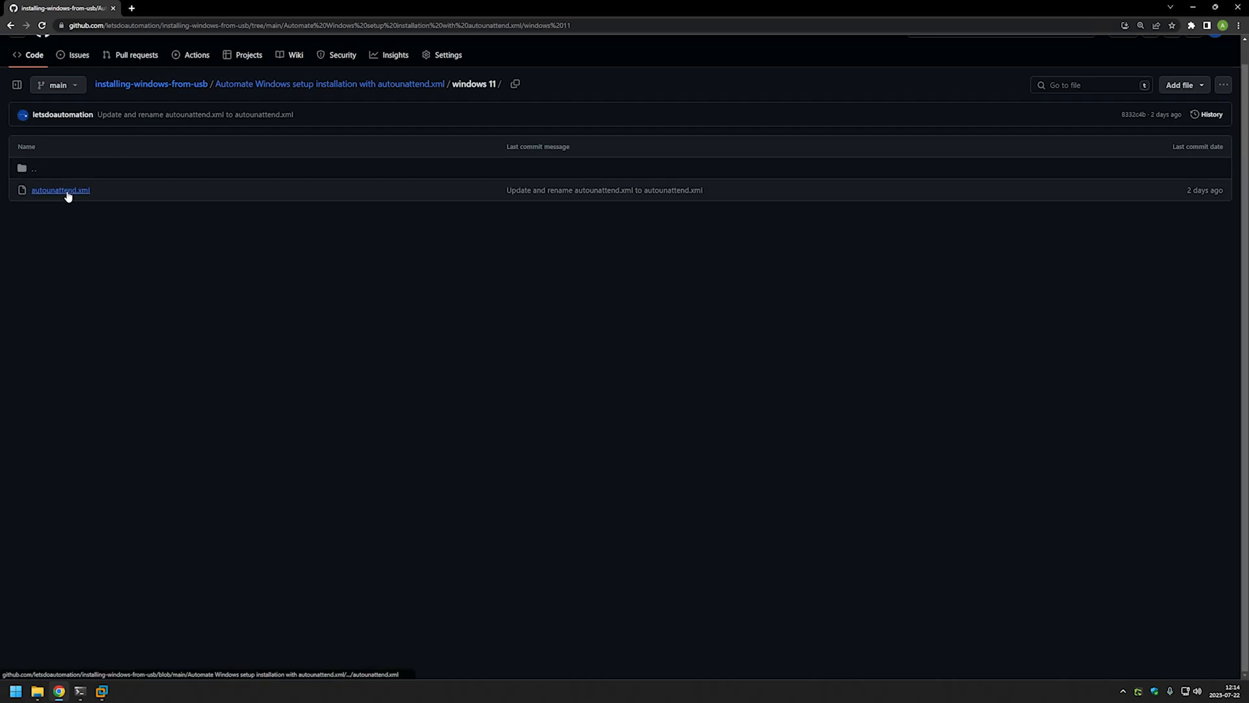
click(60, 190)
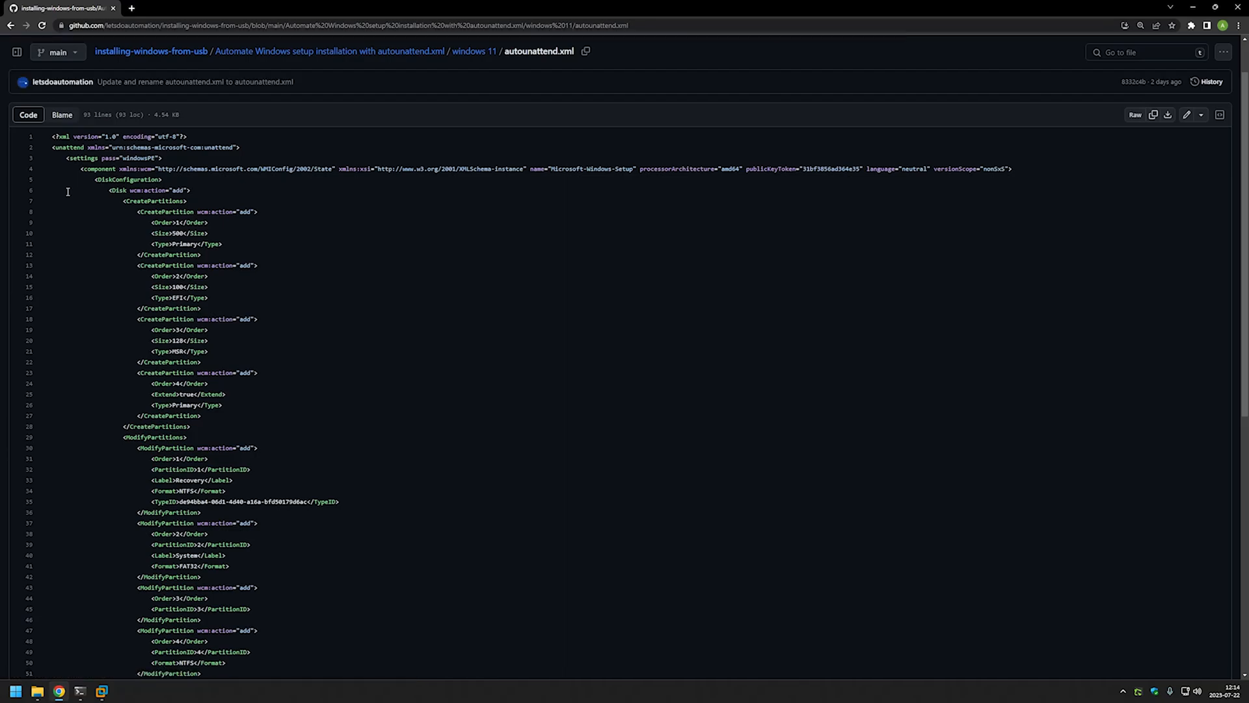
scroll(down, 3)
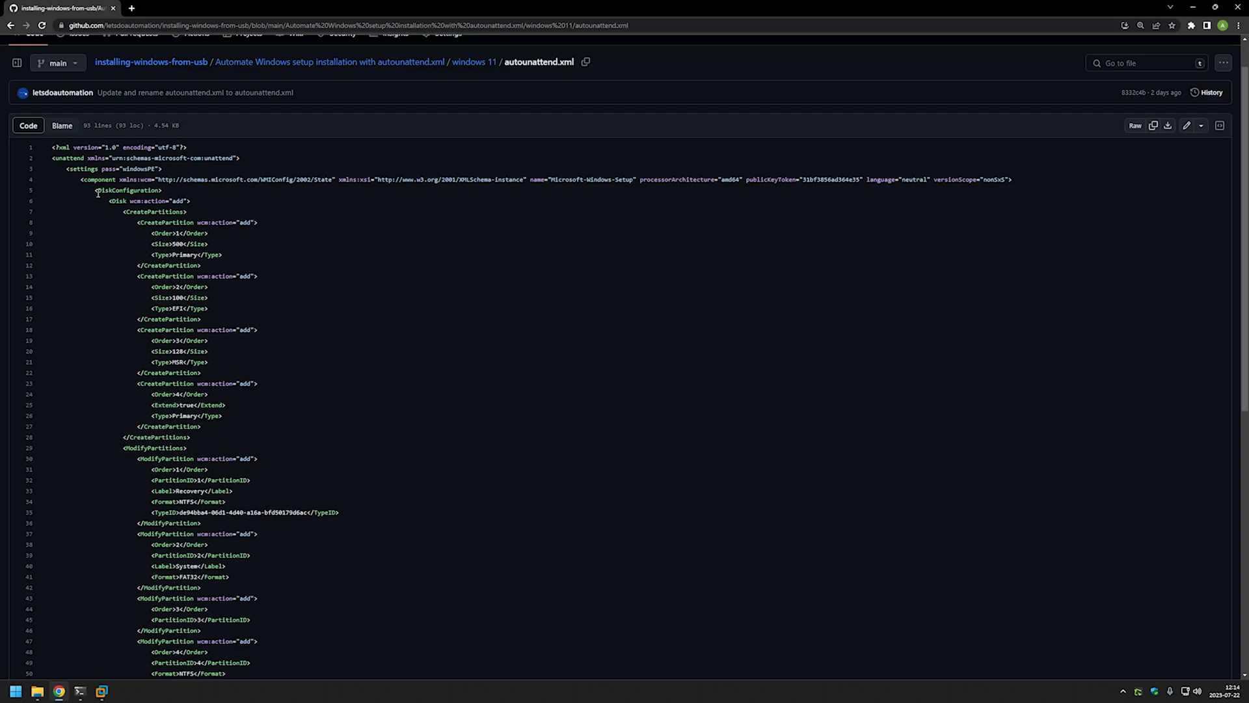
mouse_move(88, 192)
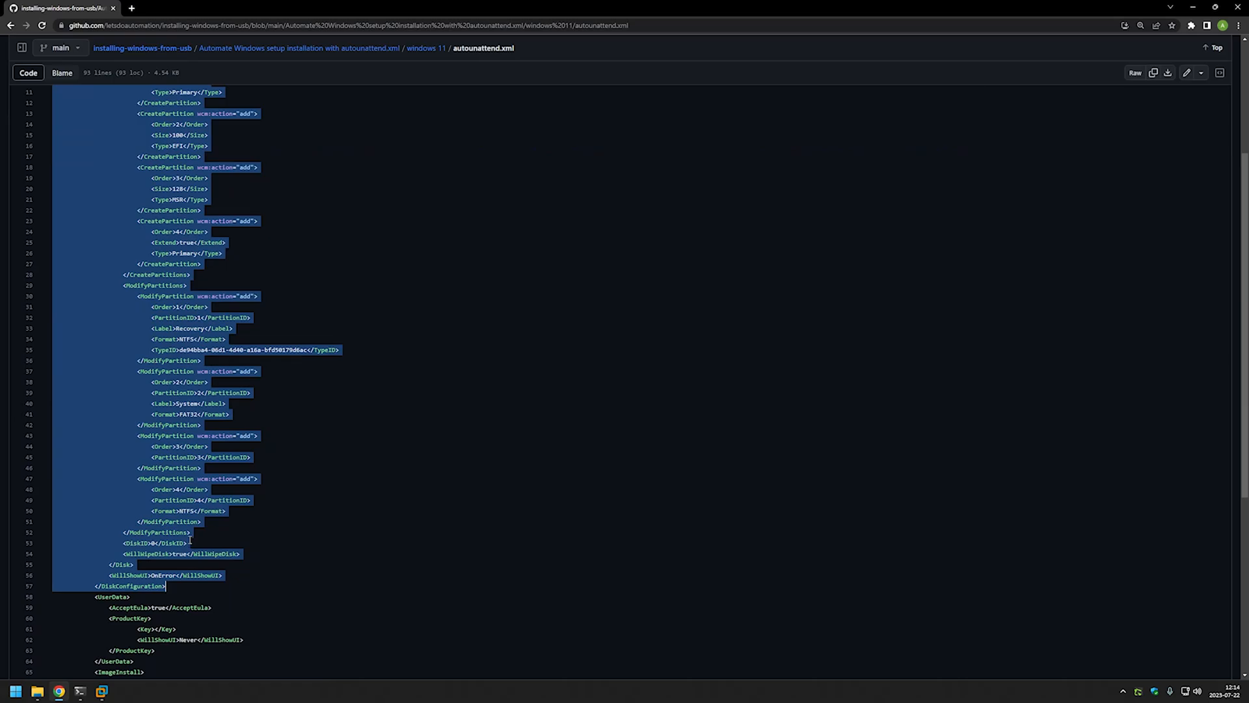
scroll(down, 3)
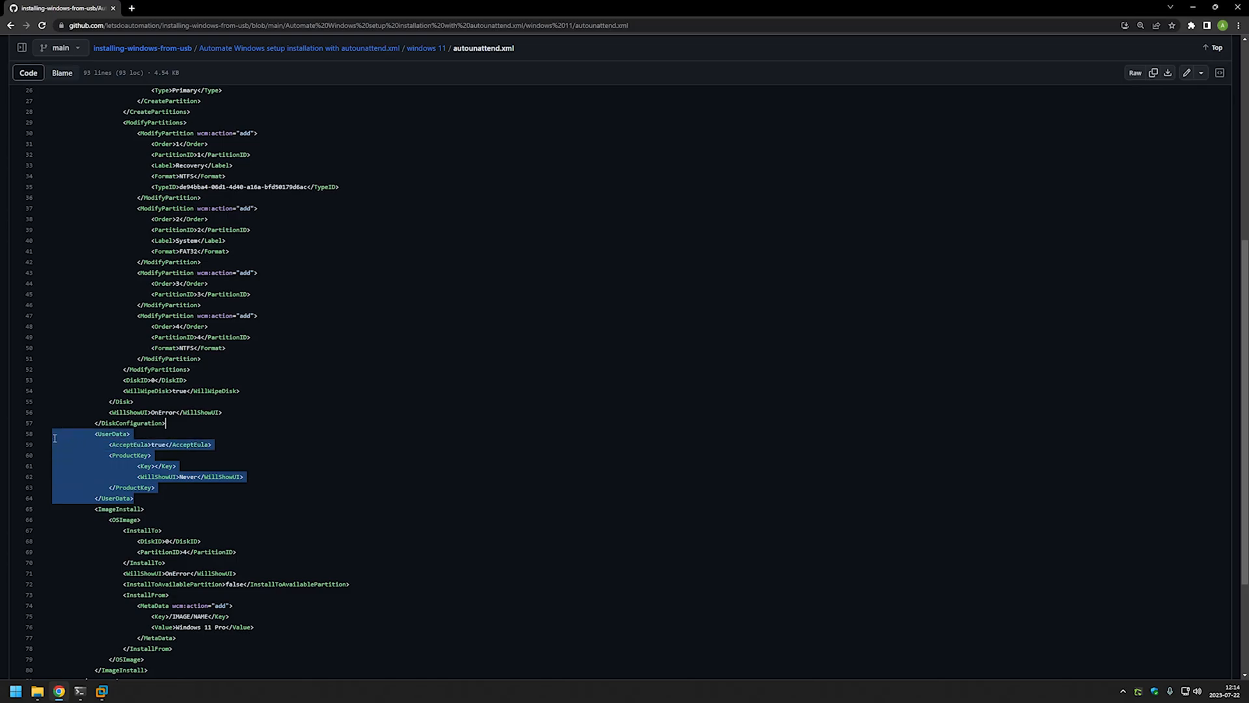
mouse_move(102, 469)
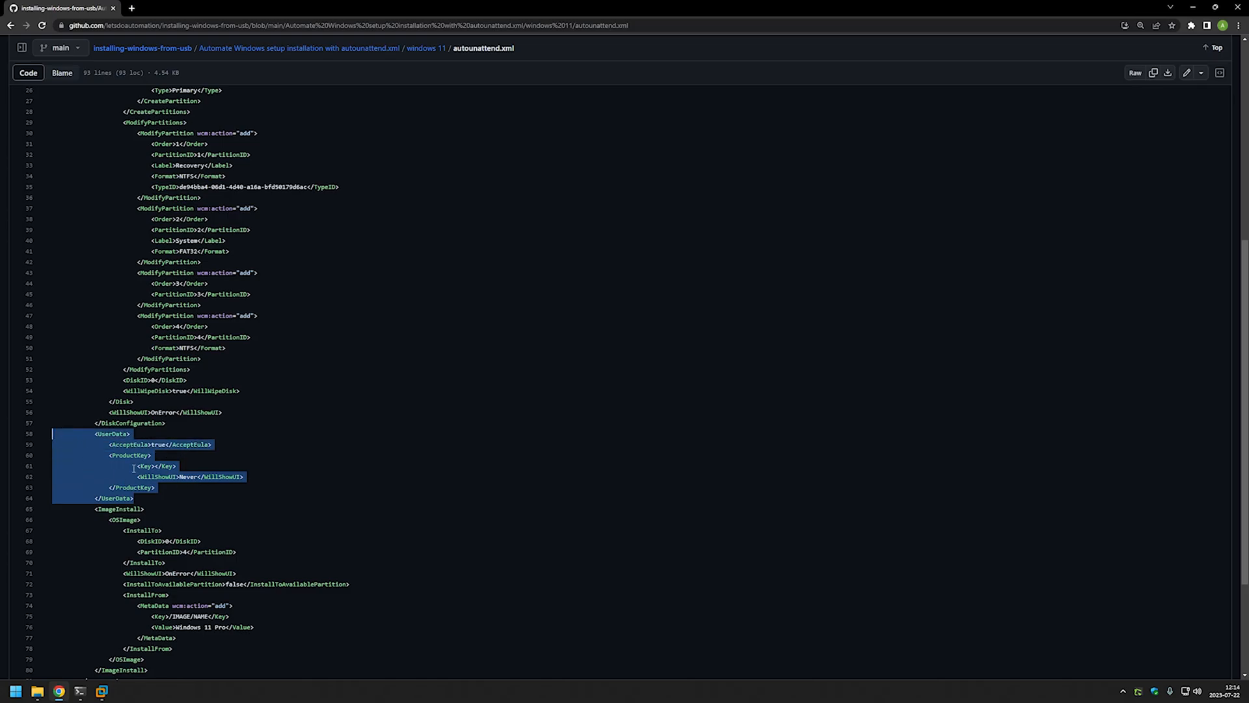
scroll(down, 3)
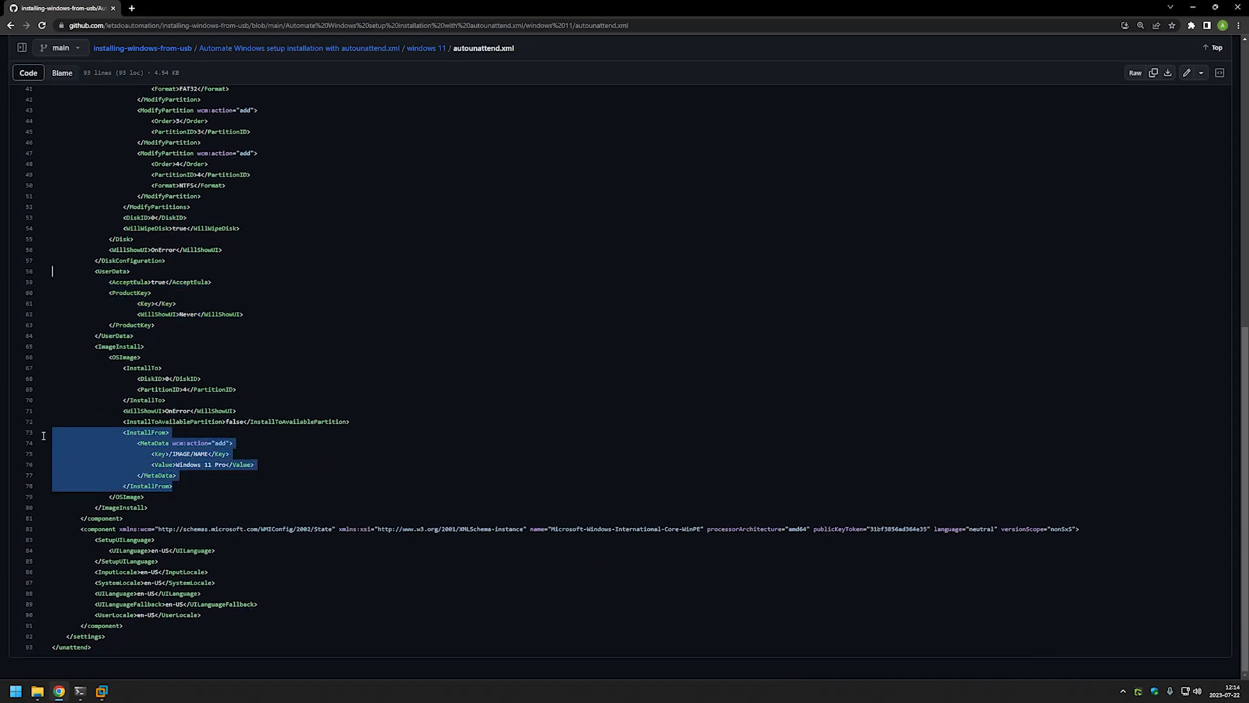
mouse_move(133, 450)
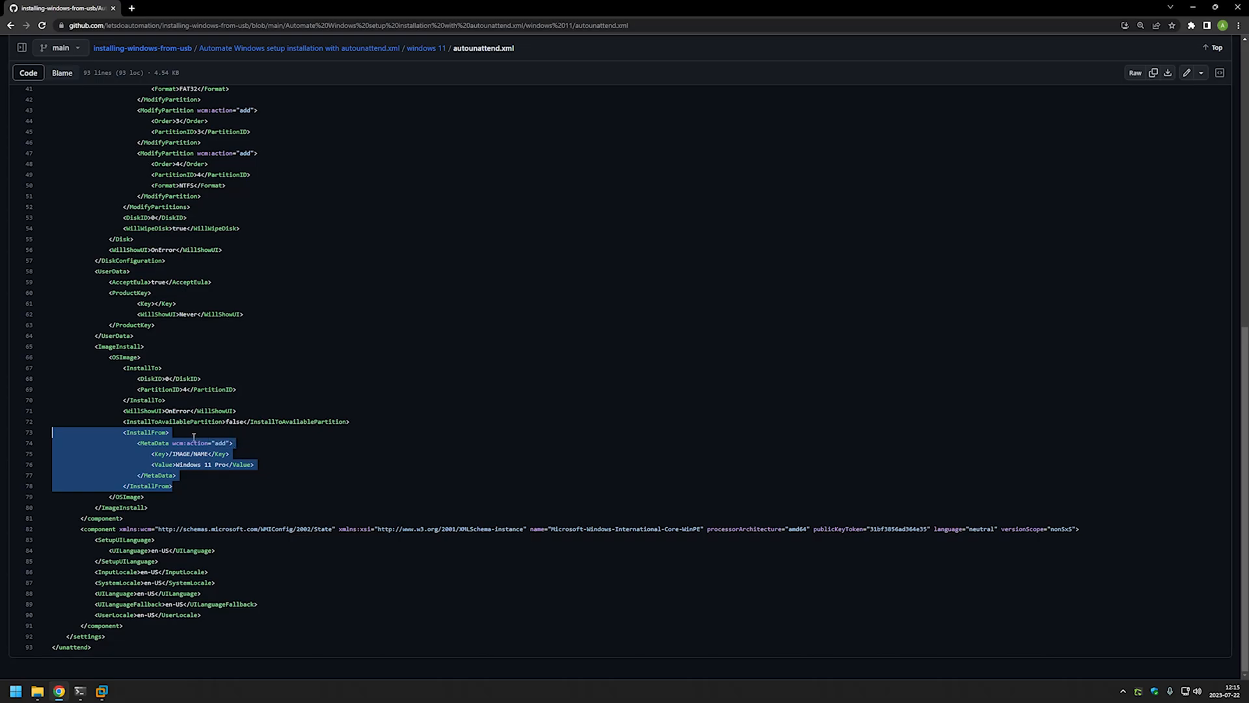
mouse_move(252, 458)
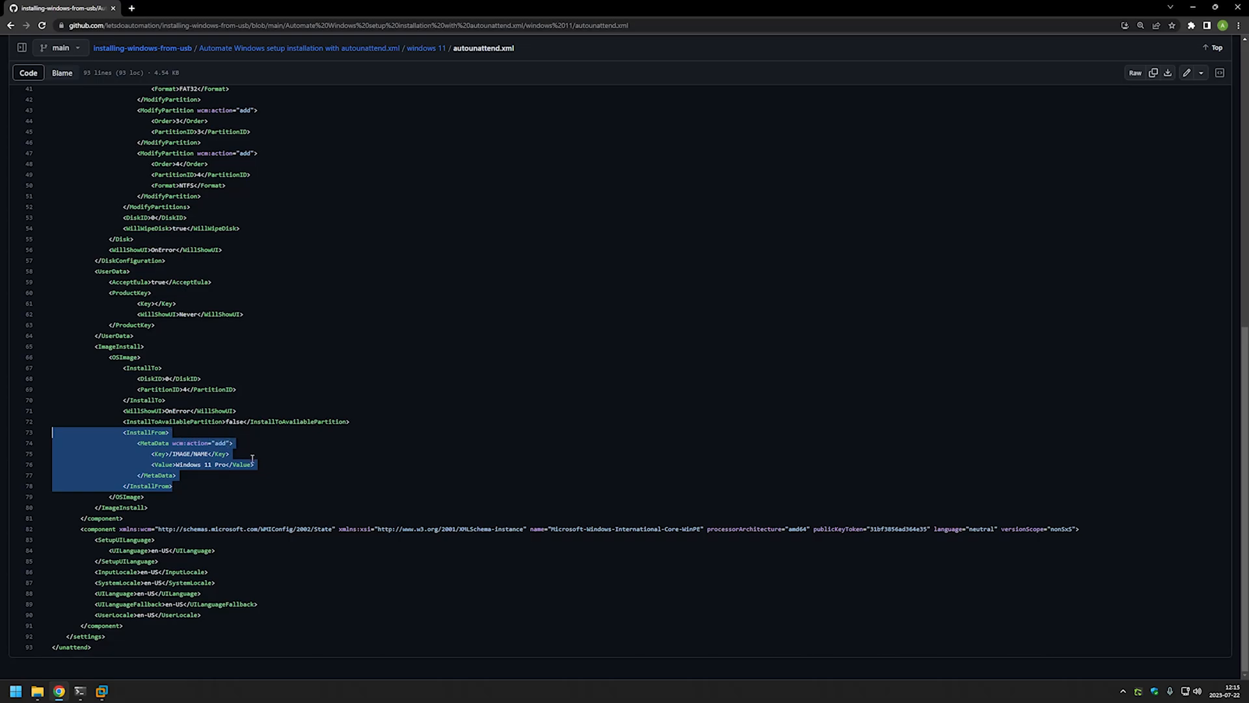
mouse_move(190, 464)
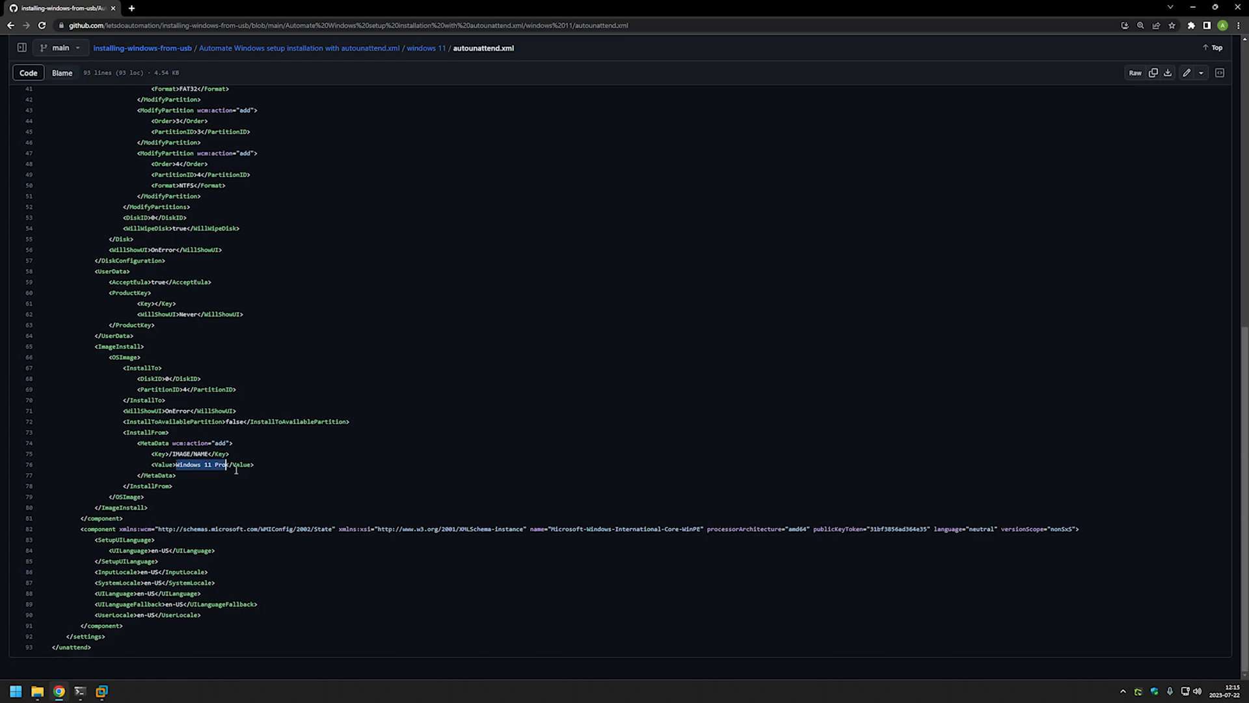
mouse_move(218, 434)
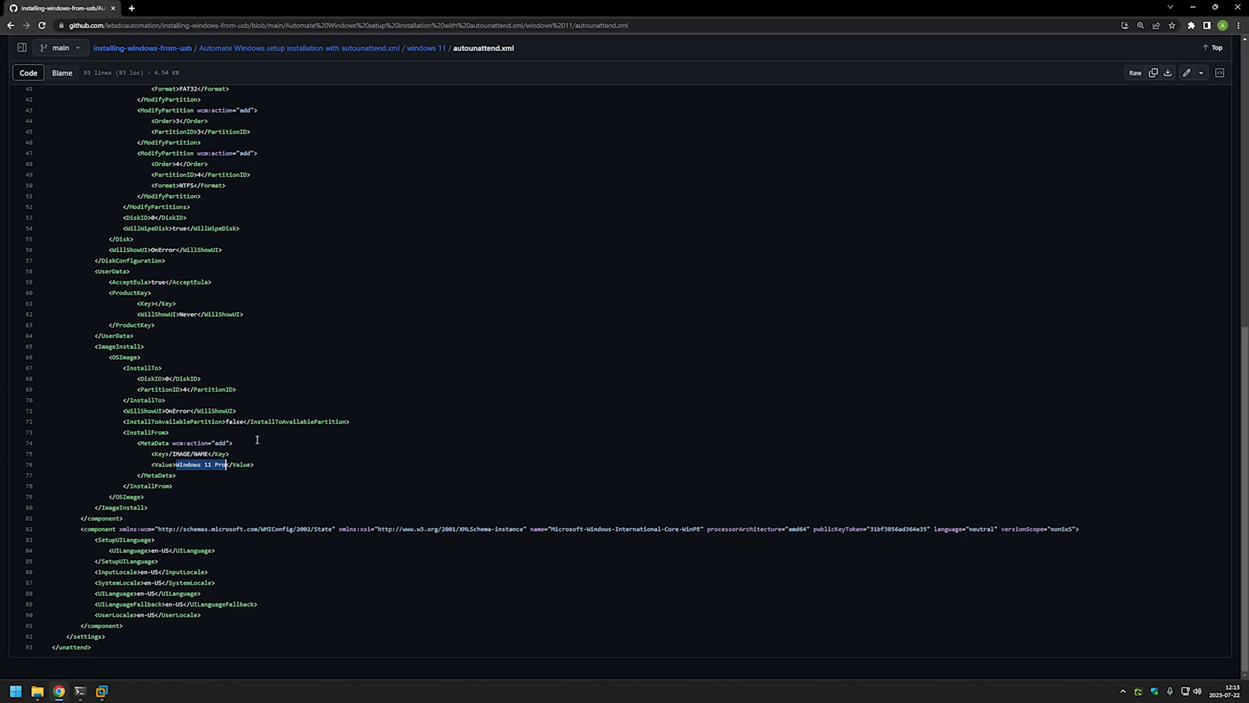
Navigate back via breadcrumbs to the setup folder README with the DISM edition-name command
click(433, 47)
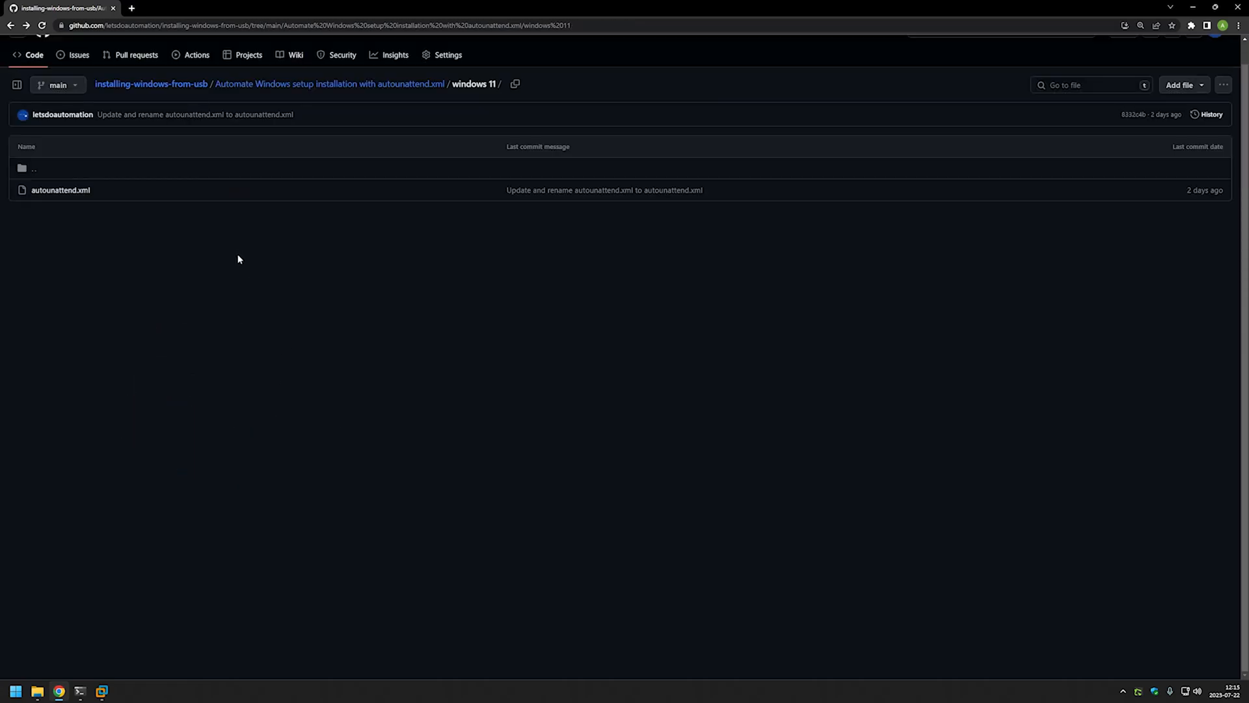
click(330, 83)
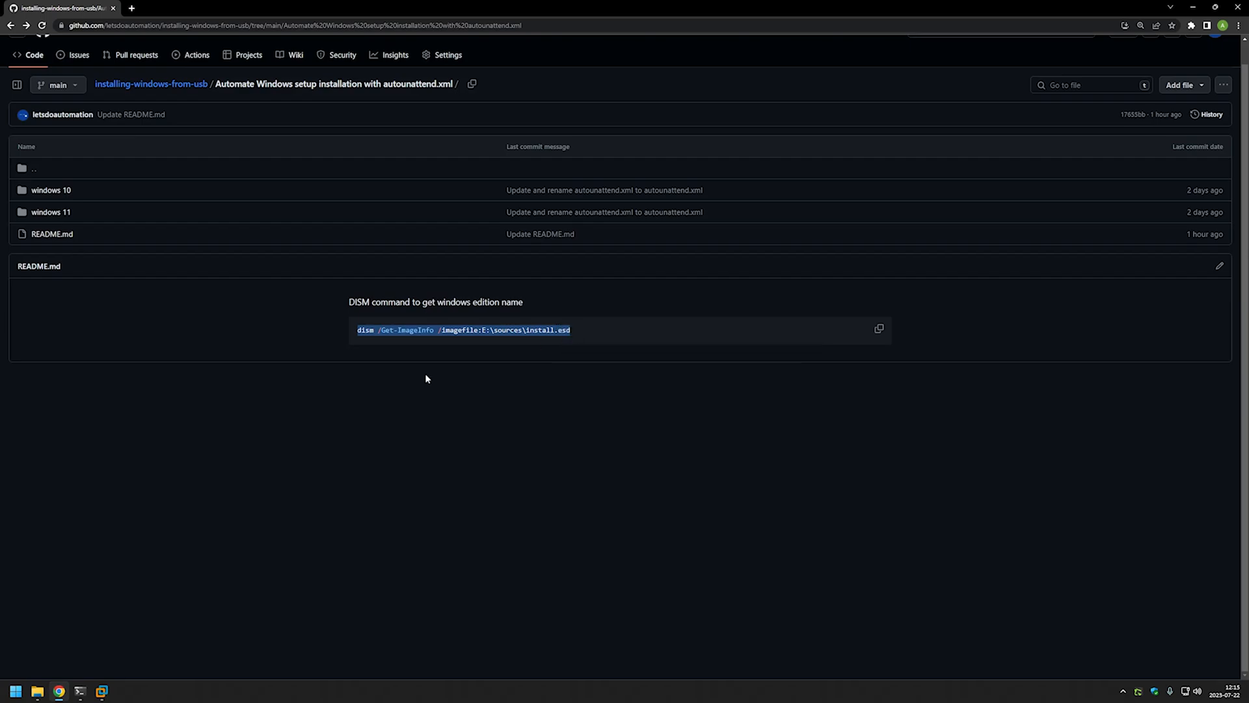
Enter dism /Get-ImageInfo /imagefile:E:\sources\install.esd at the admin PowerShell prompt without running it
click(84, 689)
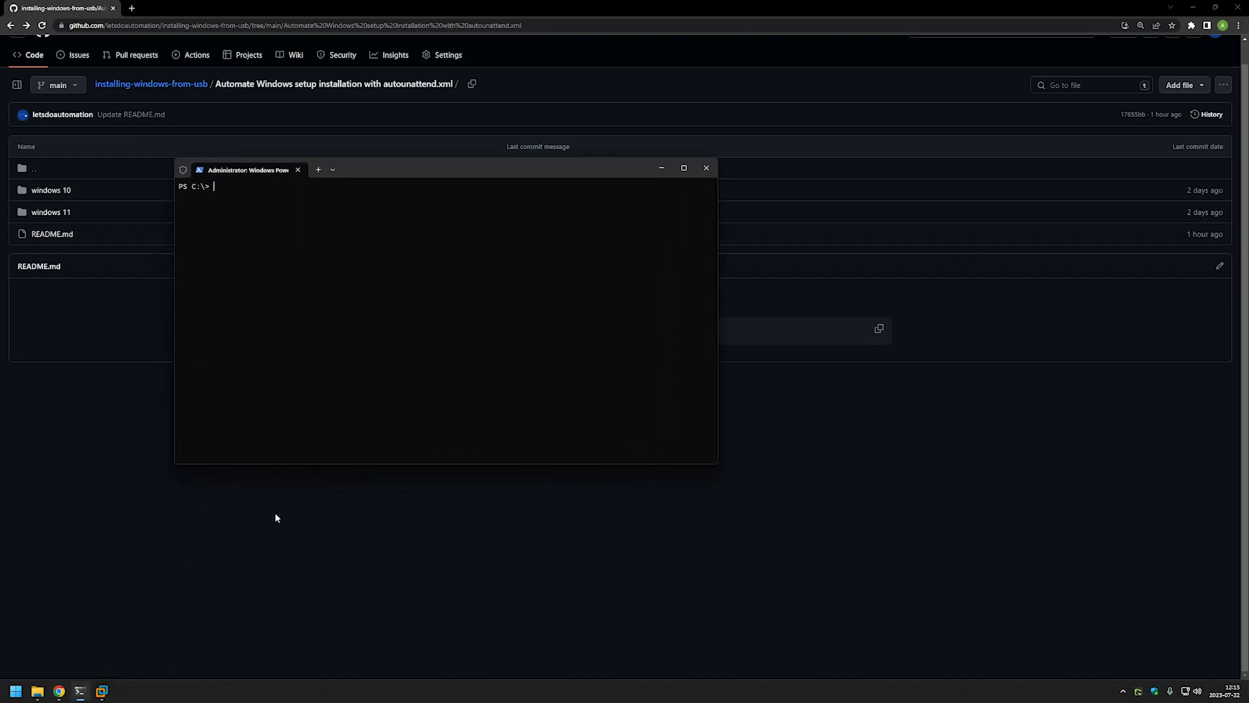
drag(247, 169, 293, 227)
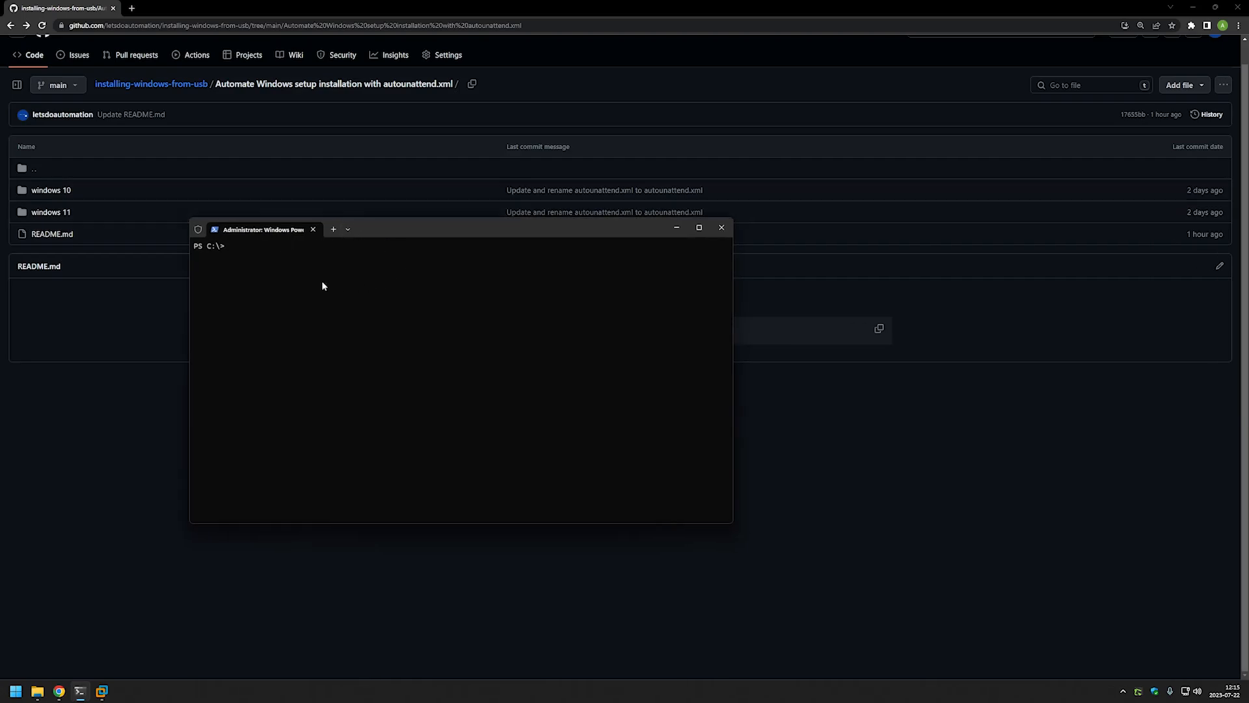
mouse_move(268, 237)
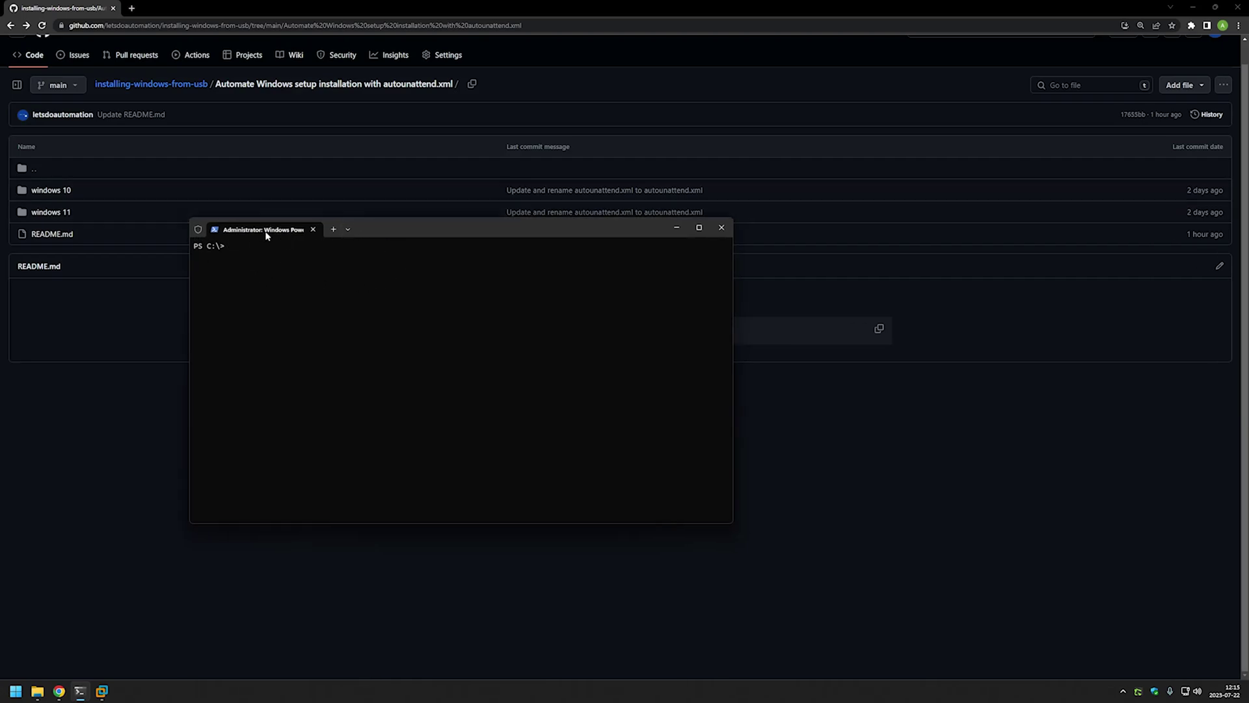
text(dism /Get-ImageInfo /imagefile:E:\sources\install.esd)
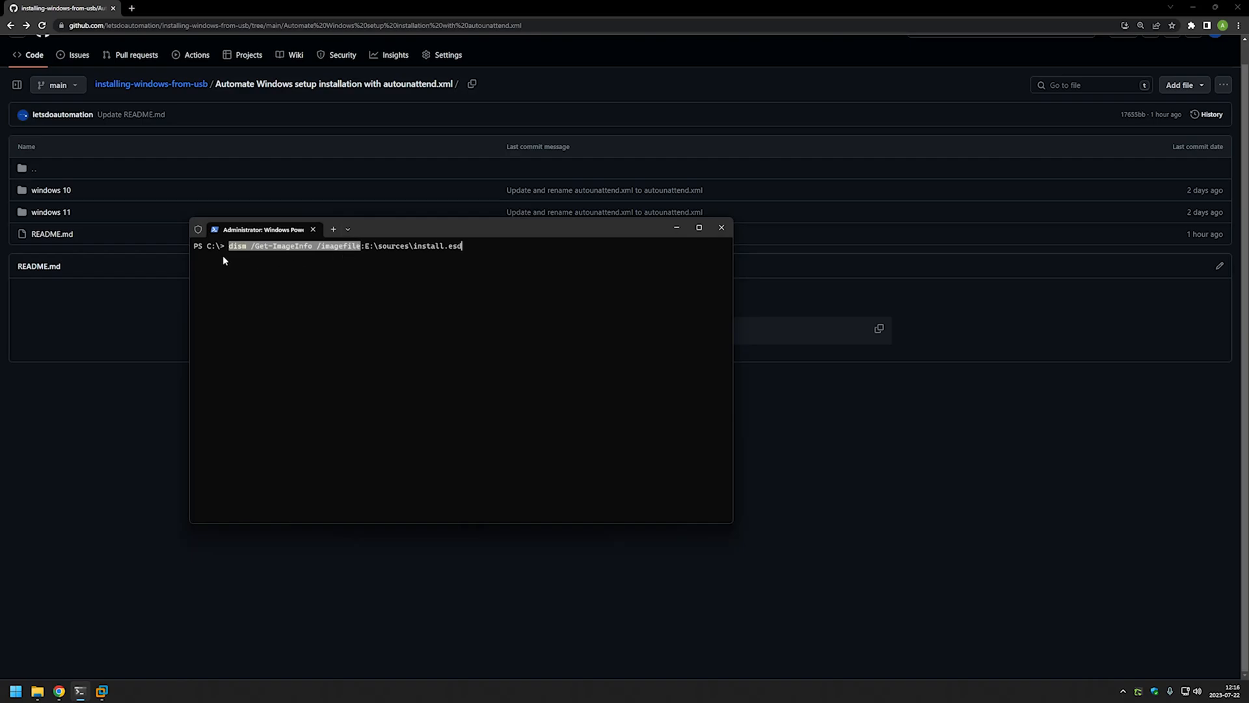
mouse_move(357, 246)
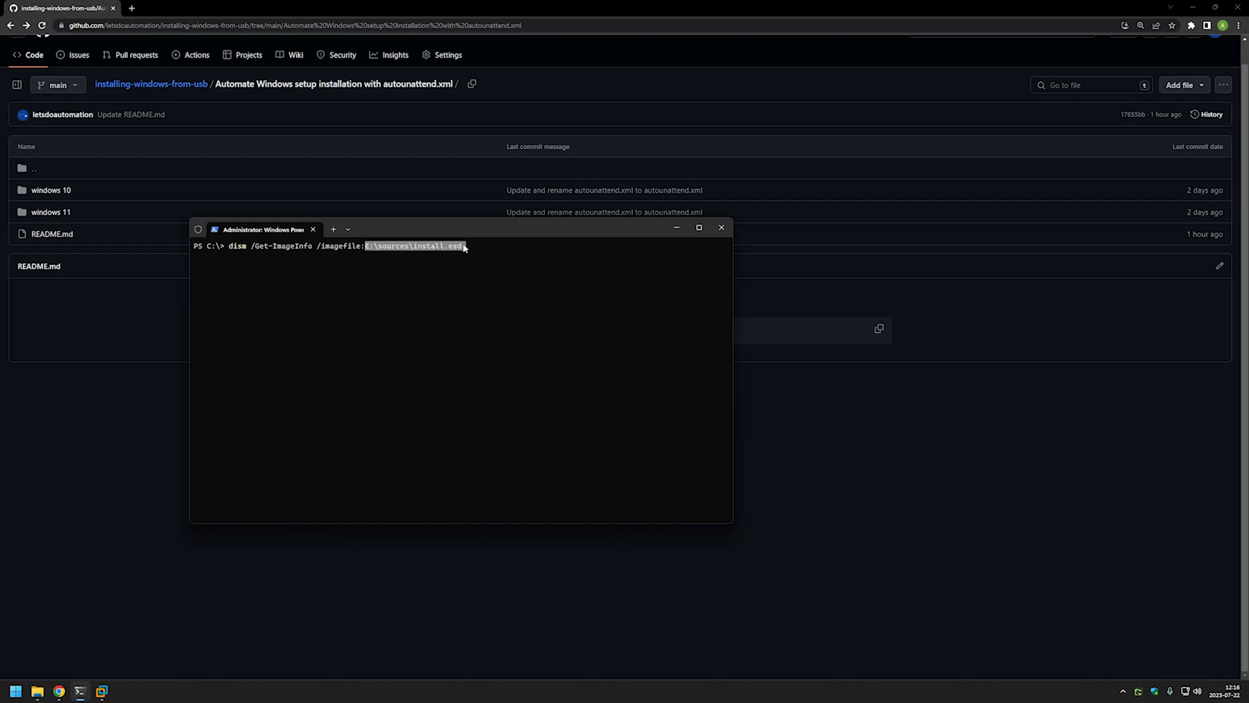
mouse_move(453, 255)
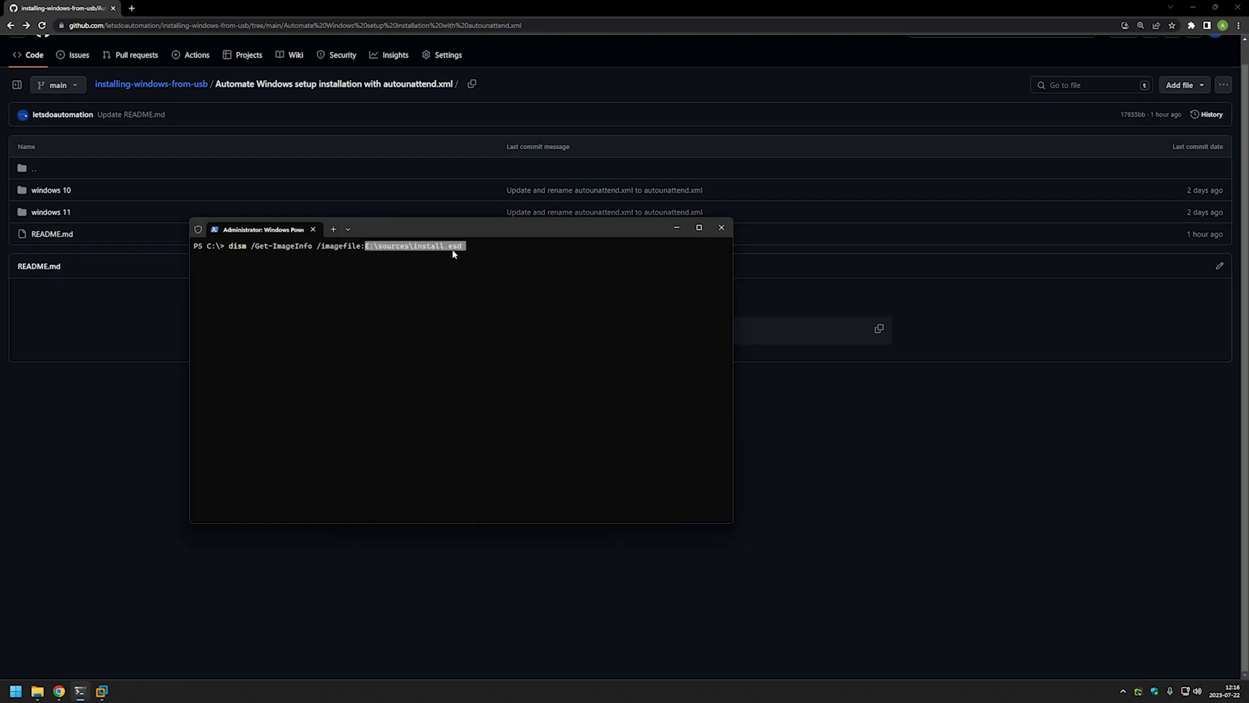
mouse_move(450, 247)
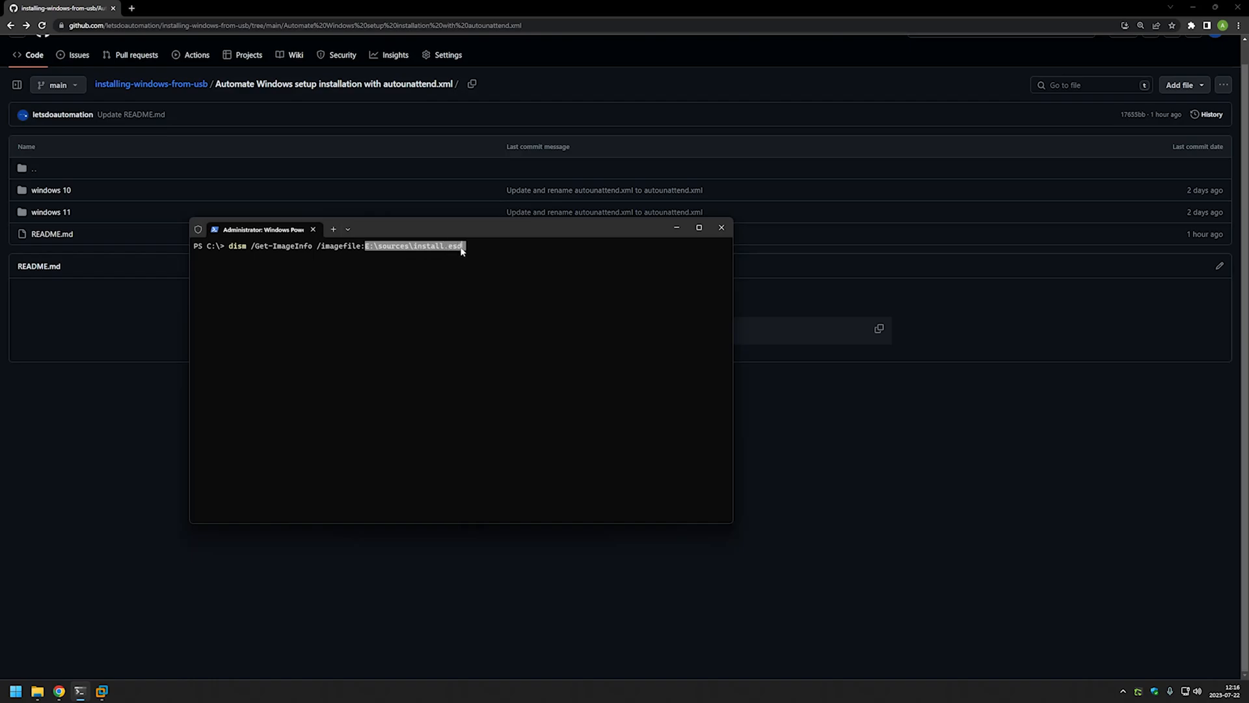
mouse_move(455, 236)
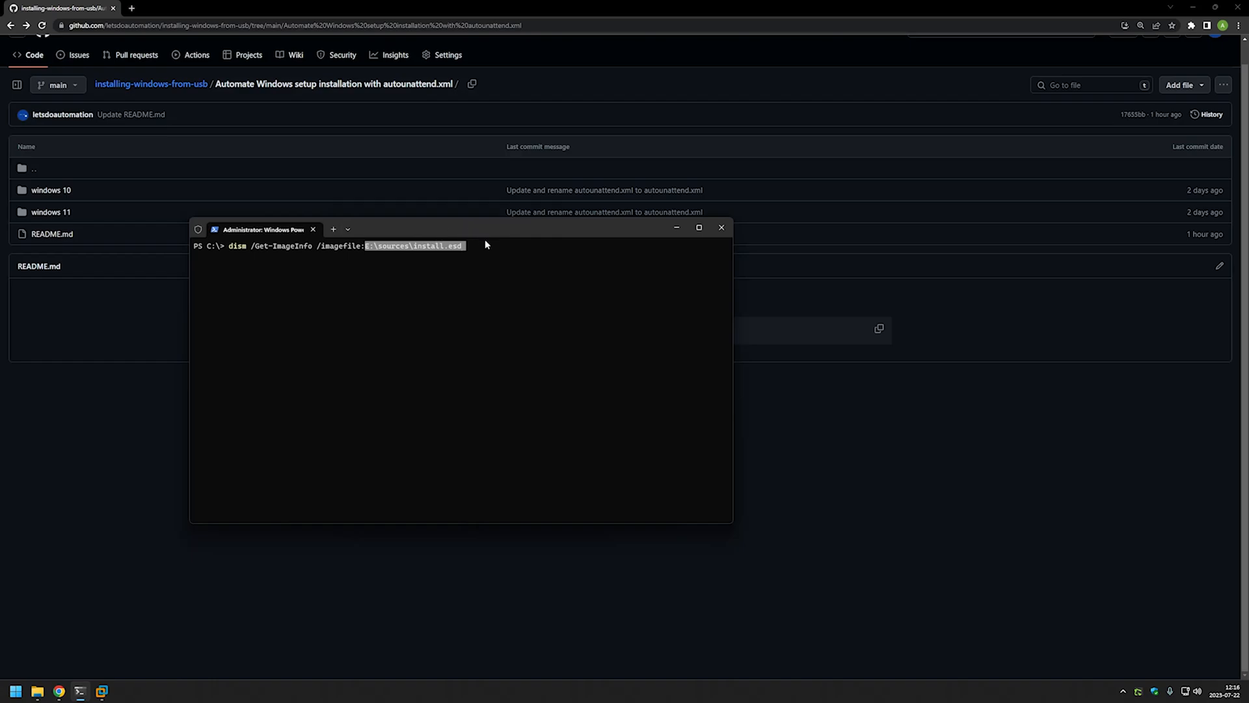
mouse_move(39, 674)
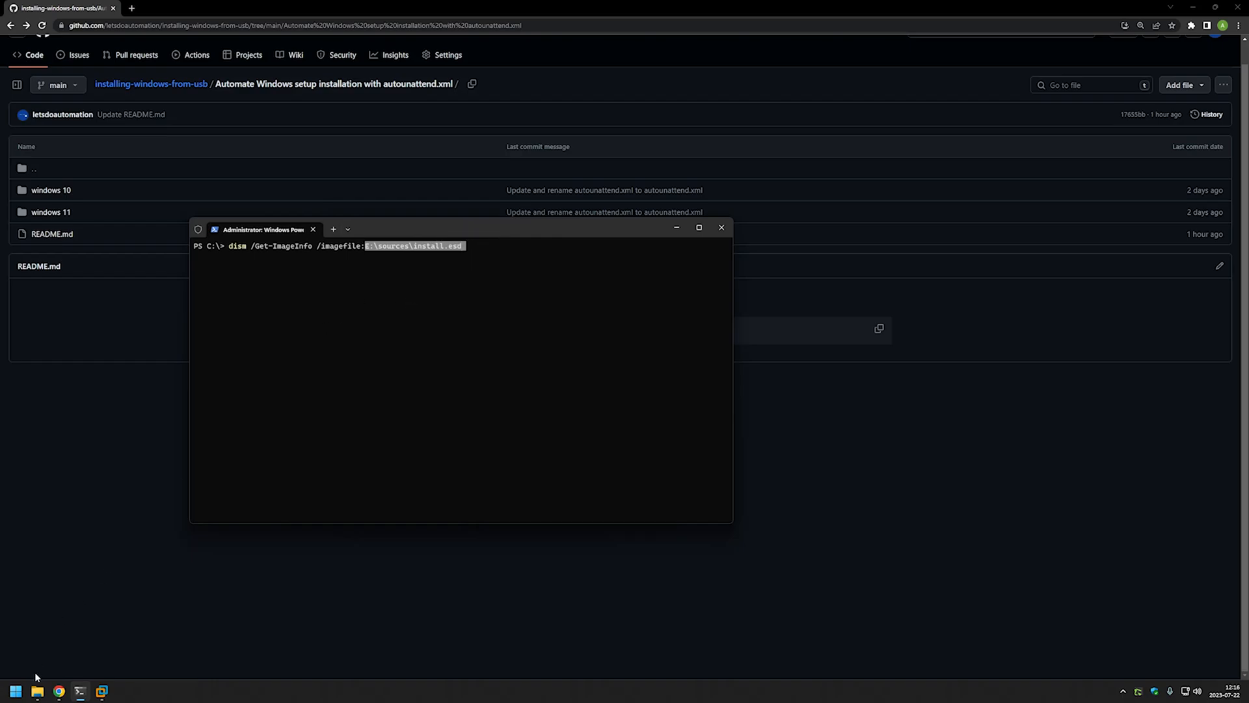
Show the ESD-USB sources folder sorted by size with install.esd selected at the top
click(43, 688)
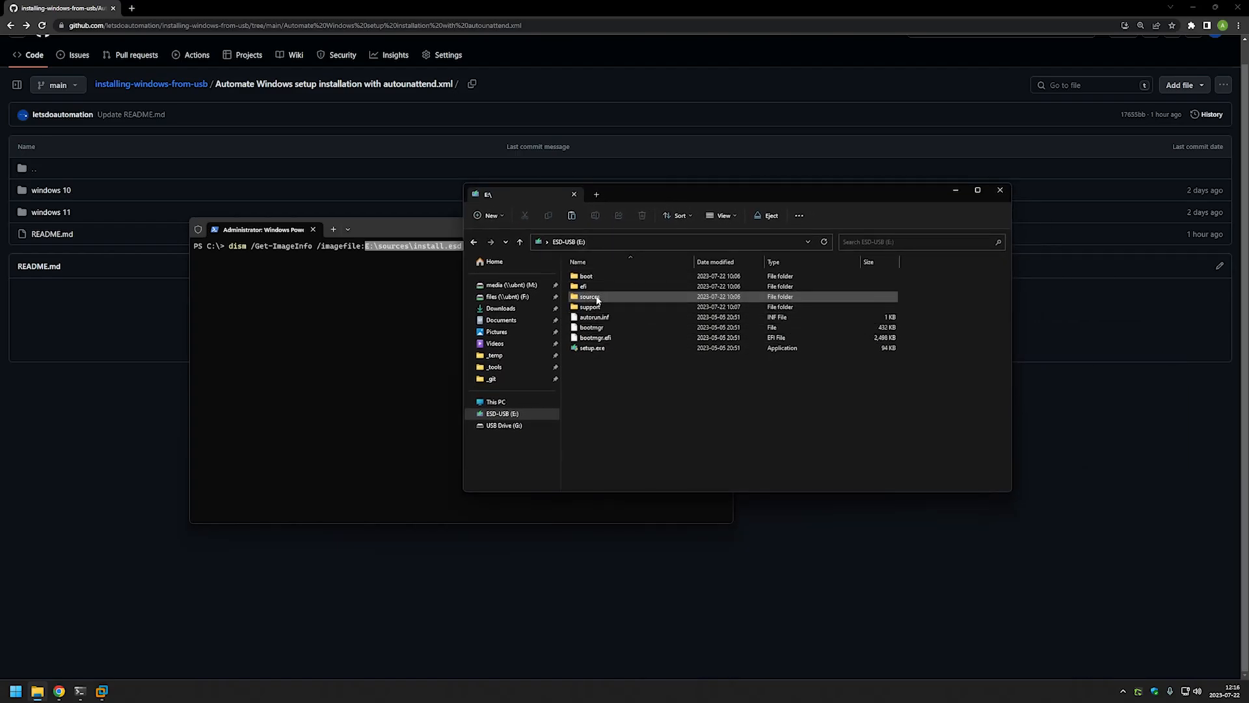
mouse_move(611, 299)
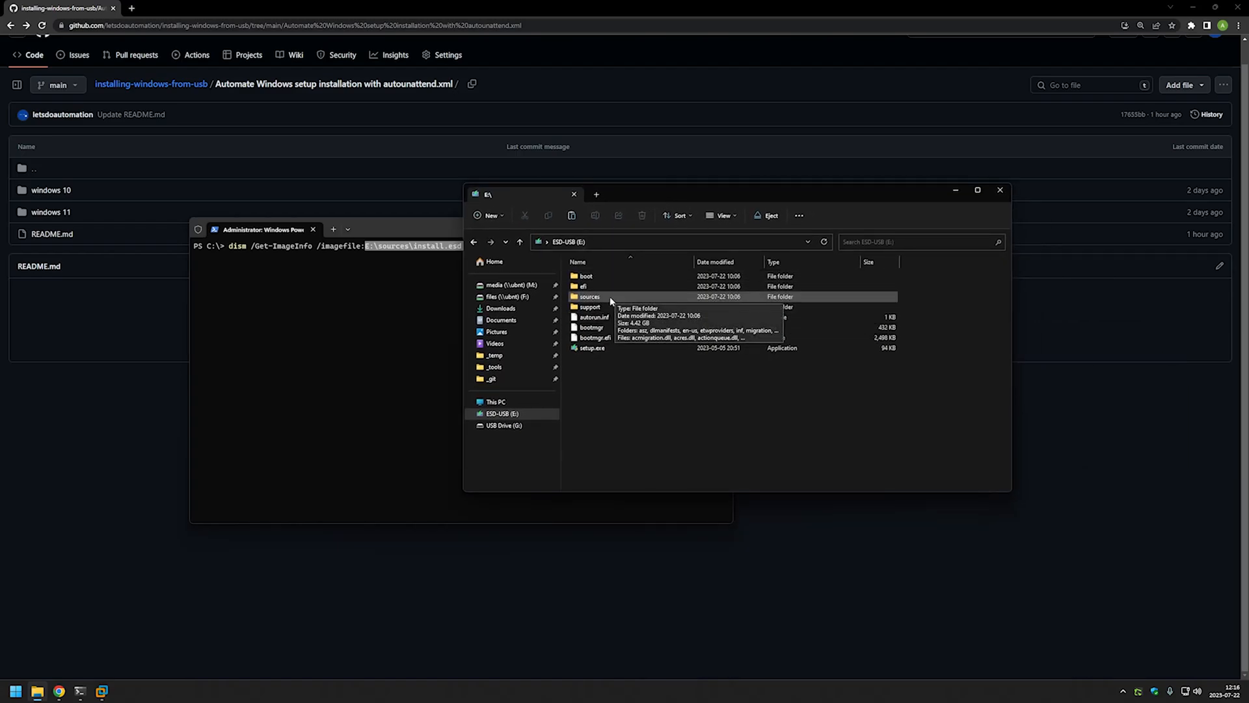
double_click(589, 296)
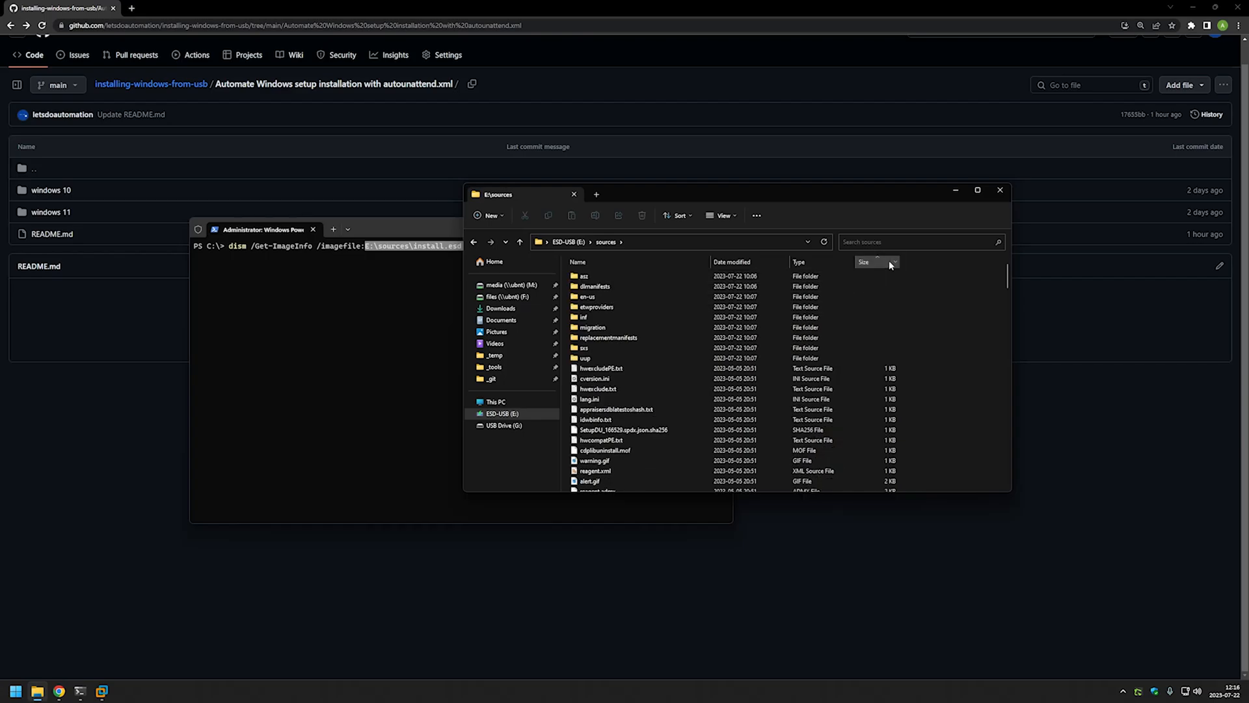
click(864, 262)
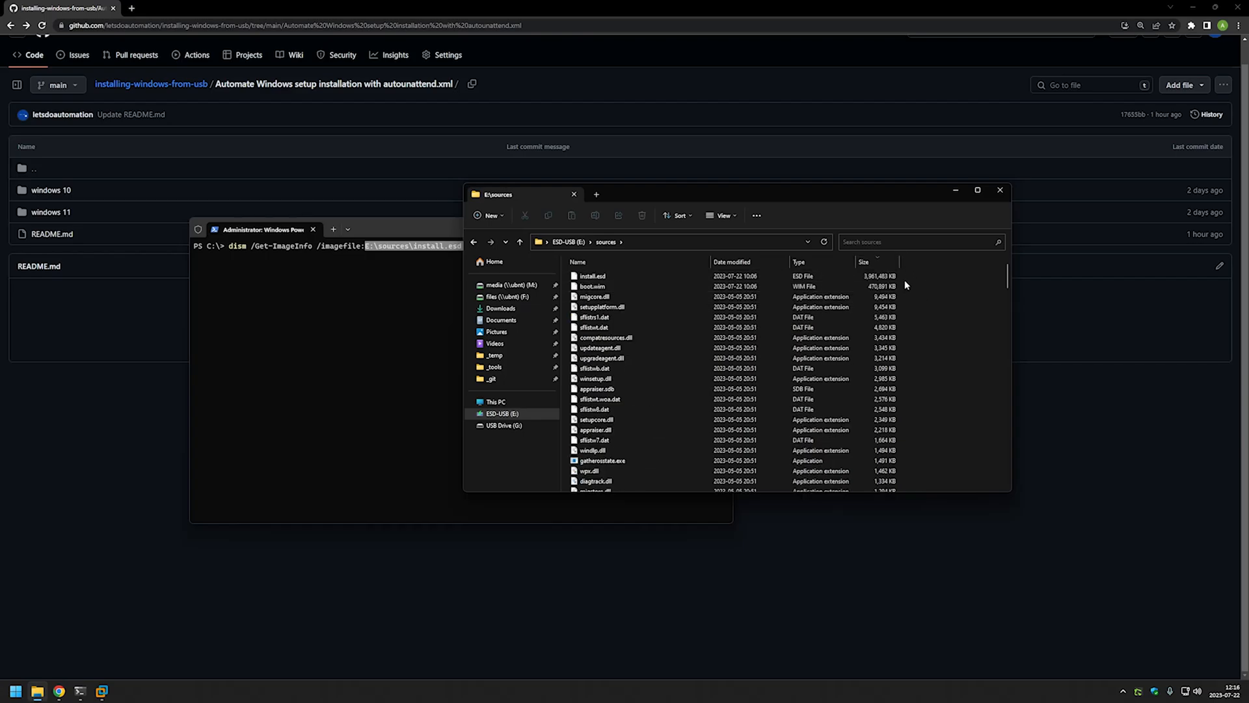
mouse_move(910, 283)
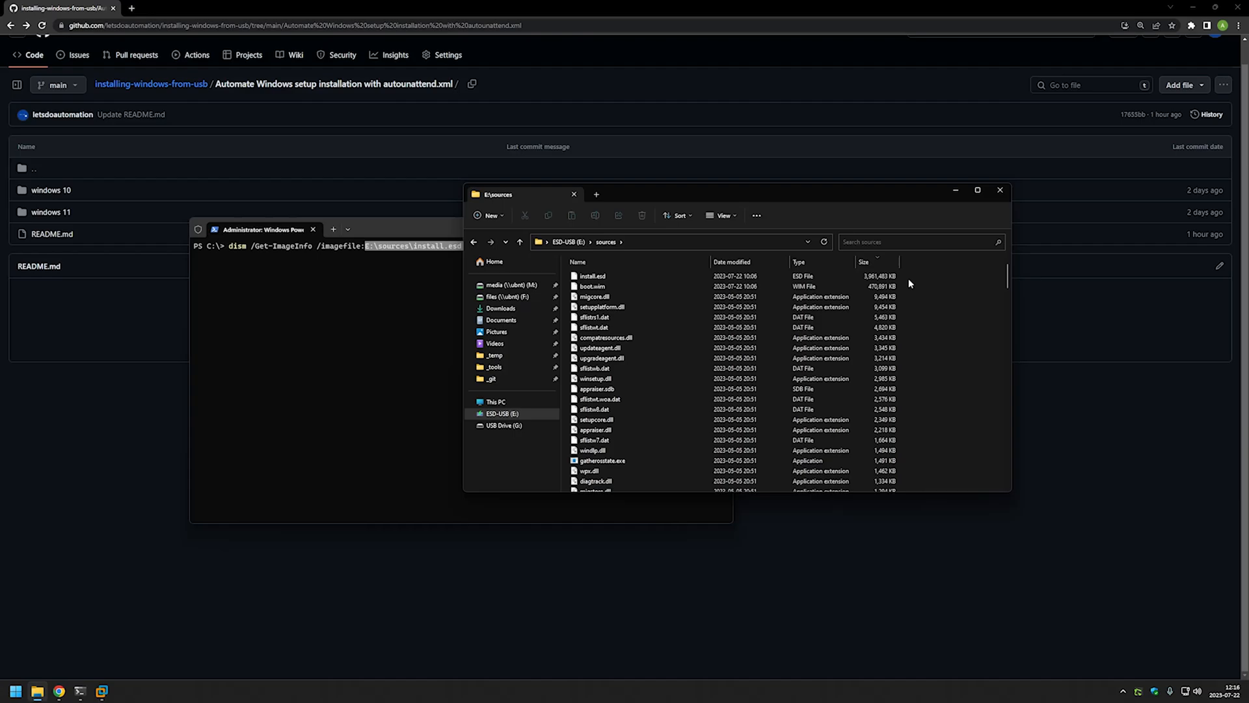
mouse_move(939, 349)
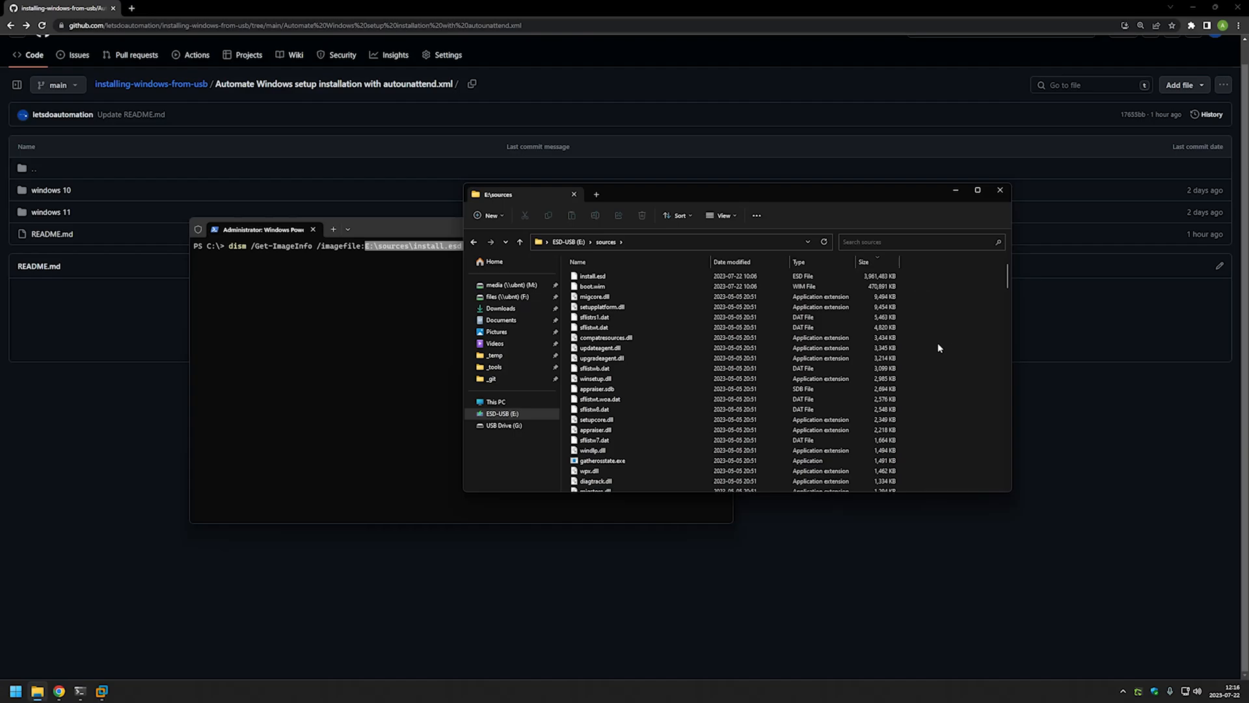
click(593, 276)
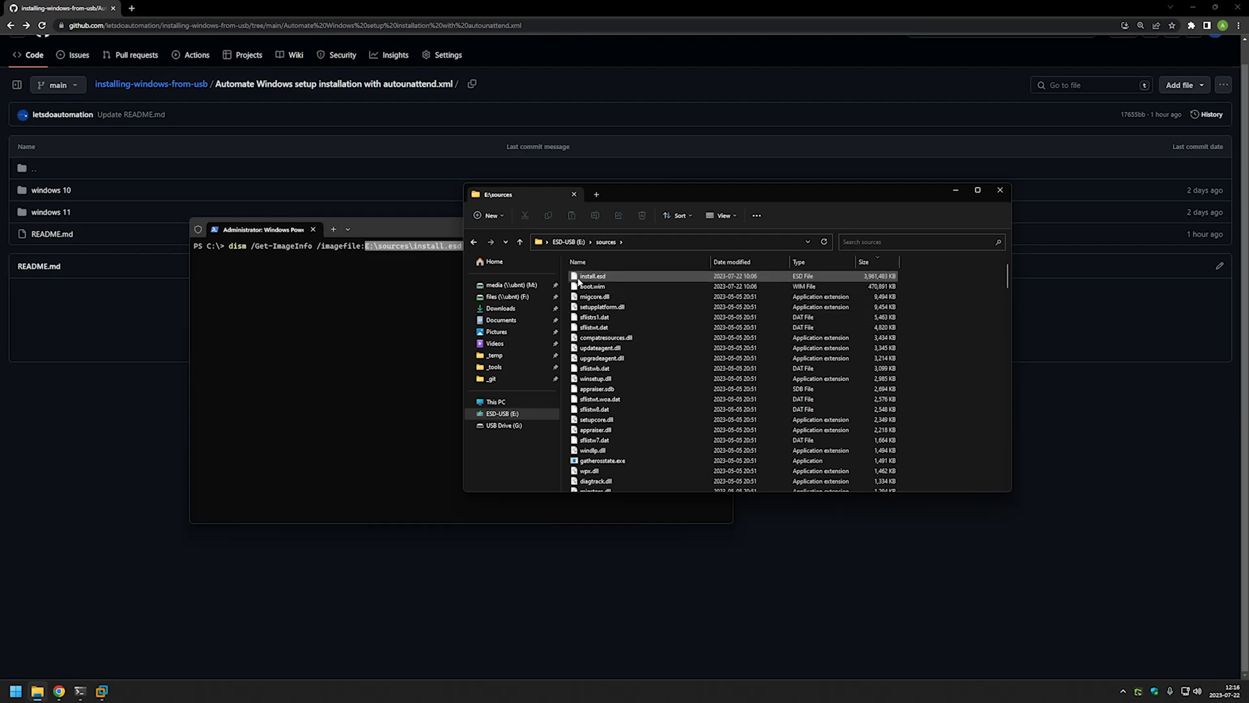
mouse_move(593, 276)
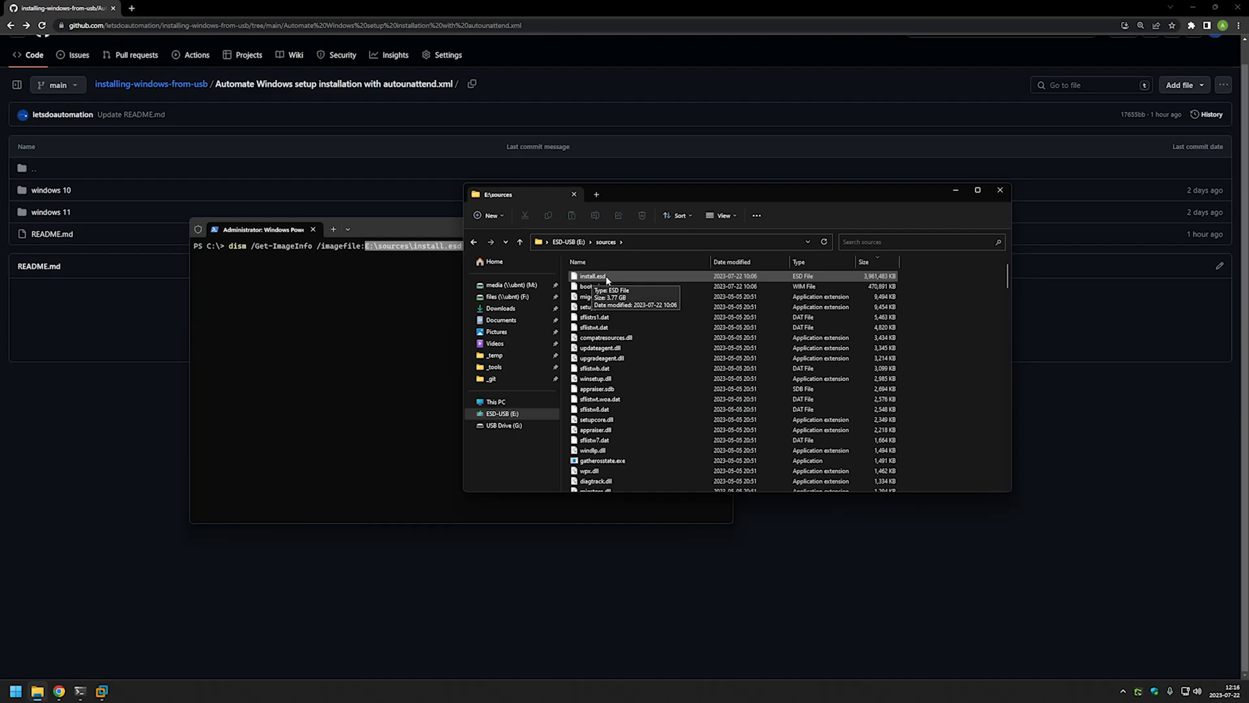
mouse_move(610, 279)
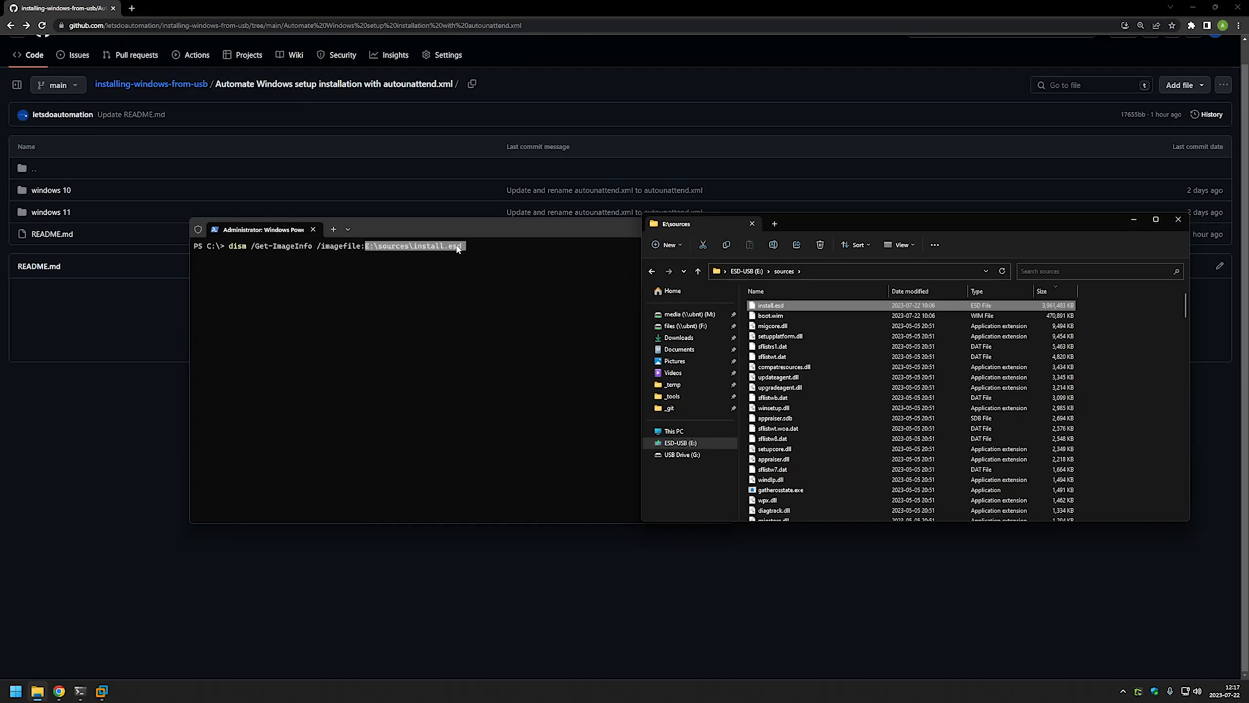
mouse_move(479, 245)
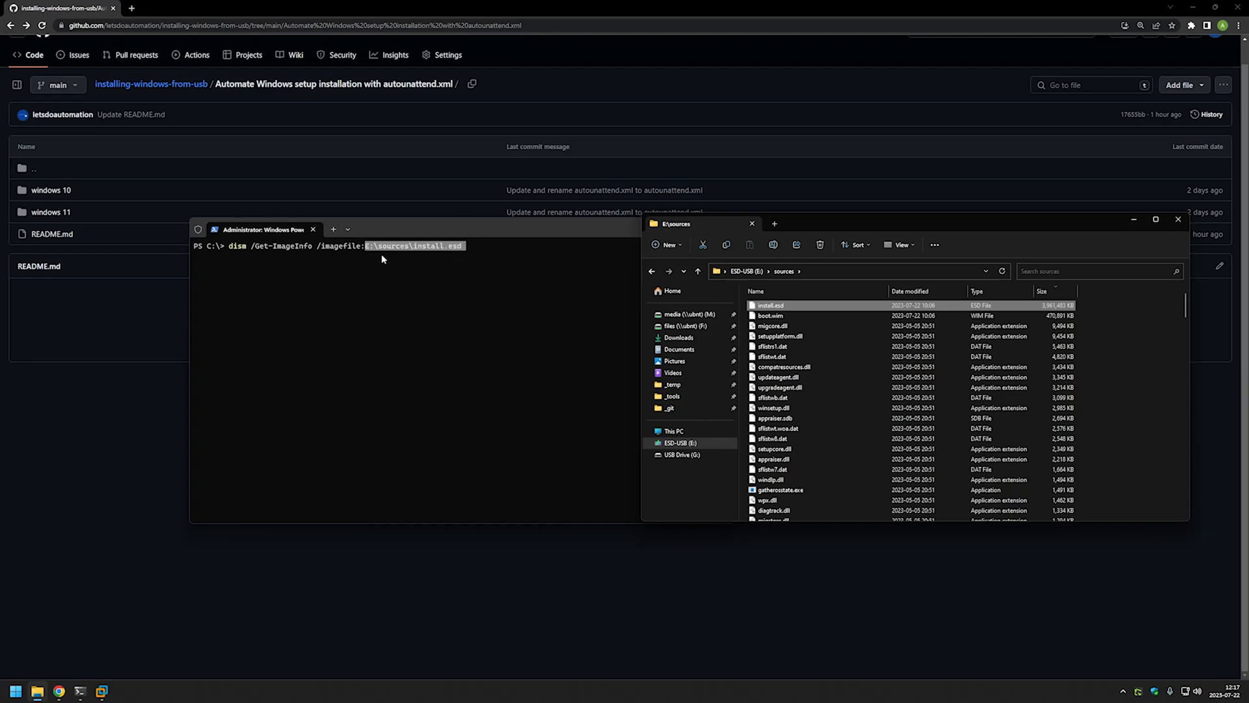
Run the DISM query and highlight Windows 11 edition entries in the seven-image output
click(367, 246)
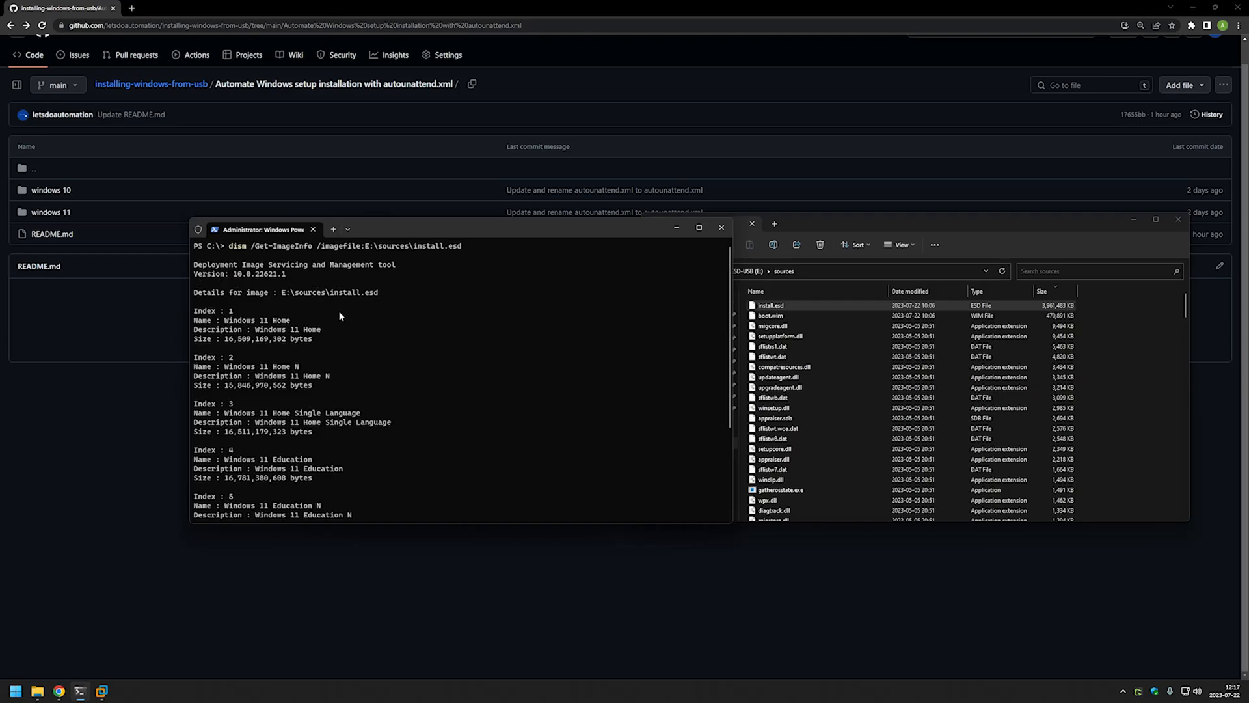
mouse_move(341, 353)
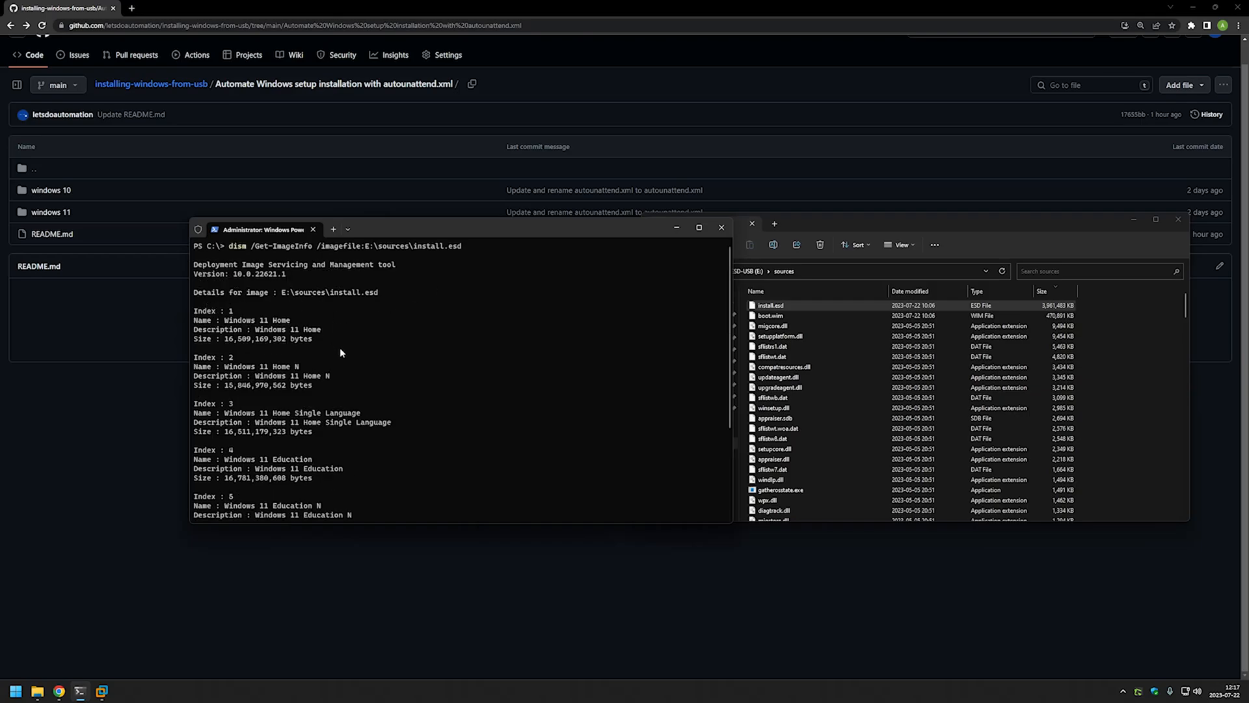
mouse_move(331, 298)
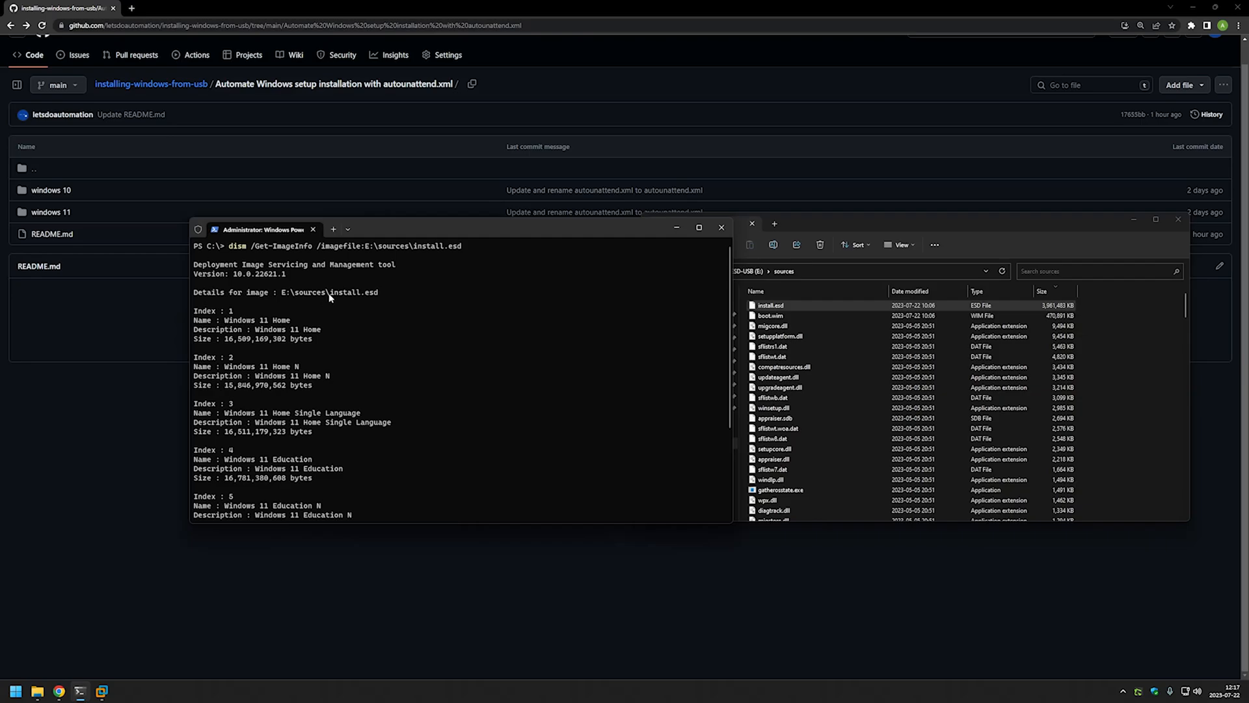
mouse_move(251, 336)
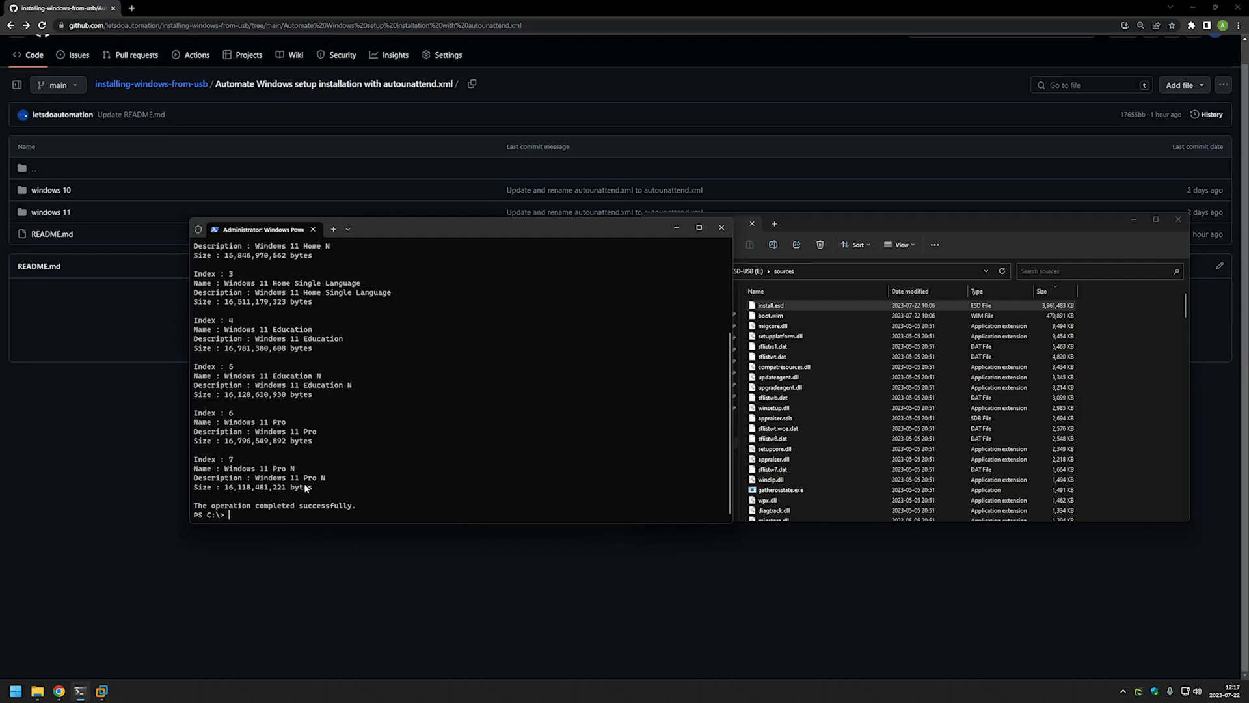
drag(192, 410, 348, 481)
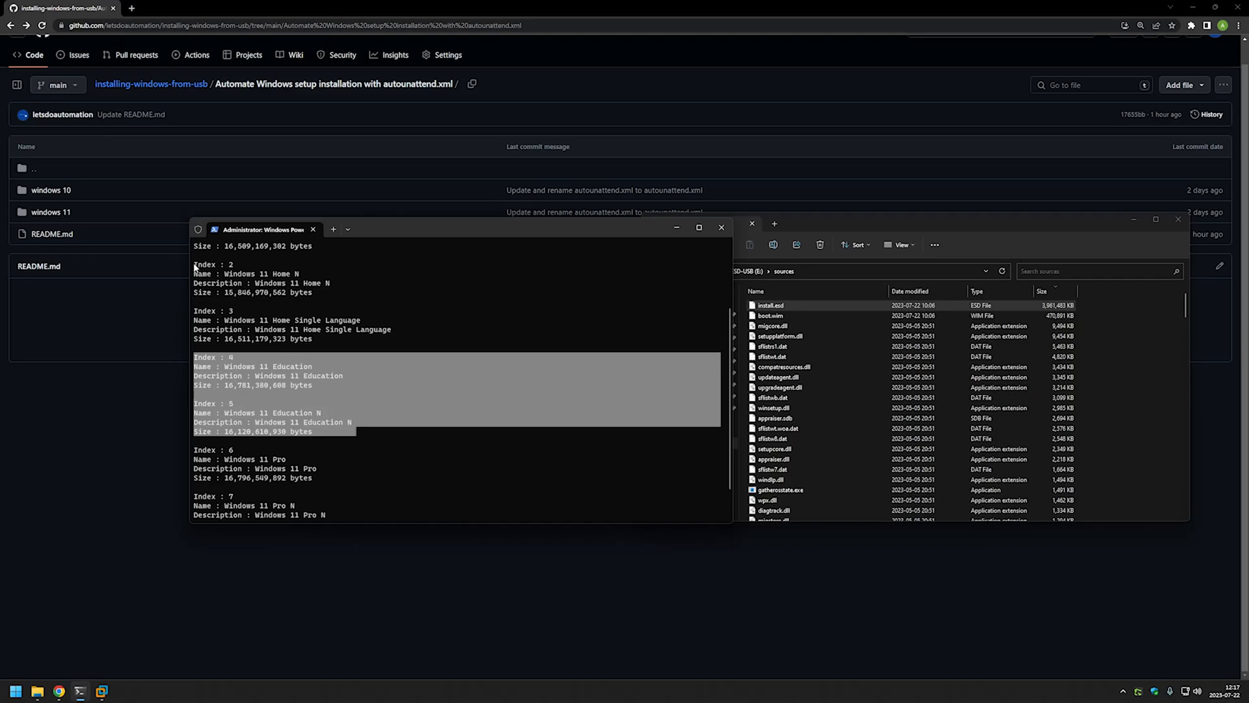
Reopen the windows 11 autounattend.xml and check its Windows 11 Pro image name against the DISM list
click(48, 212)
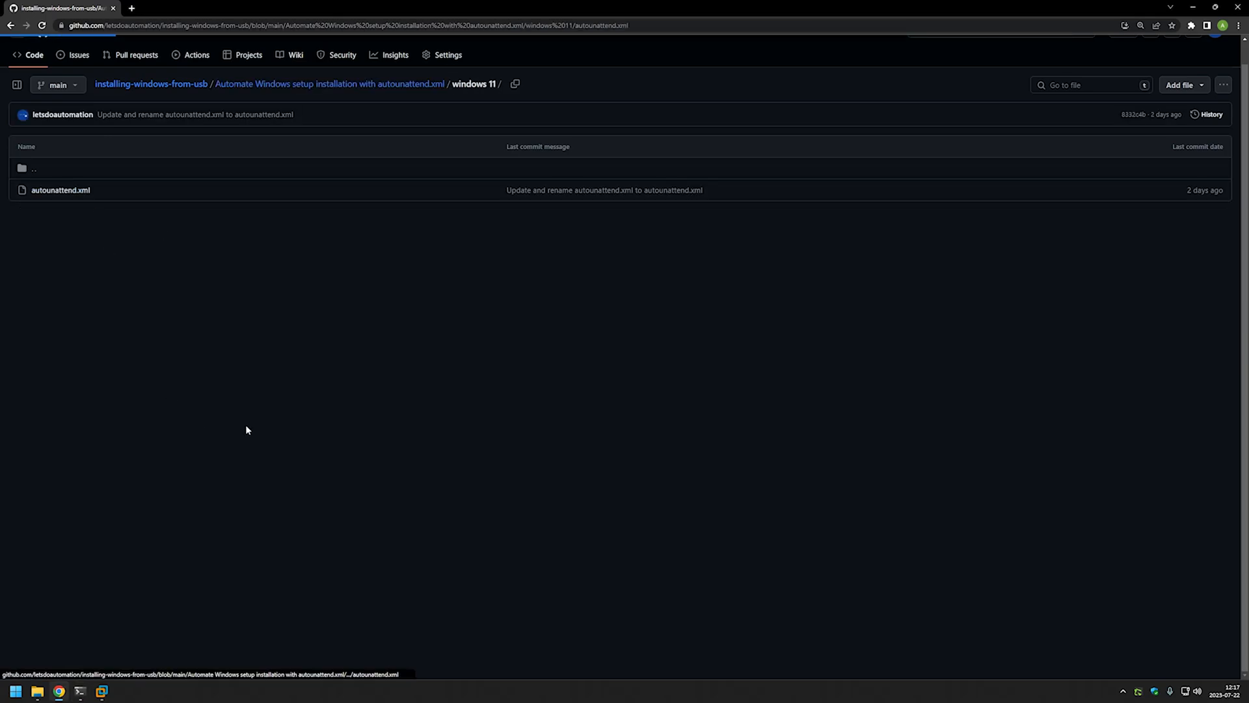
click(64, 190)
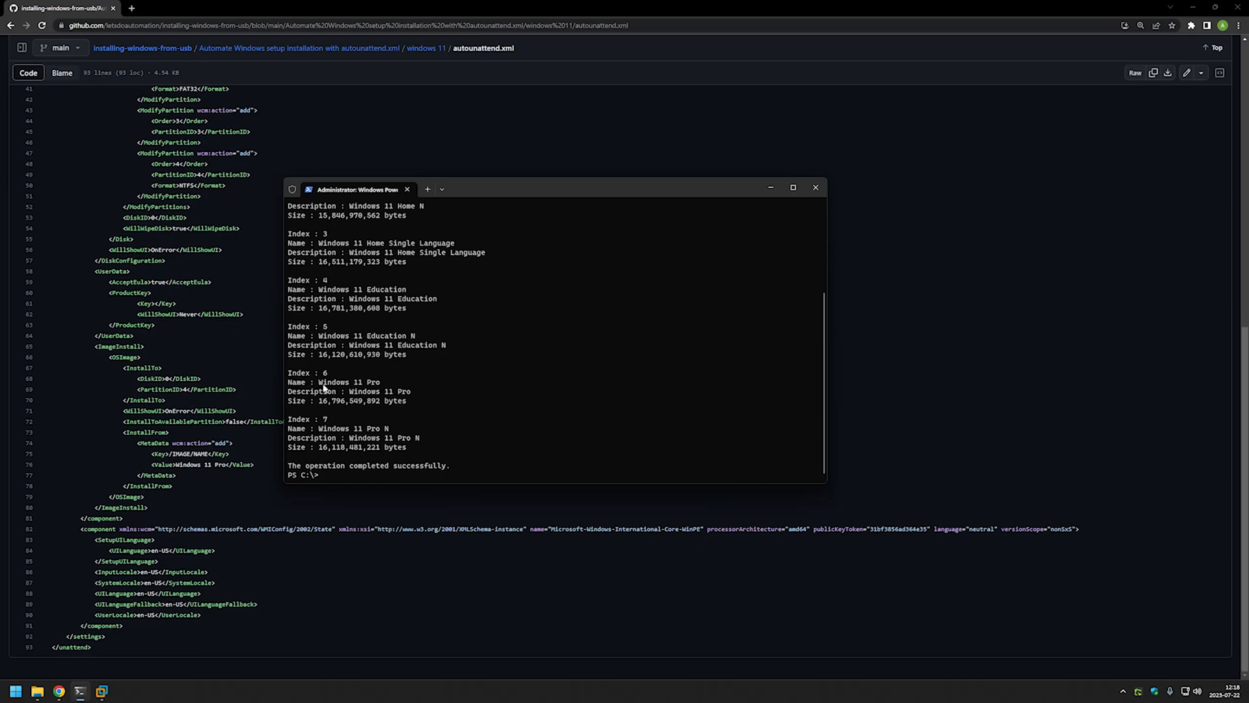
double_click(348, 383)
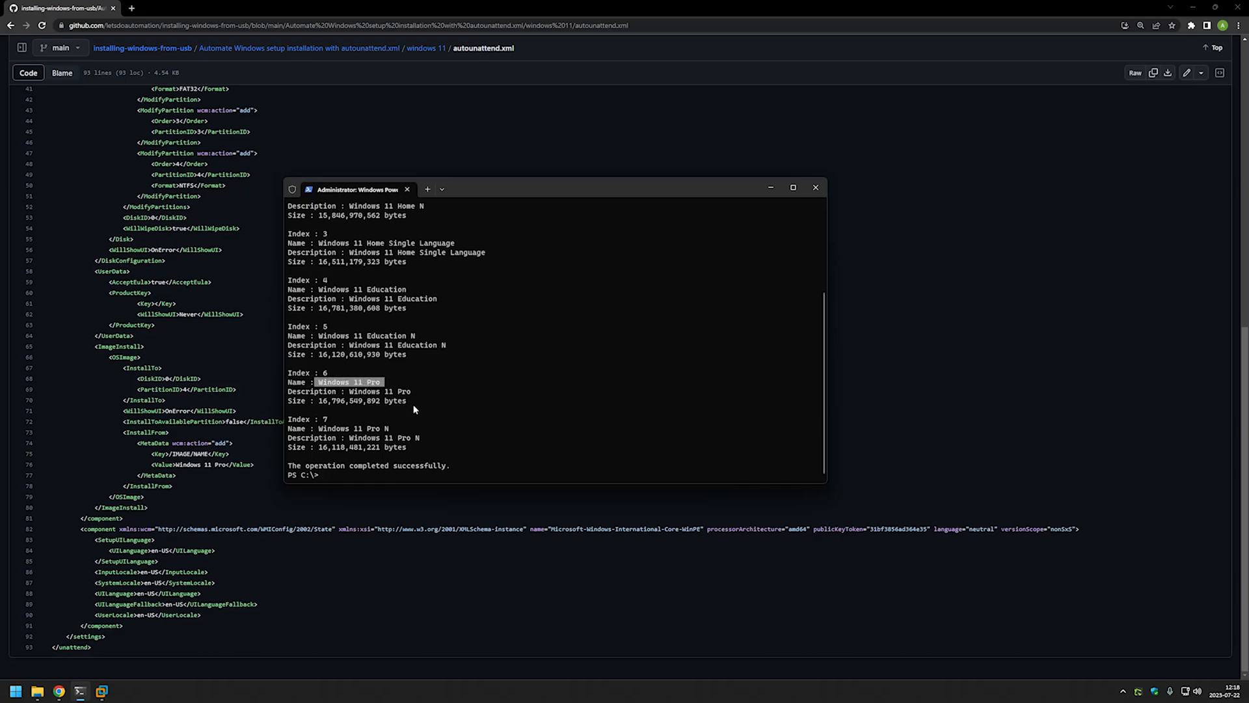
drag(289, 372, 406, 400)
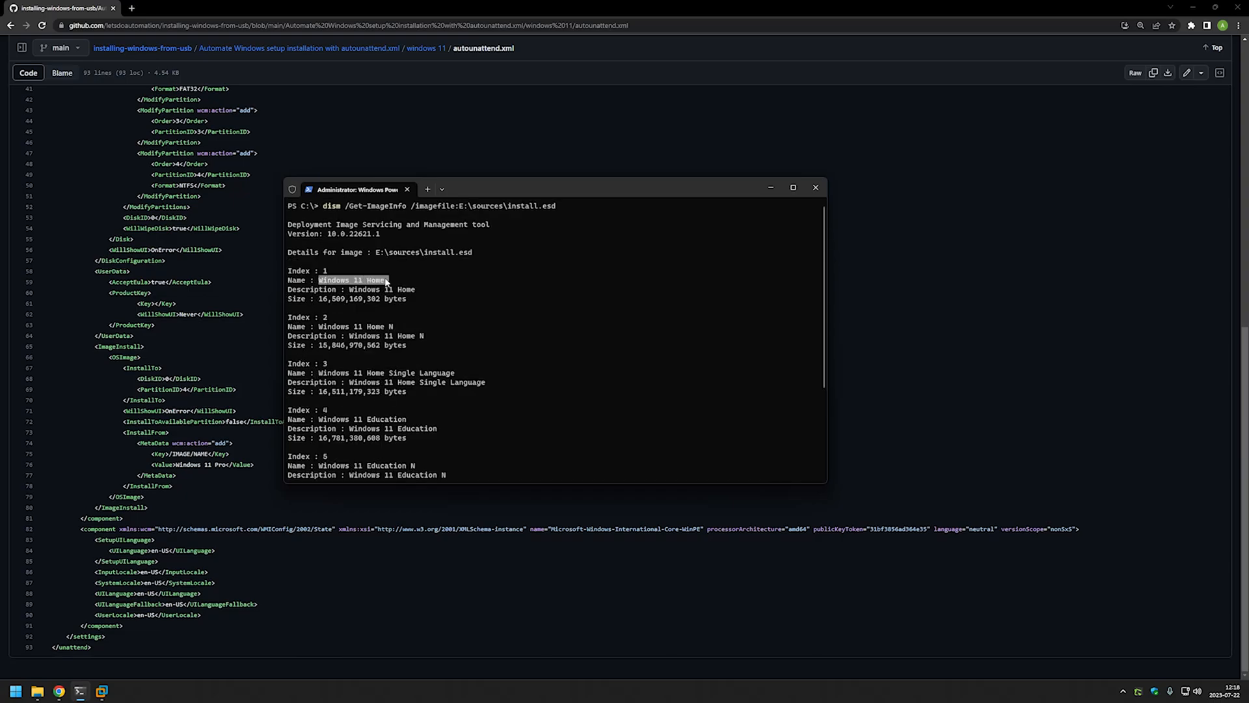
click(815, 187)
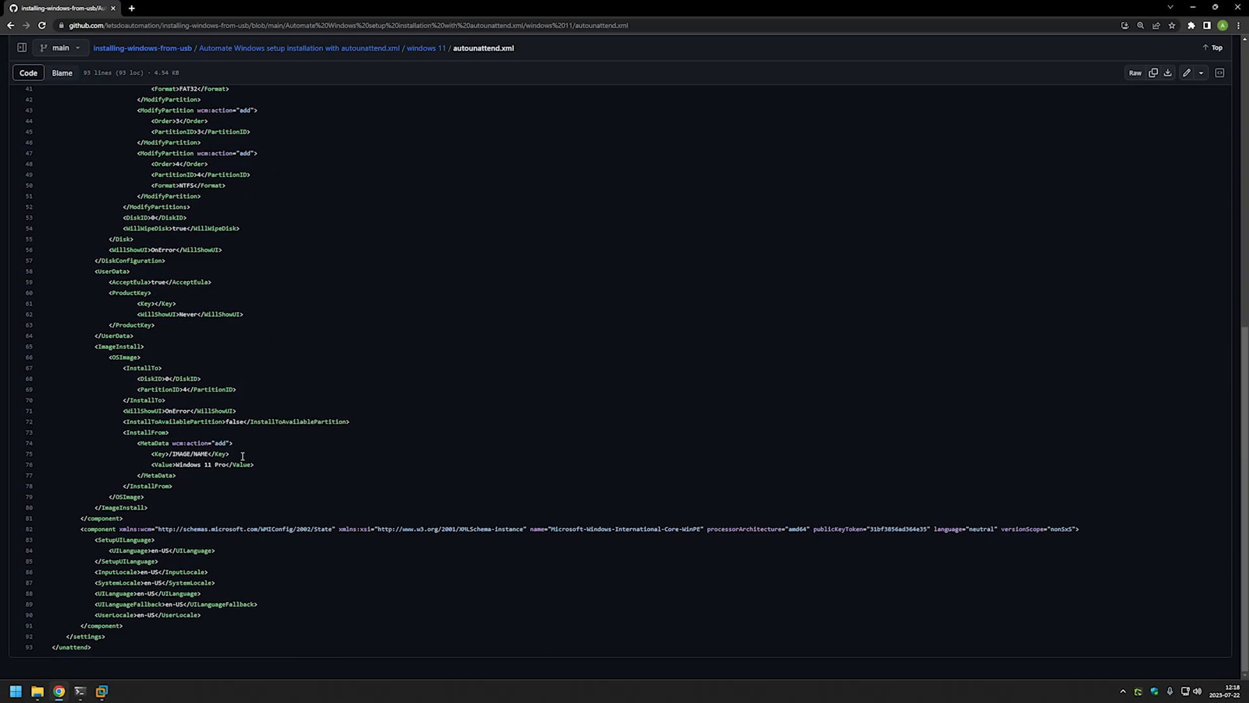
Download the raw autounattend.xml file from GitHub to the computer
double_click(202, 464)
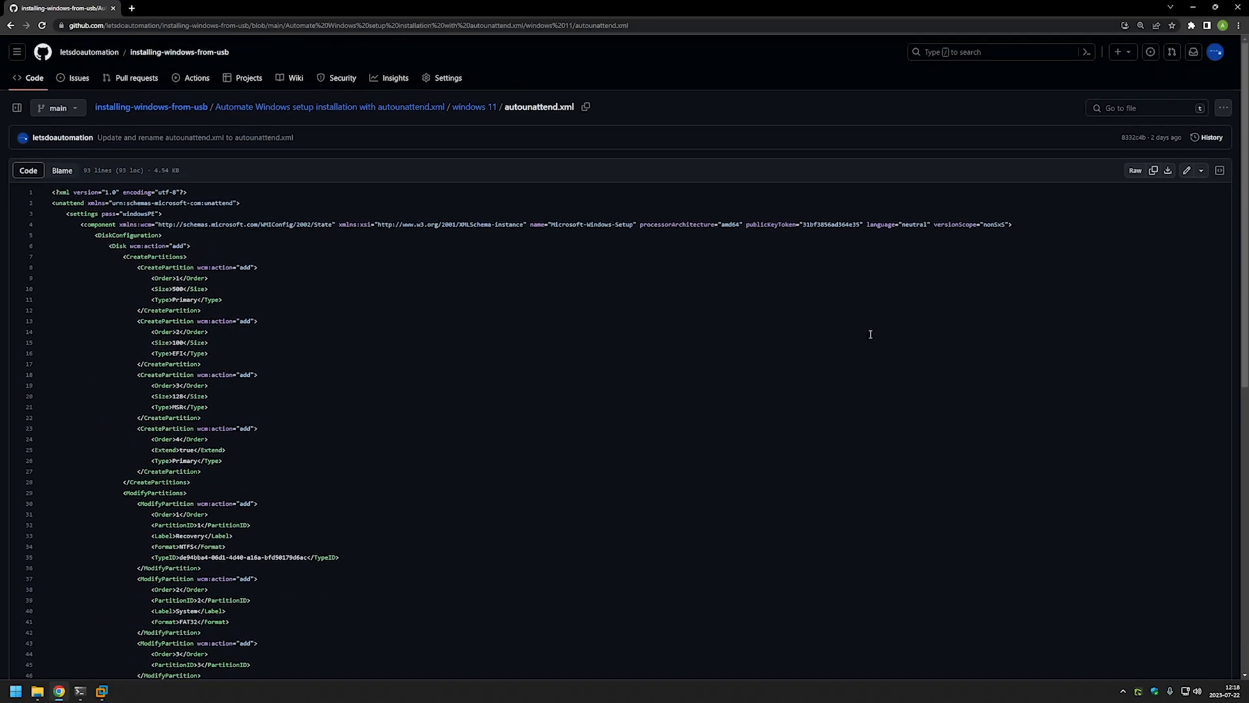
mouse_move(1169, 171)
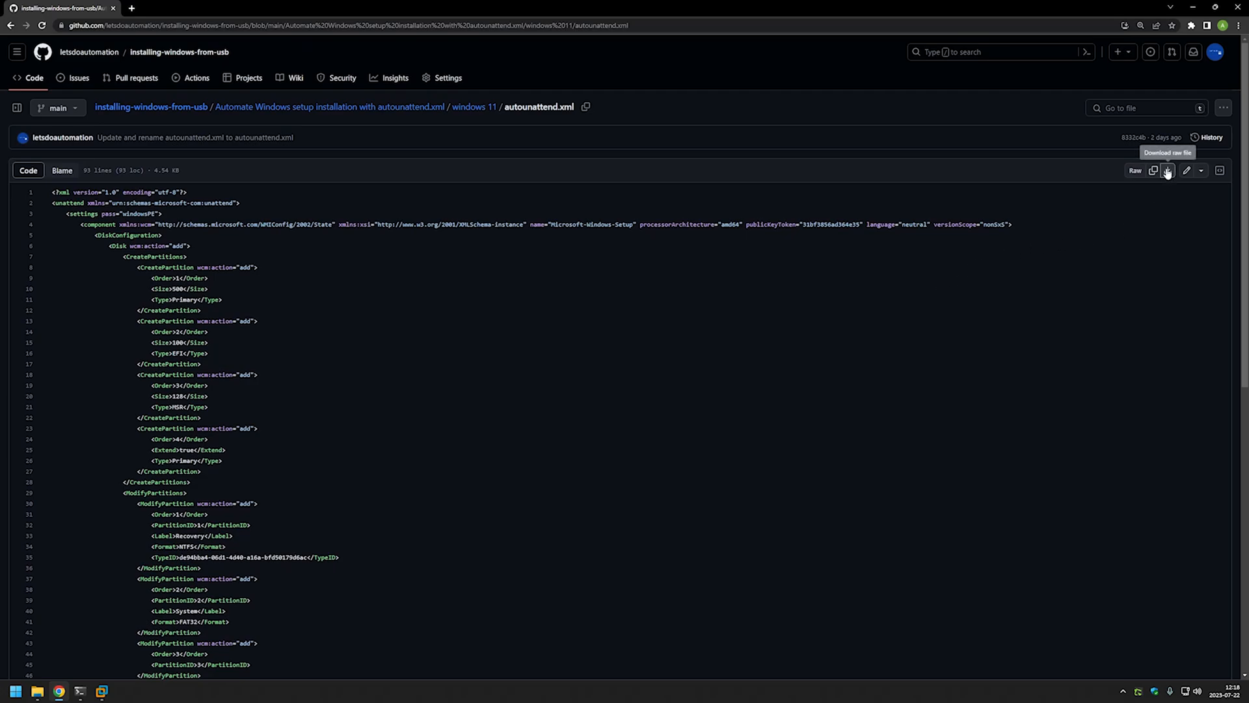
click(1171, 171)
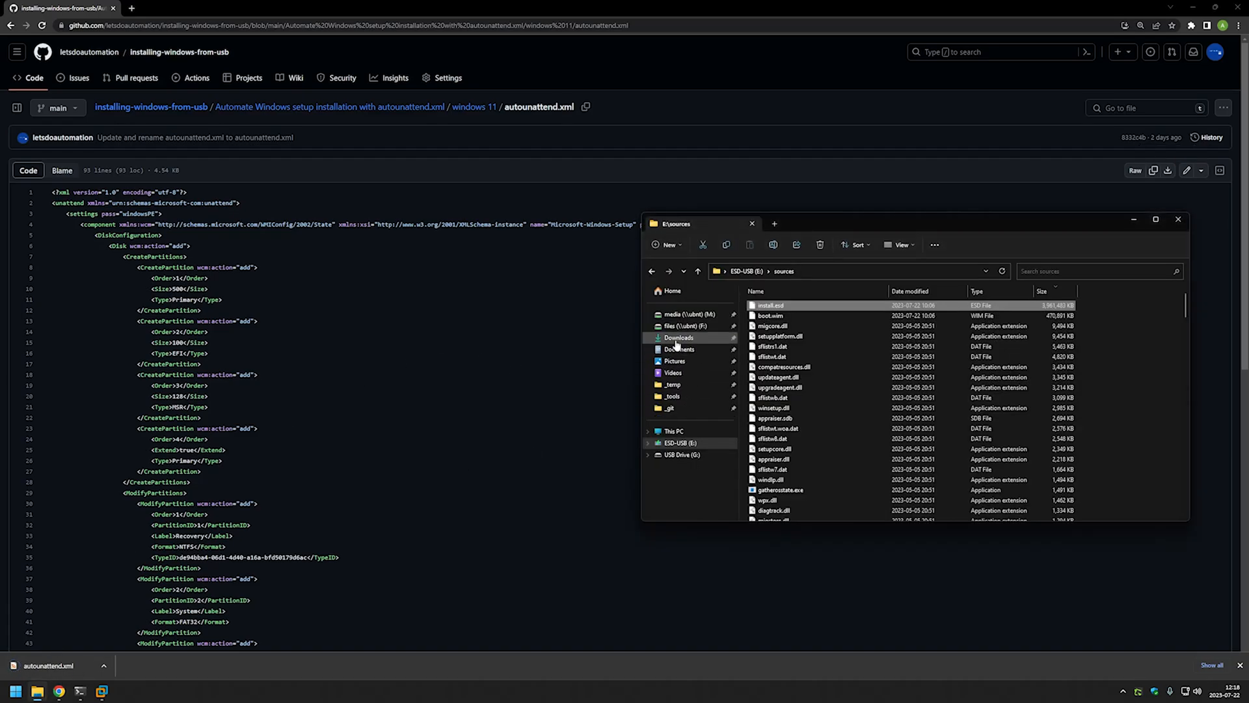
Pick up the downloaded autounattend.xml from Downloads and go to the ESD-USB drive
click(677, 337)
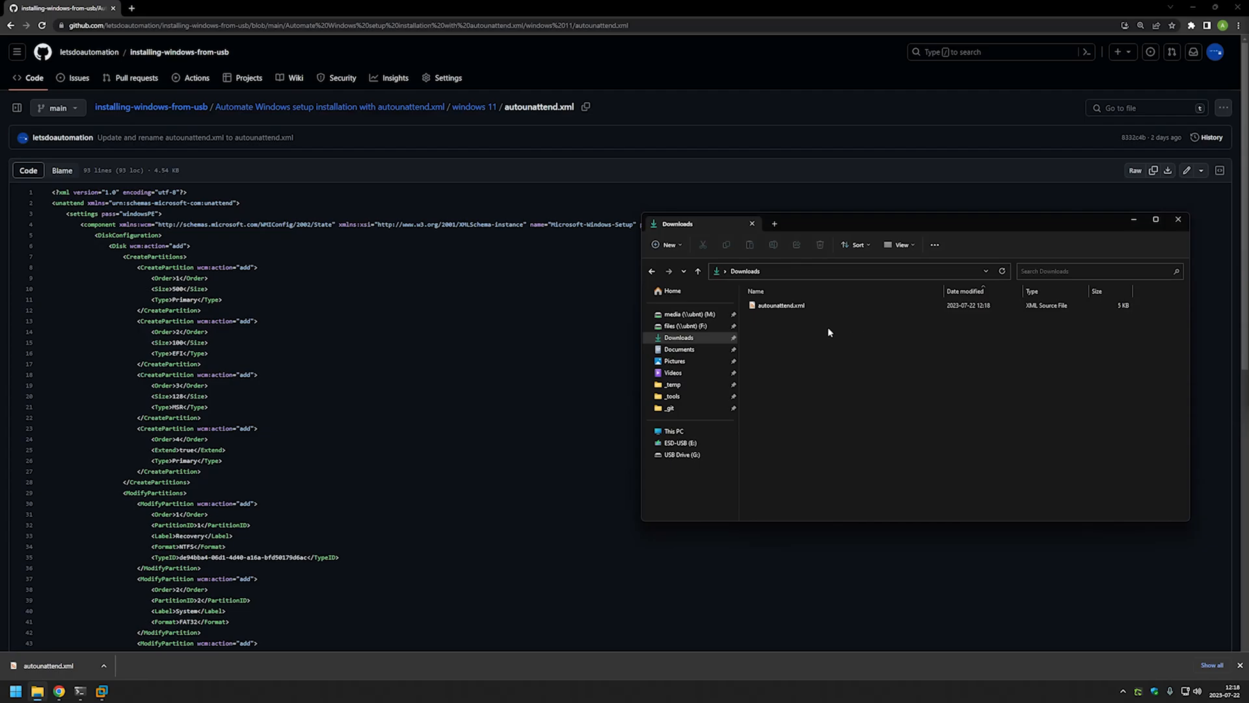
click(779, 304)
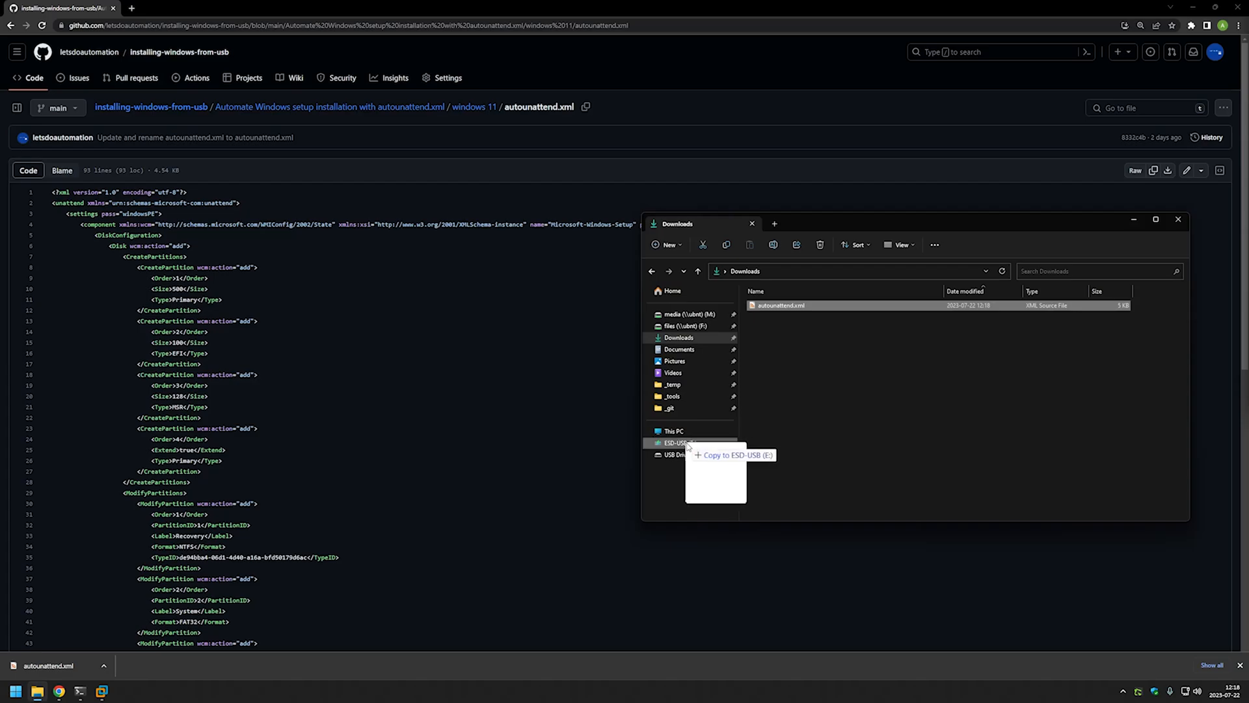
click(680, 442)
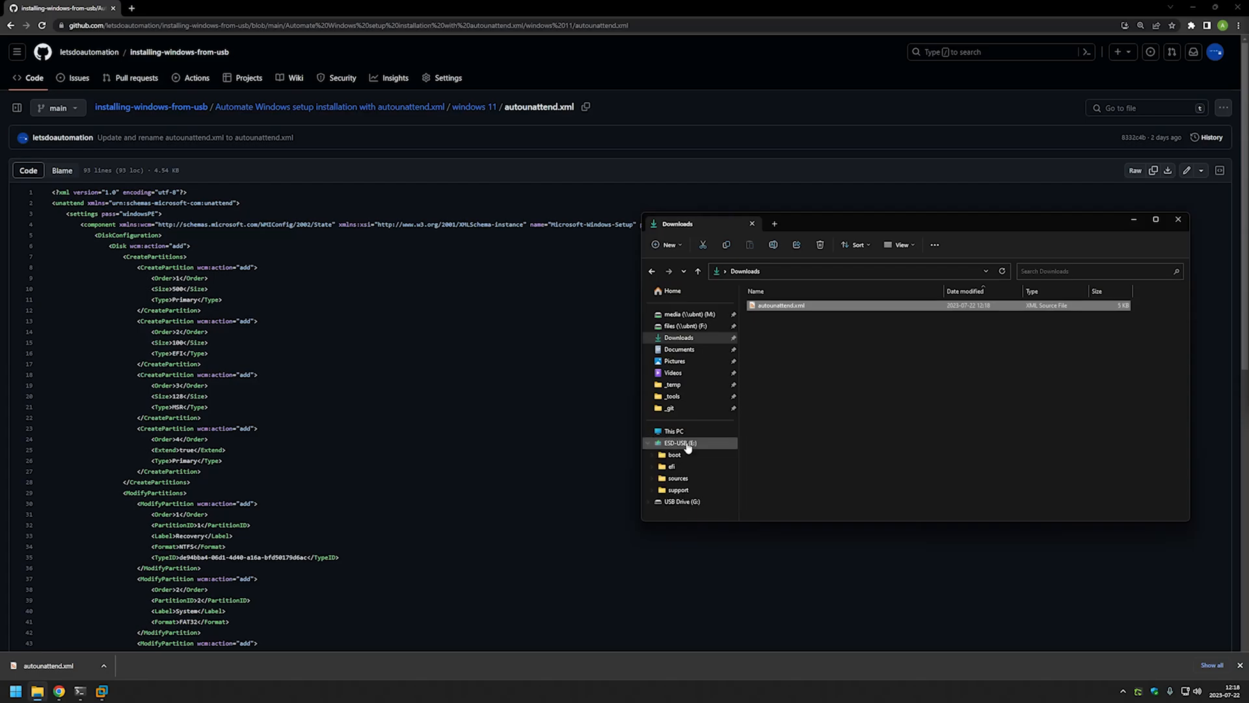
click(679, 443)
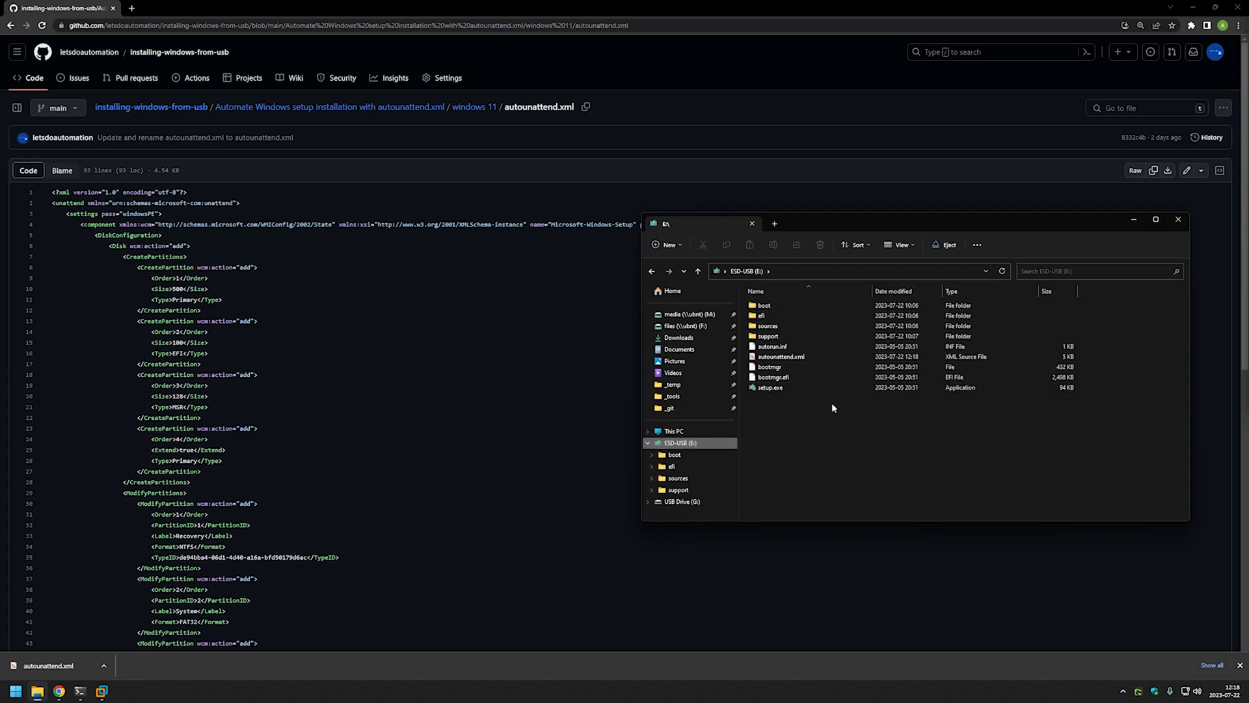
mouse_move(844, 406)
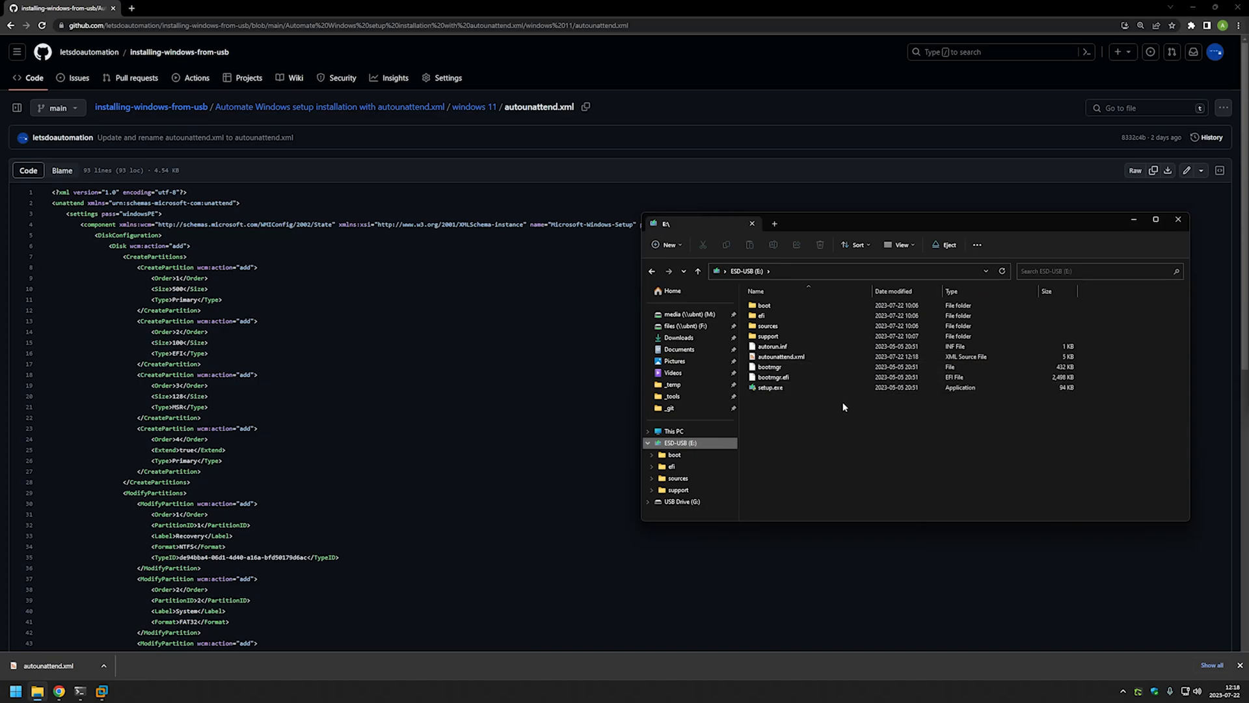
Place autounattend.xml in the ESD-USB root beside setup.exe and the boot files
click(772, 346)
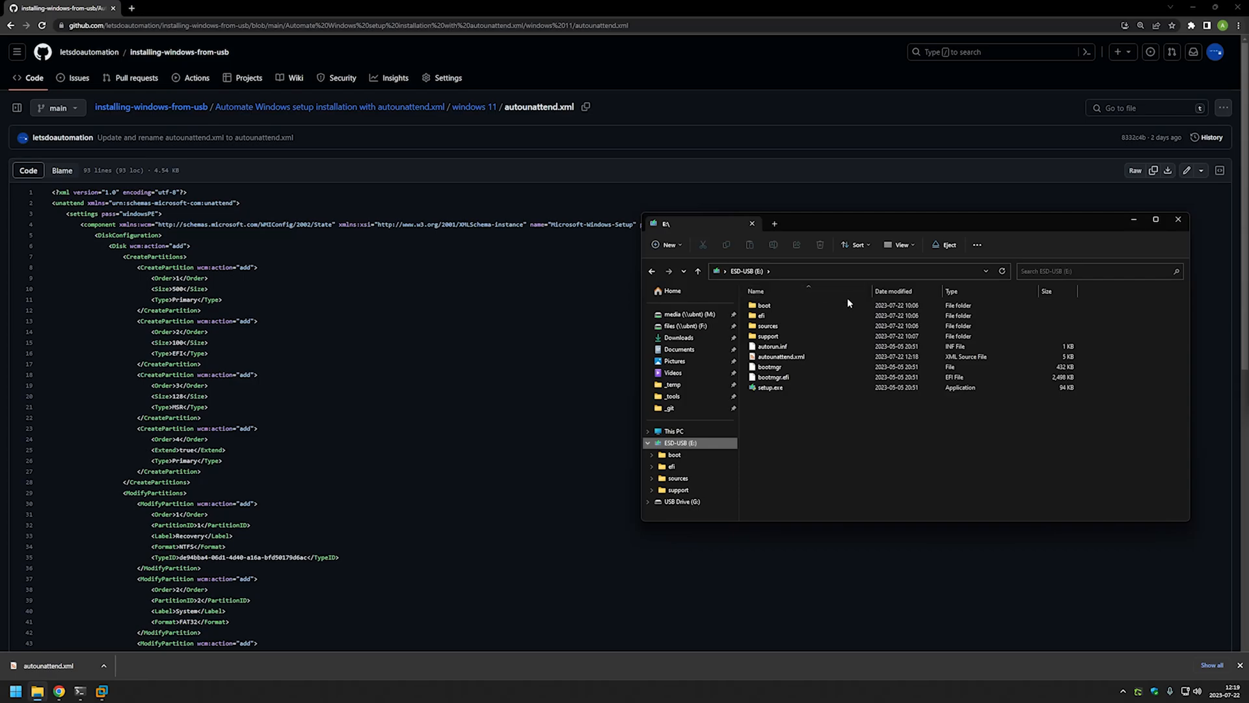
click(767, 325)
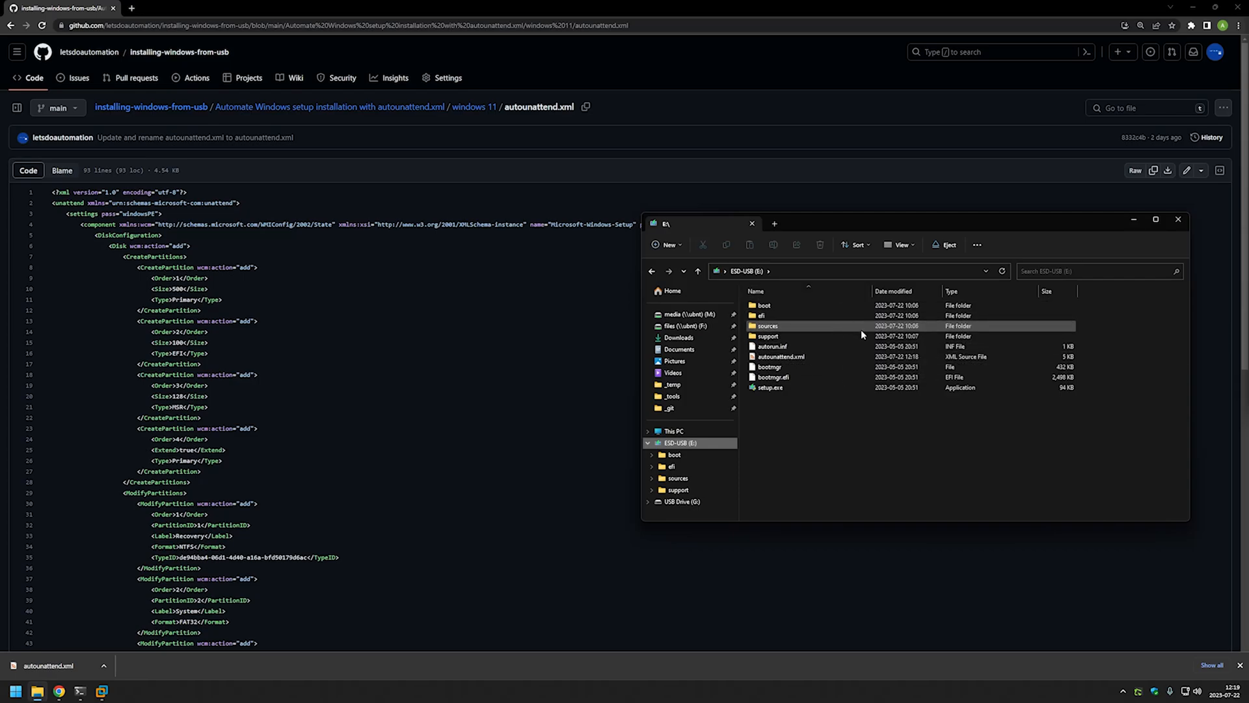
mouse_move(761, 315)
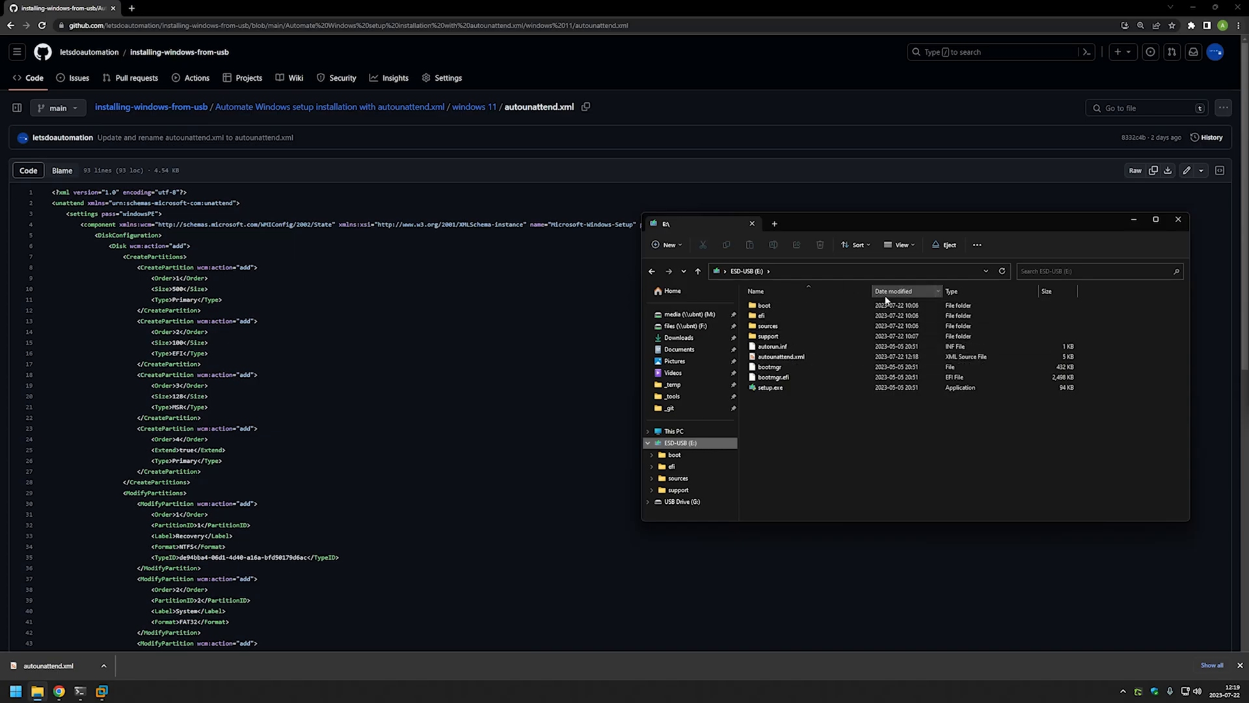
click(773, 346)
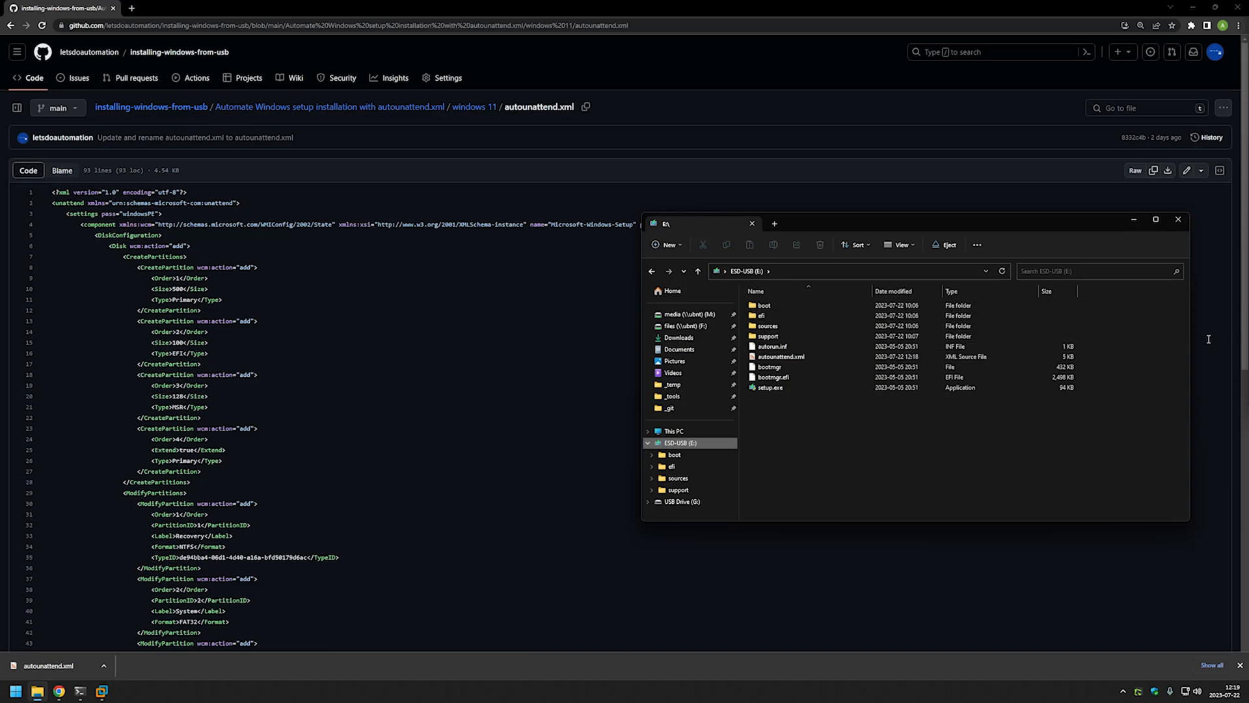
mouse_move(1170, 342)
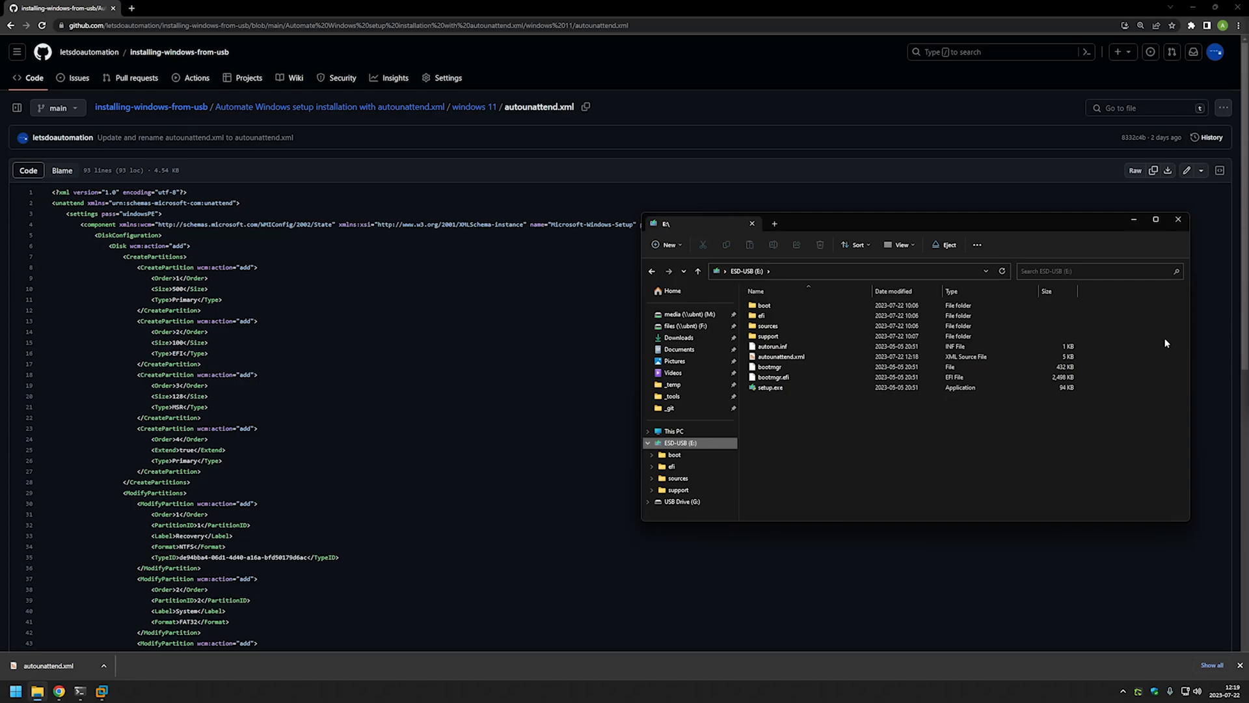
mouse_move(1142, 340)
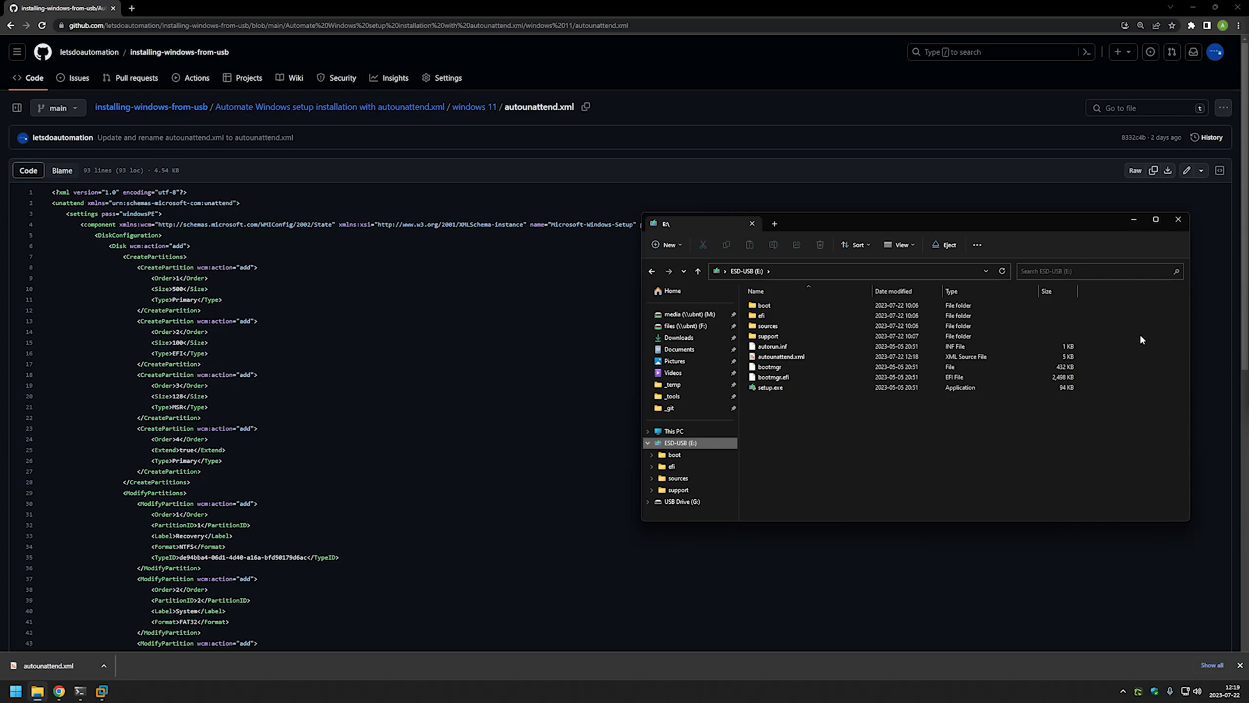
click(762, 305)
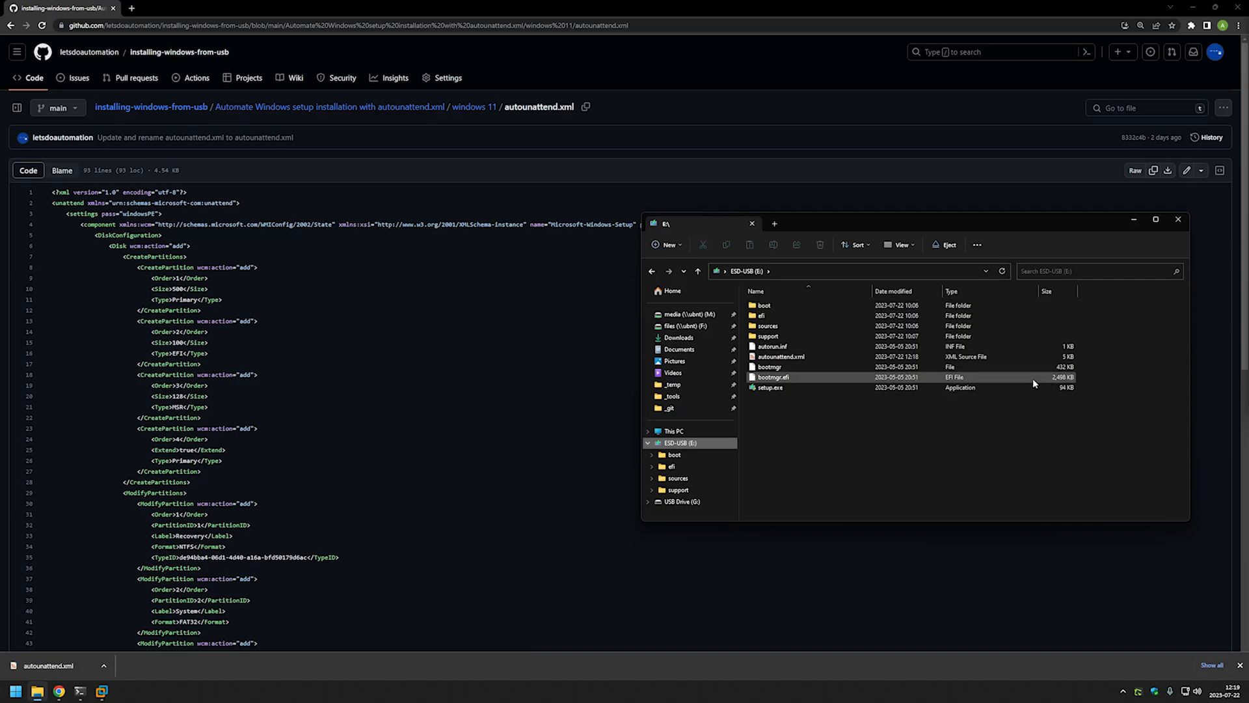
click(794, 335)
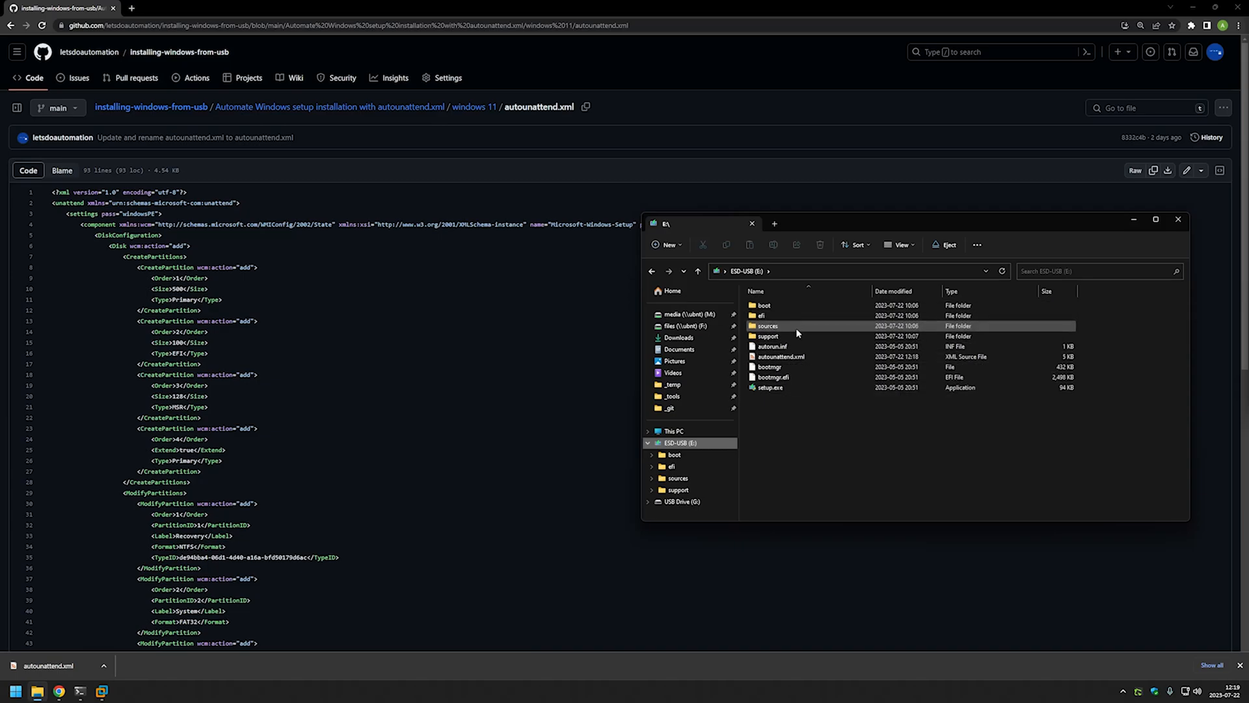
click(773, 346)
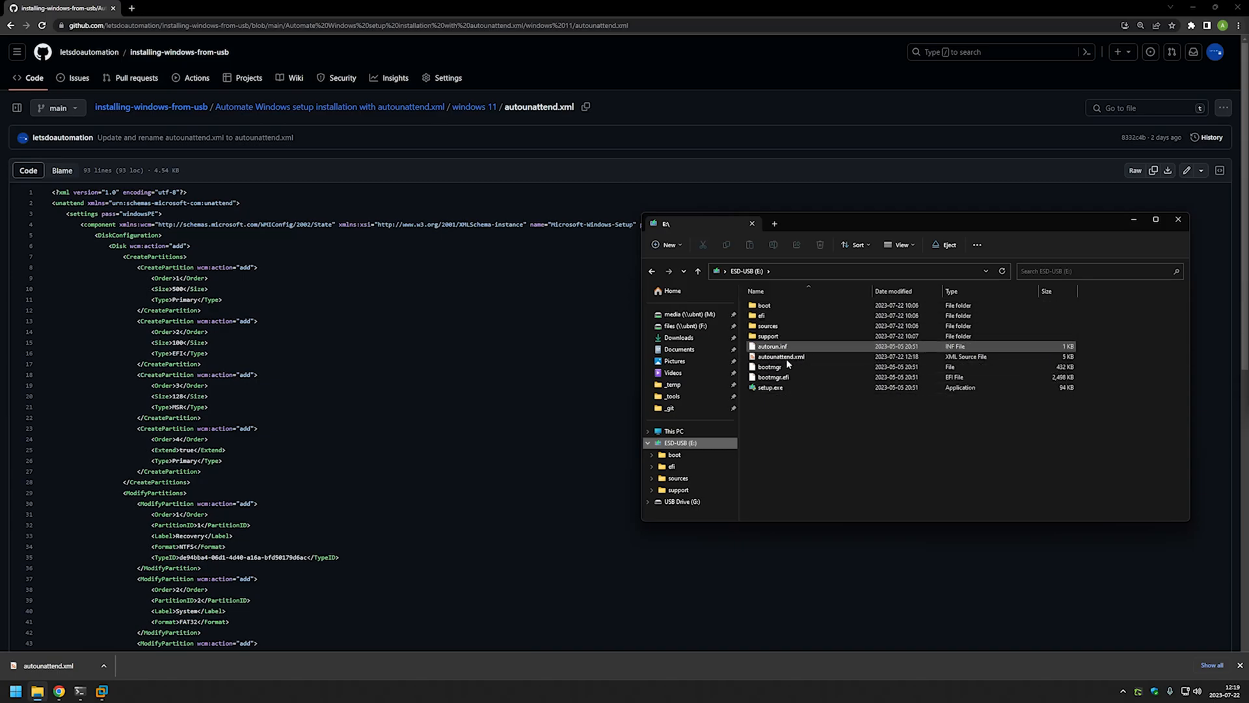
click(771, 388)
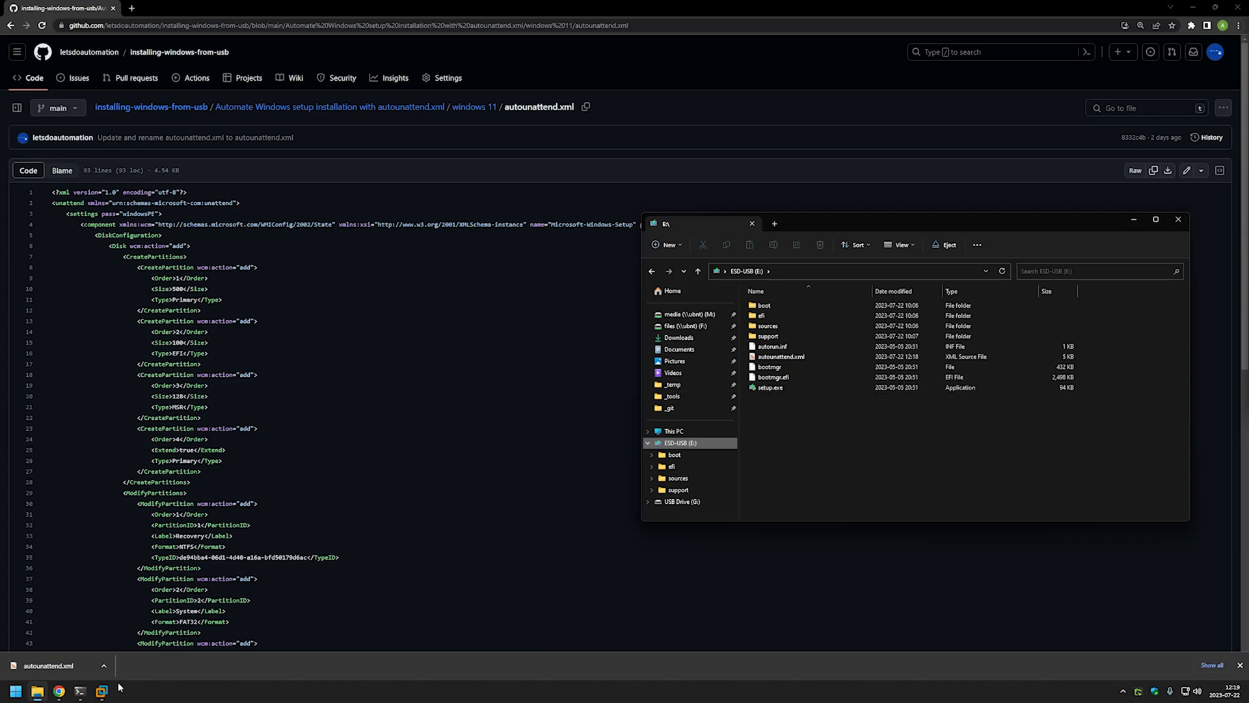
Connect the USB stick to the Windows USB VM so Boot Manager lists an EFI USB Device
click(100, 689)
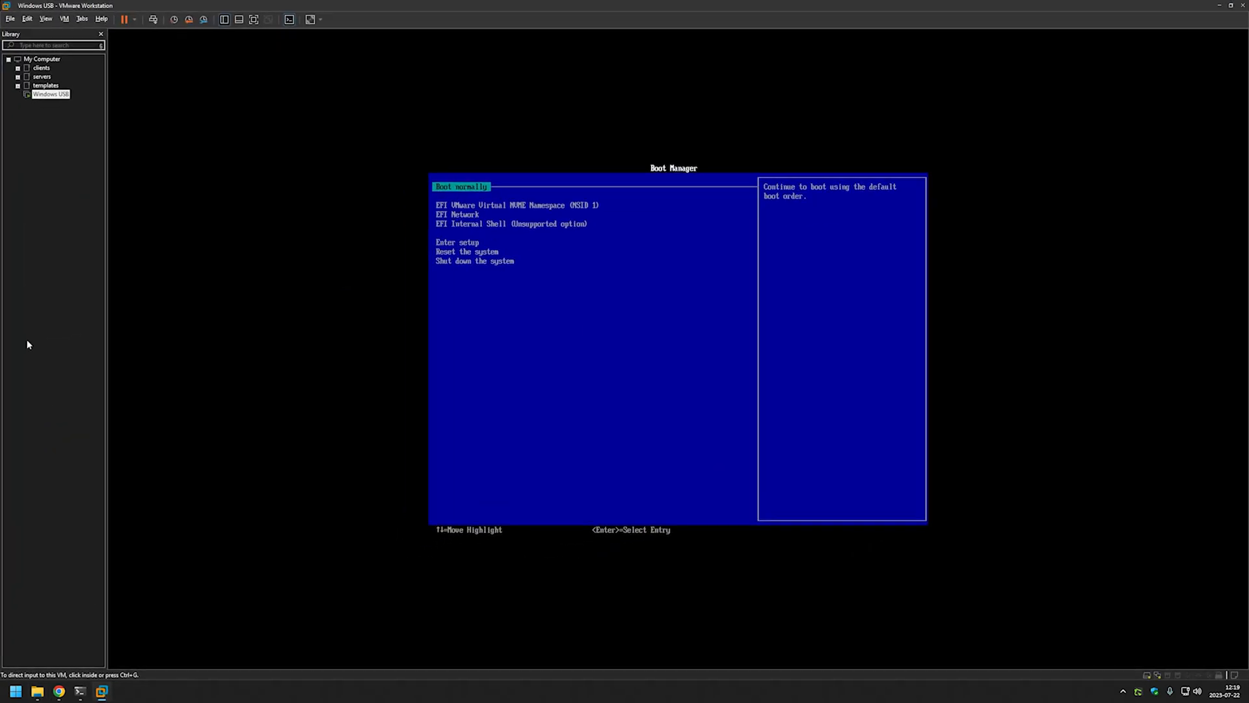
mouse_move(216, 183)
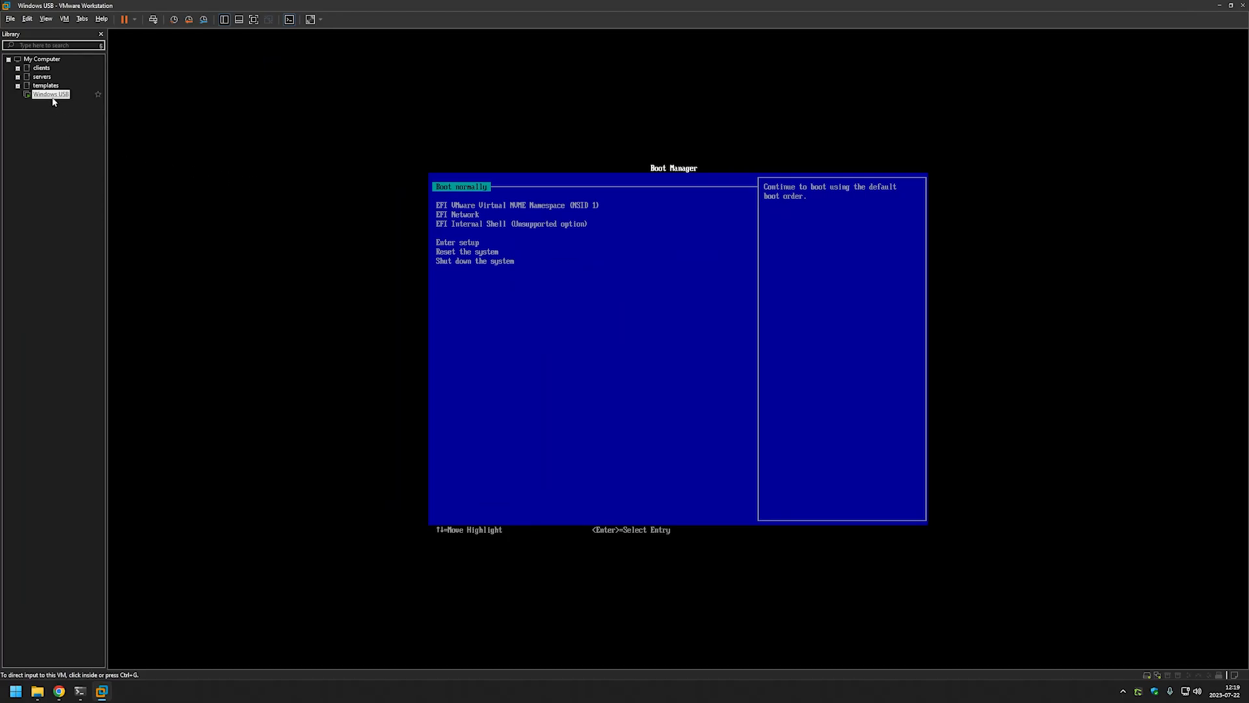
right_click(46, 93)
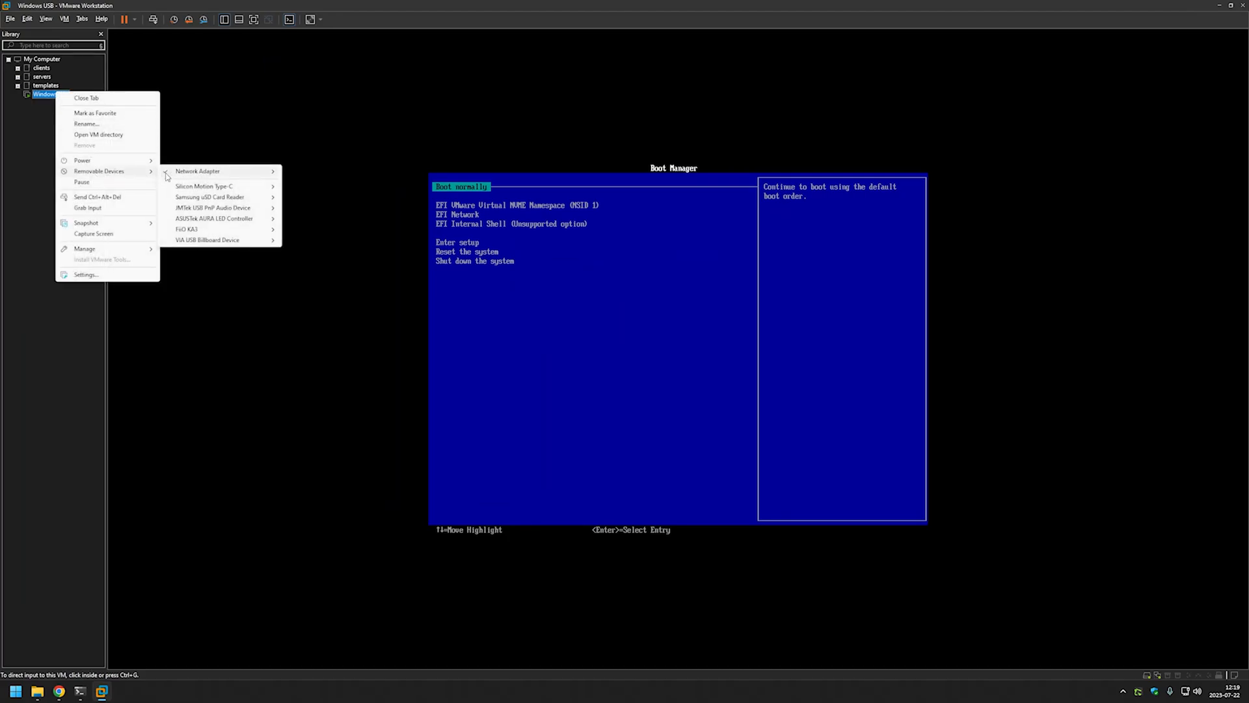
click(640, 286)
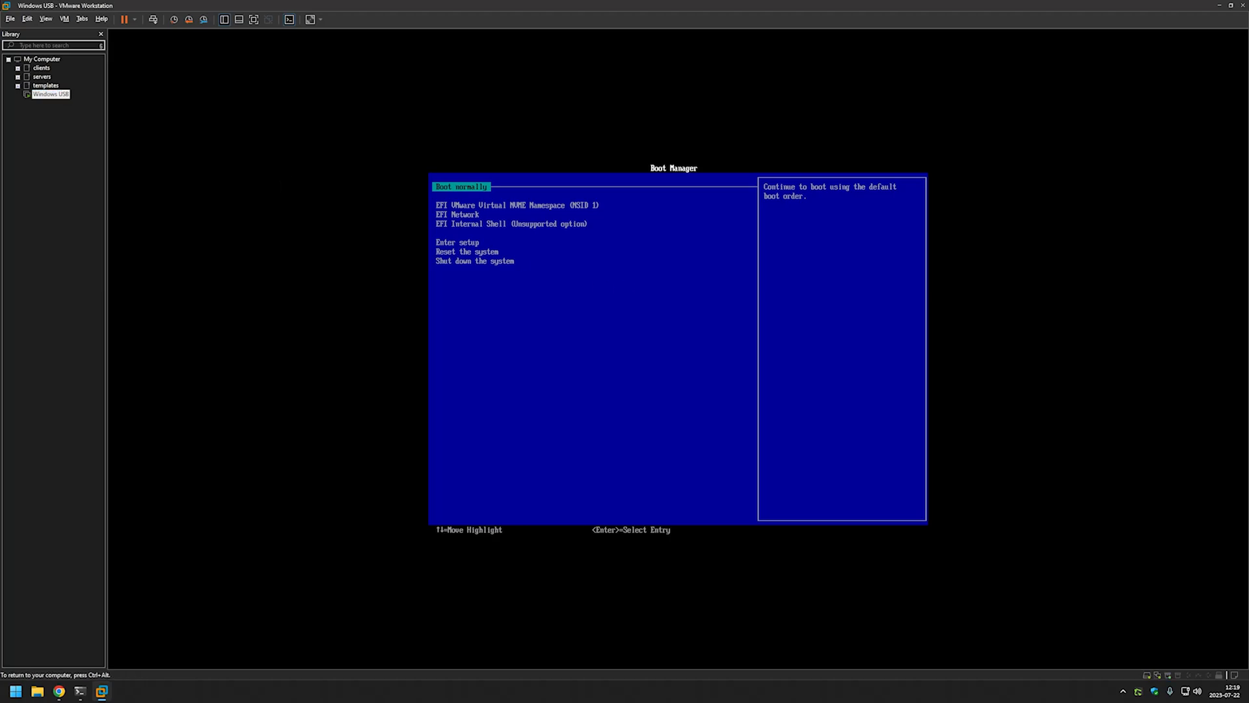
key(Down)
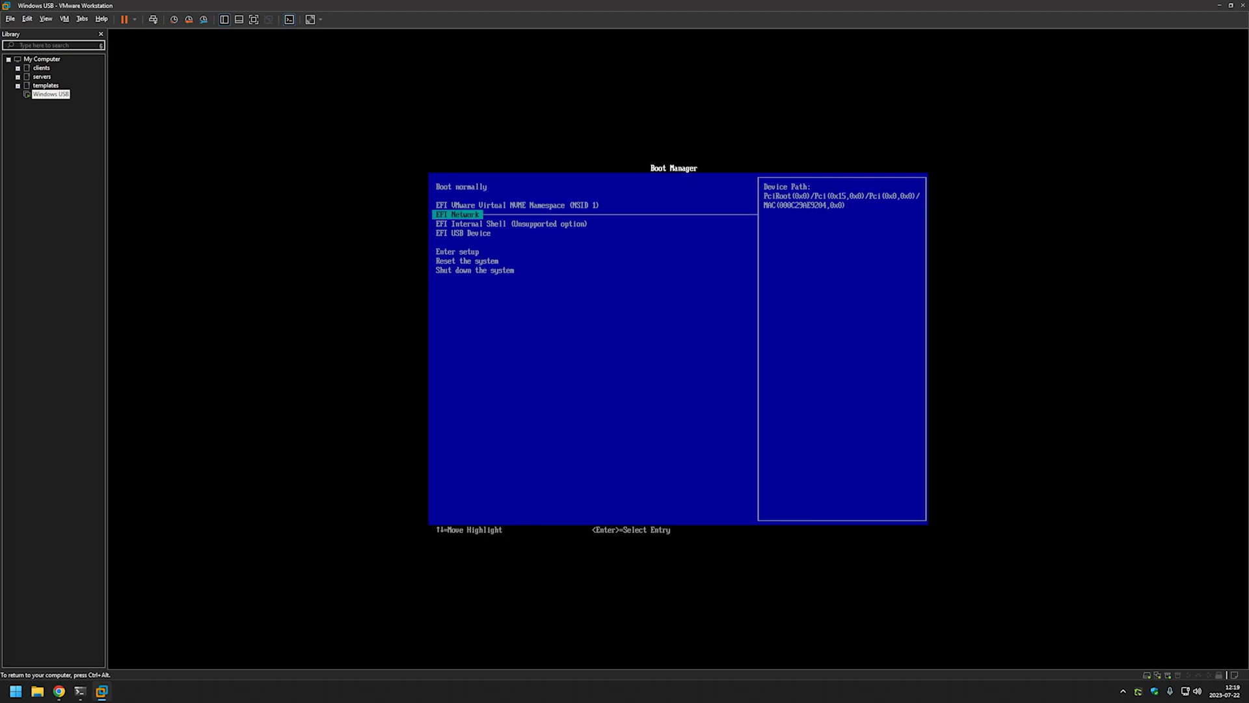
Boot the VM from the EFI USB Device and let setup reach the region screen
key(Down)
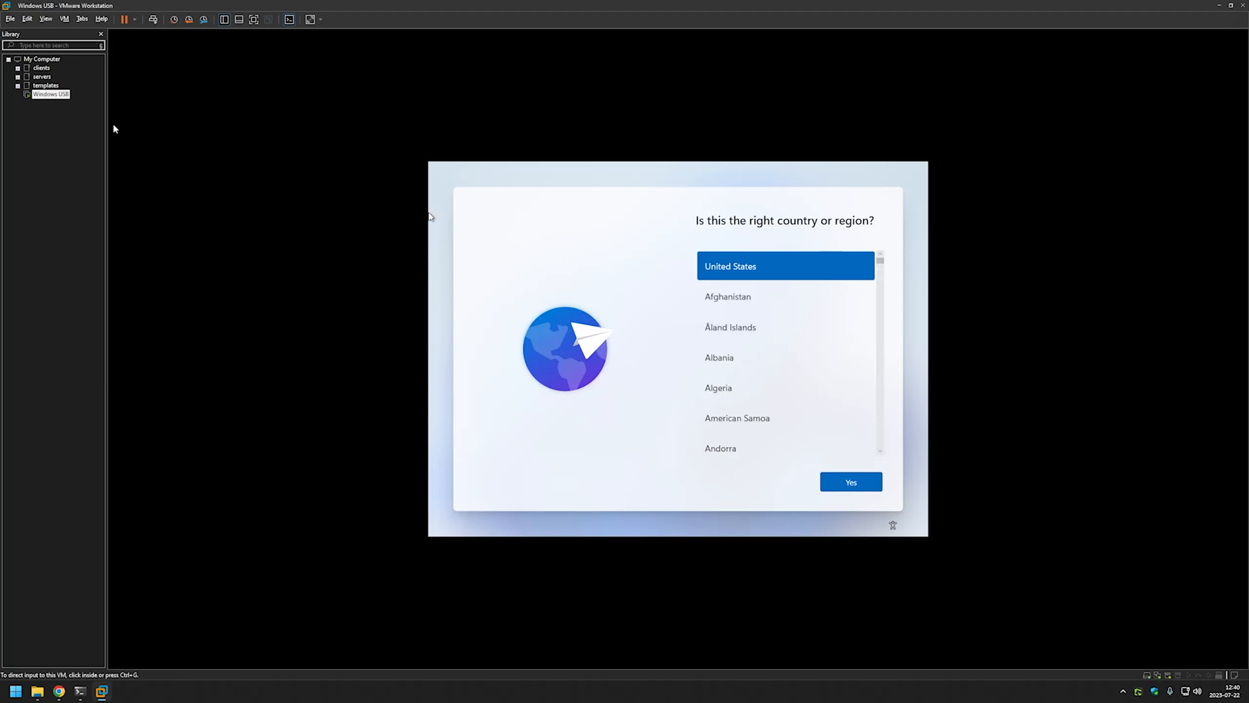
Revert the Windows USB virtual machine to its Clean snapshot
right_click(46, 94)
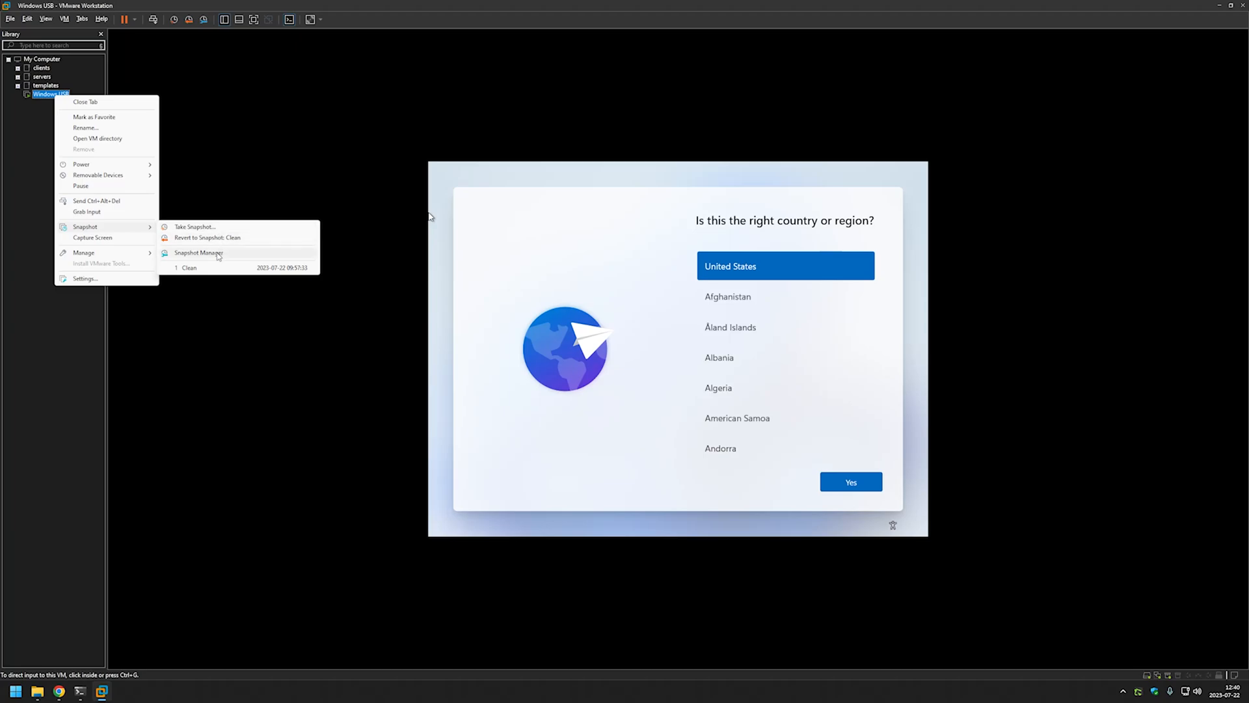
click(206, 237)
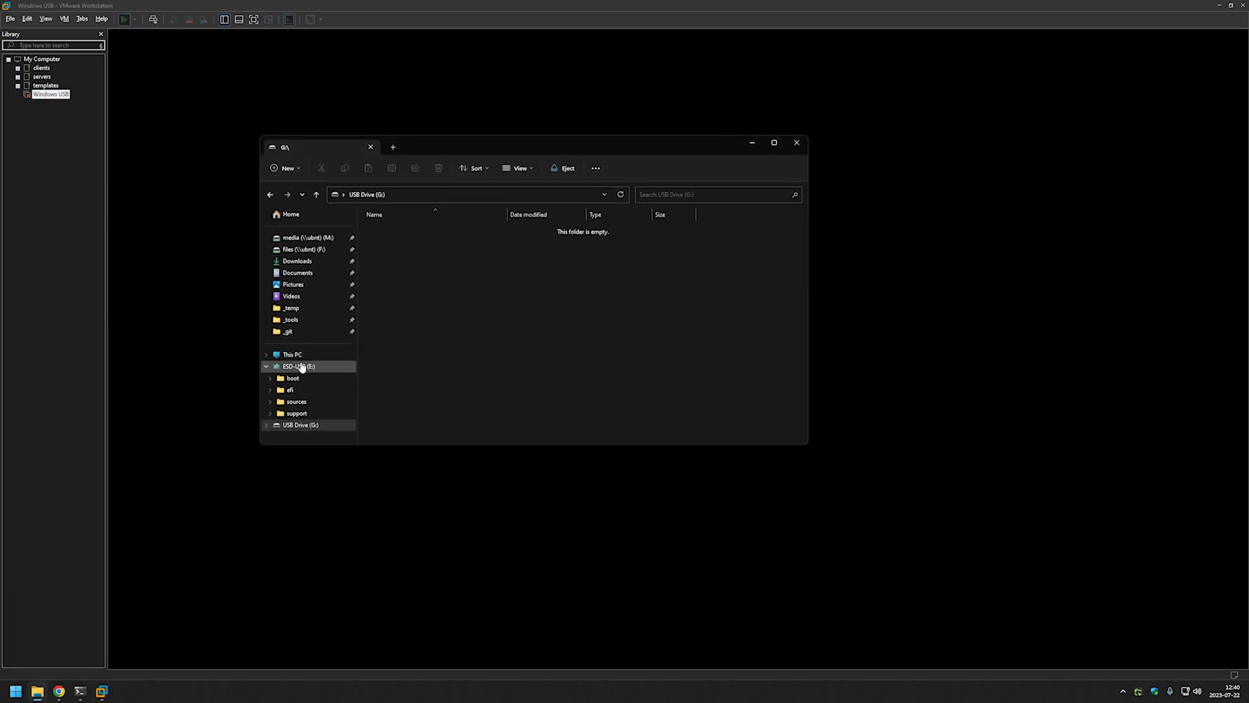
Open autounattend.xml from the ESD-USB (E:) drive with Code
click(298, 367)
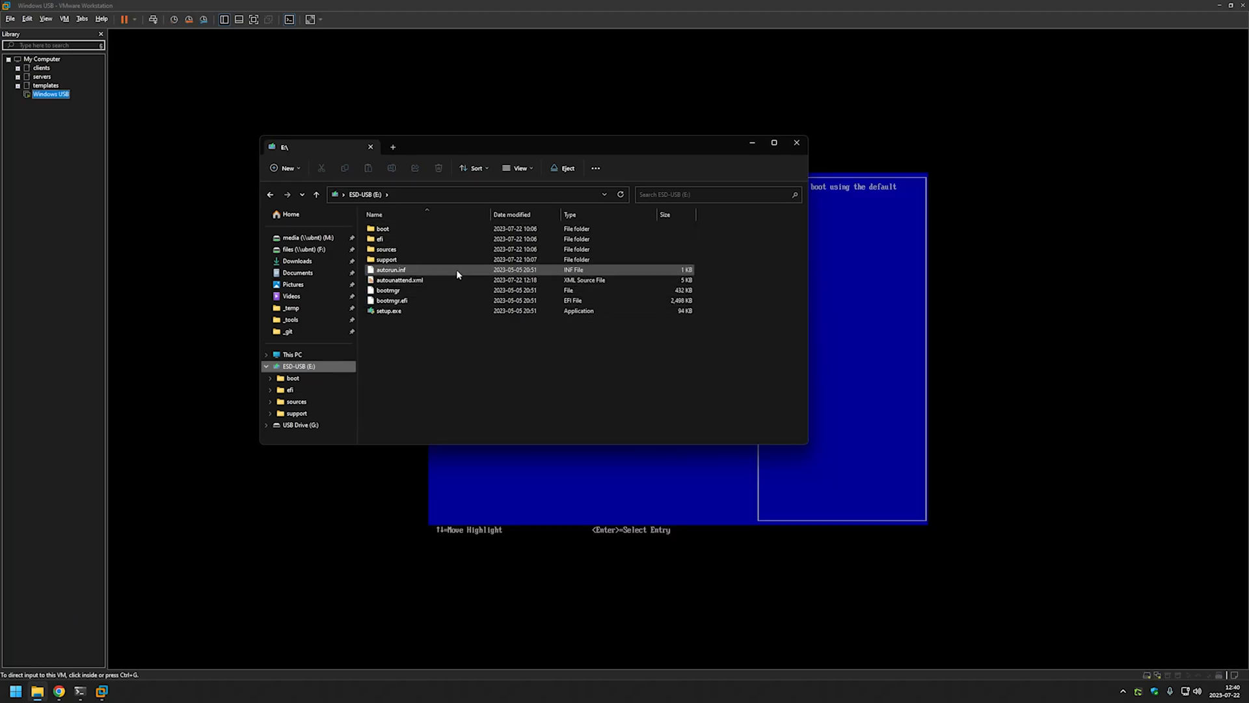
mouse_move(418, 285)
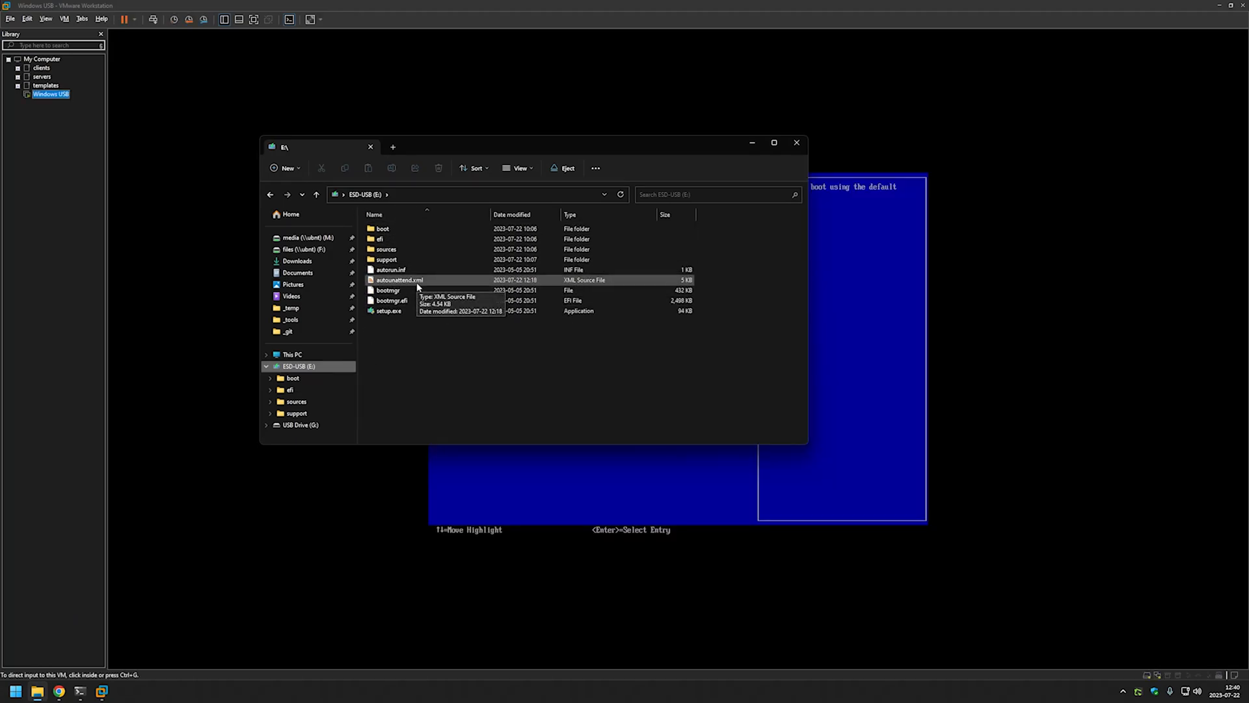
right_click(398, 279)
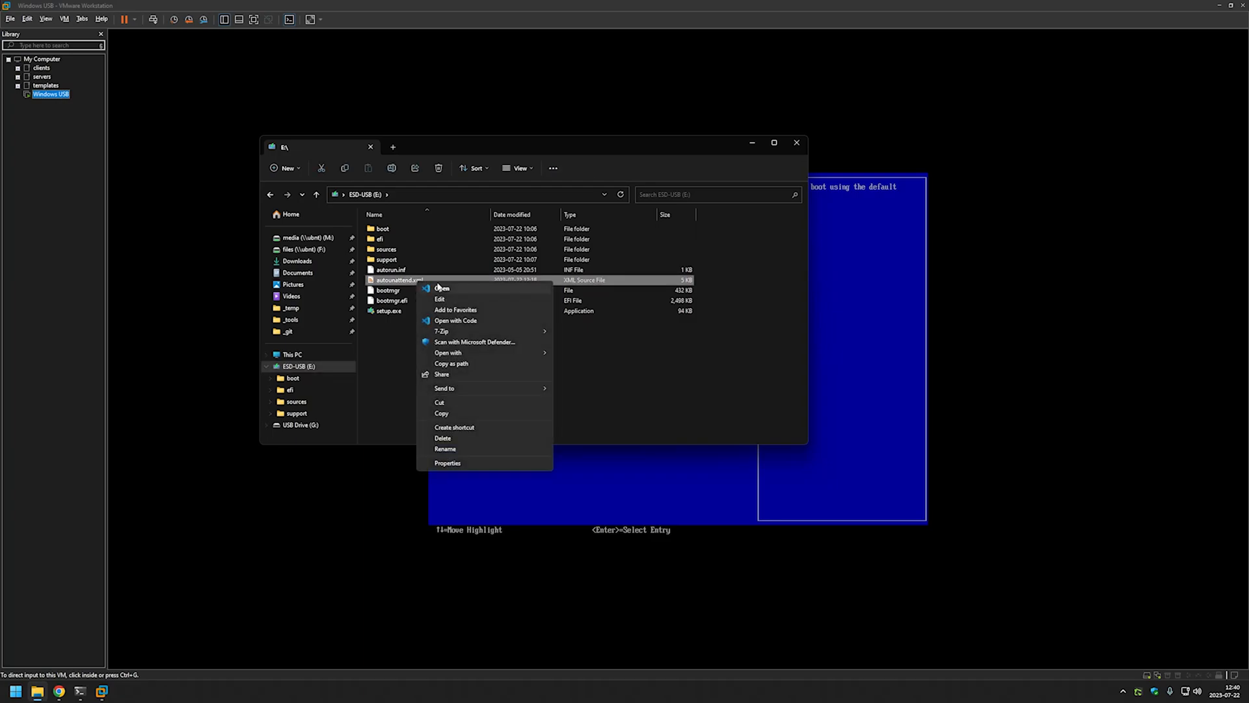
mouse_move(471, 294)
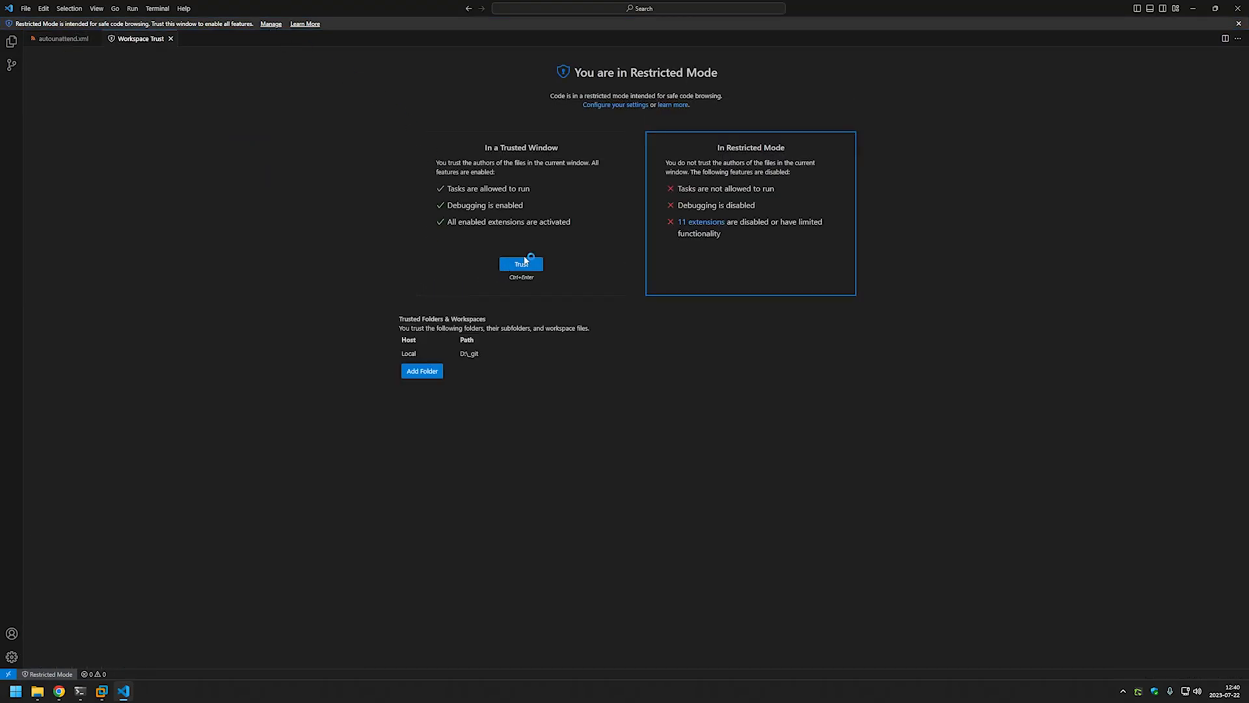
Trust the workspace and scroll to the InstallFrom block under ImageInstall
click(520, 263)
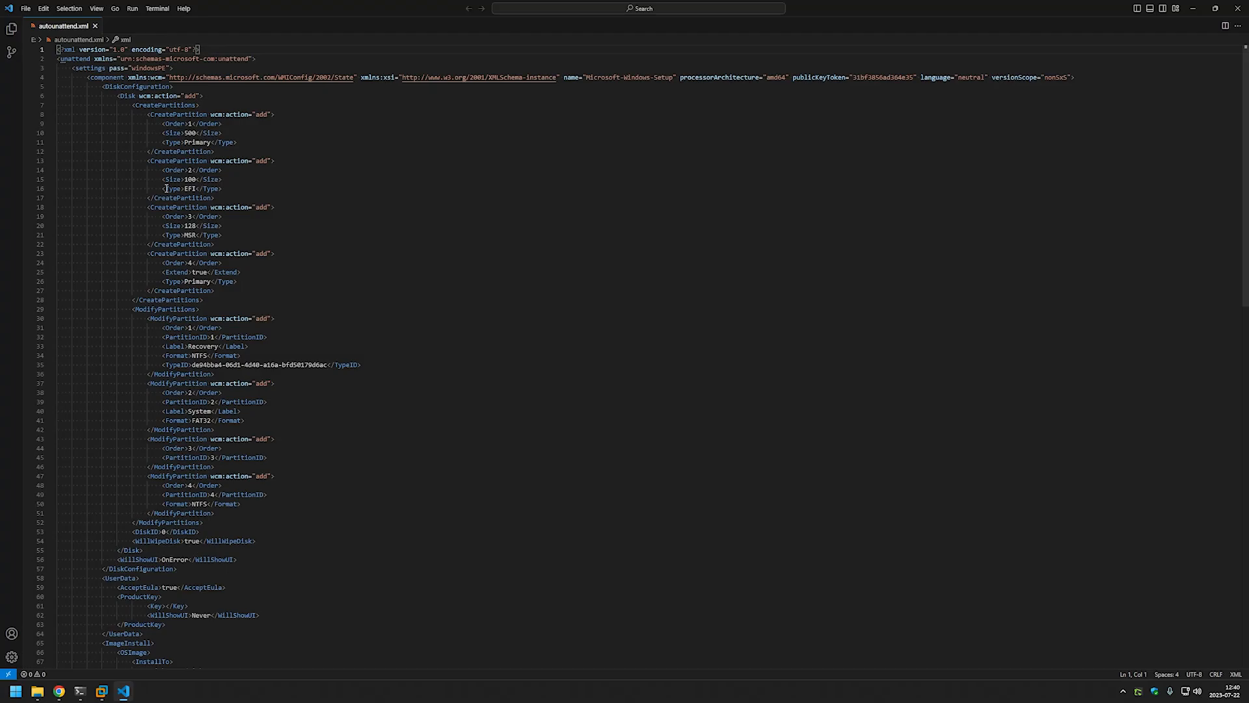
scroll(down, 3)
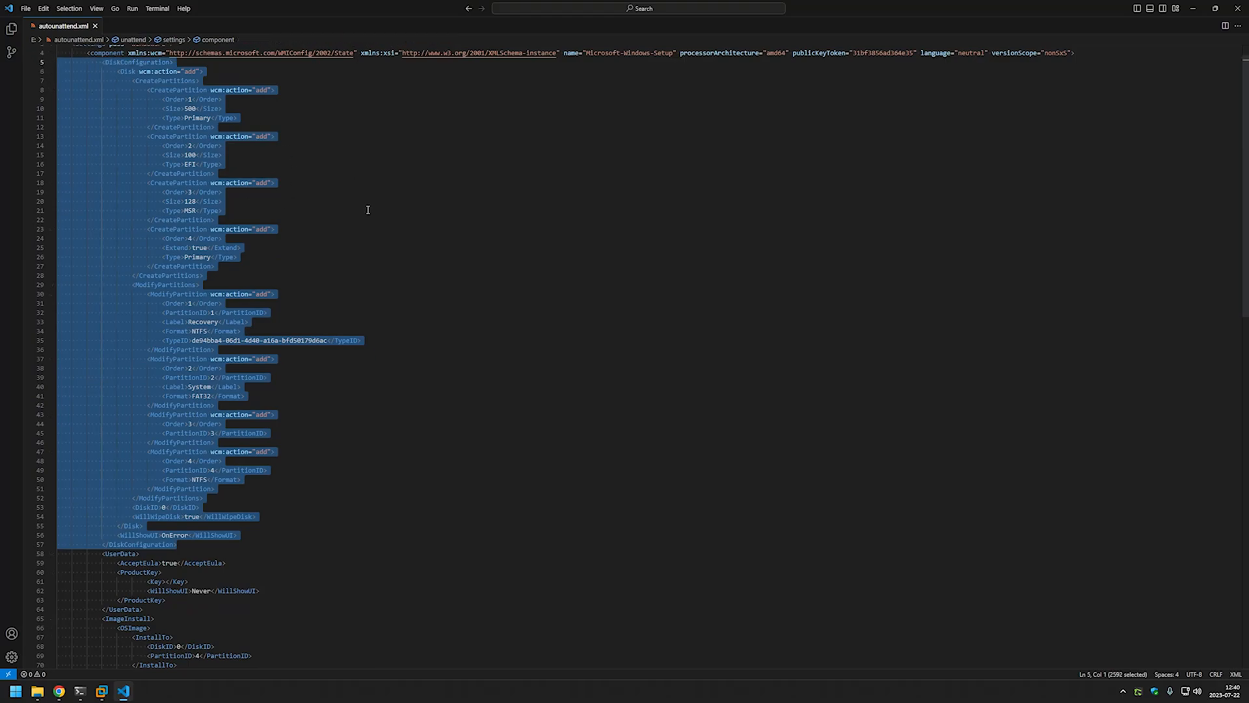
mouse_move(270, 285)
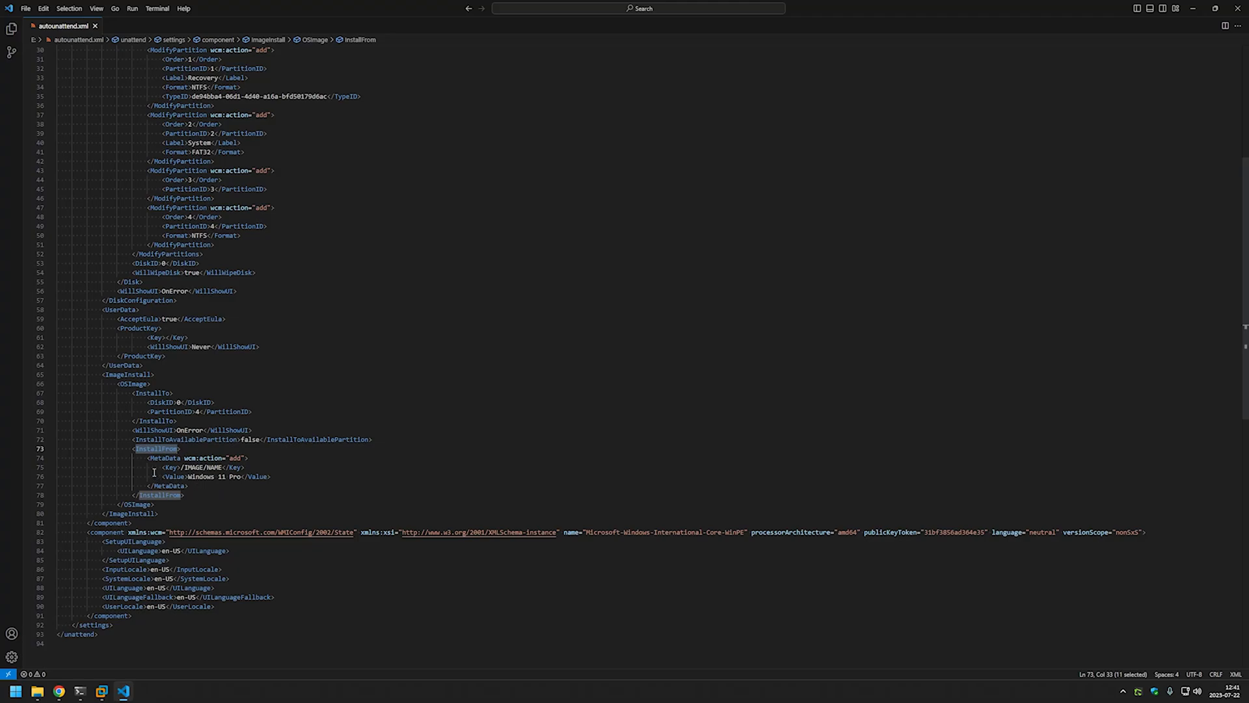
mouse_move(188, 485)
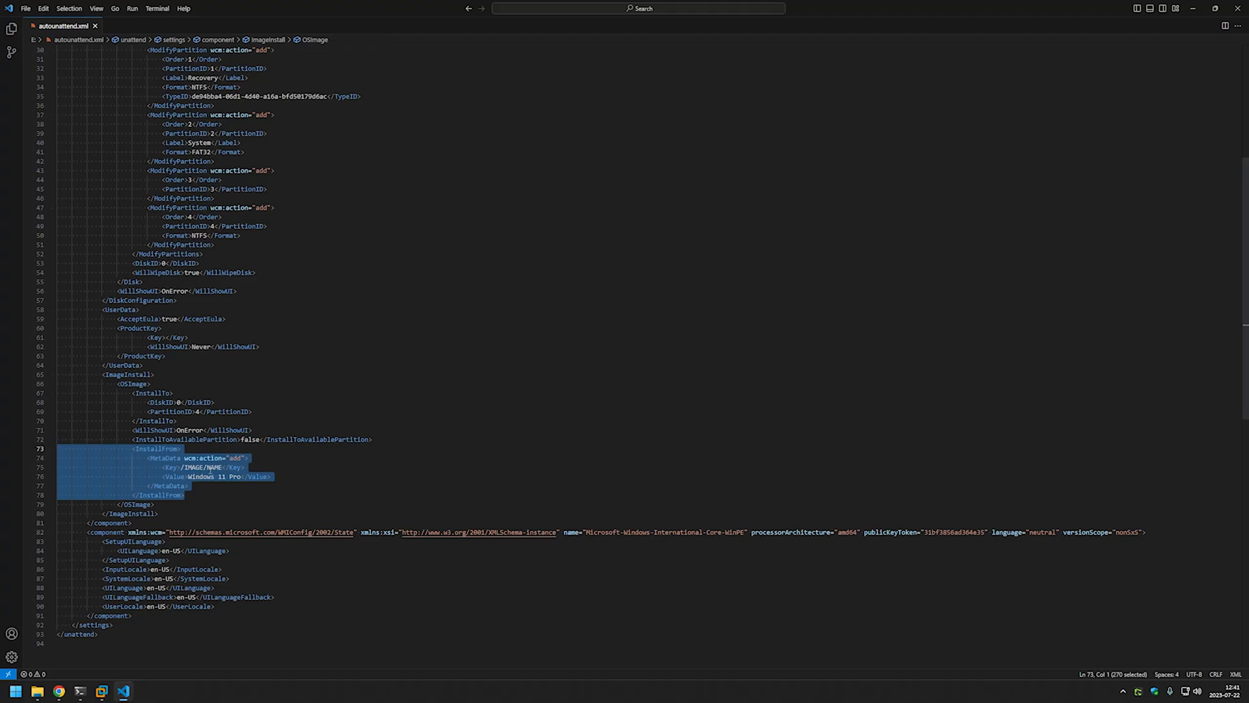
Delete the InstallFrom block naming Windows 11 Pro and review DiskConfiguration above it
key(Delete)
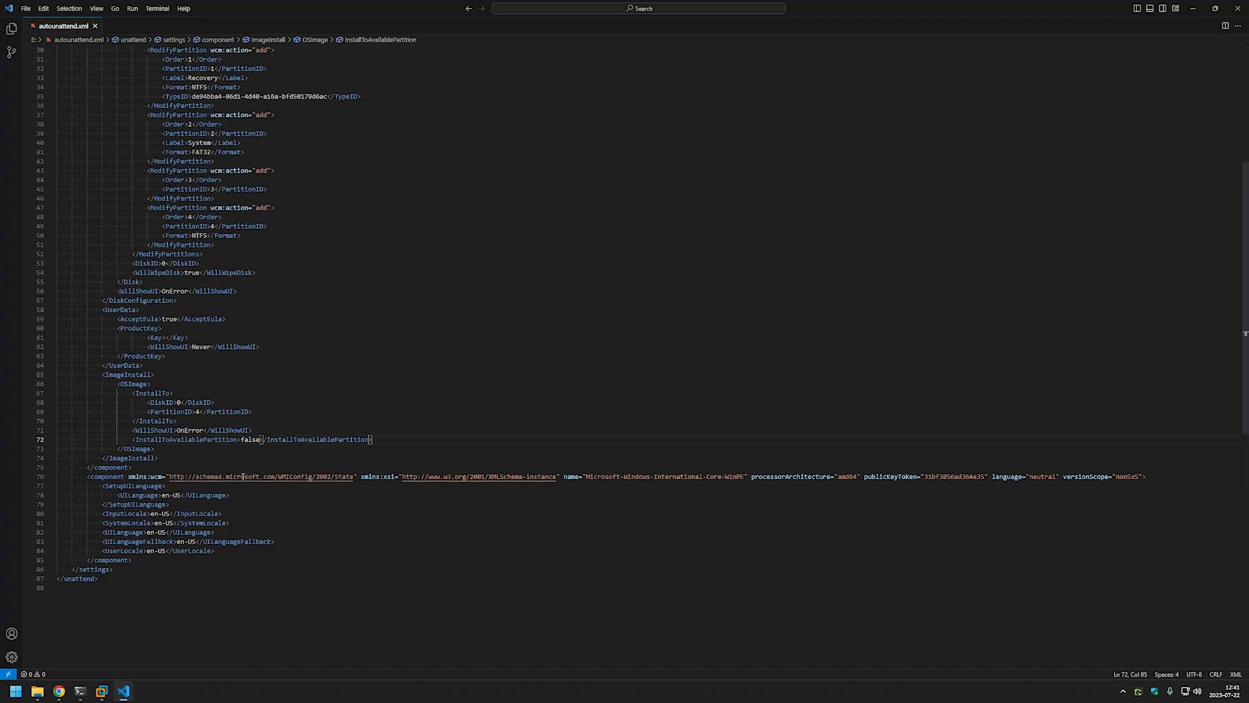
mouse_move(211, 390)
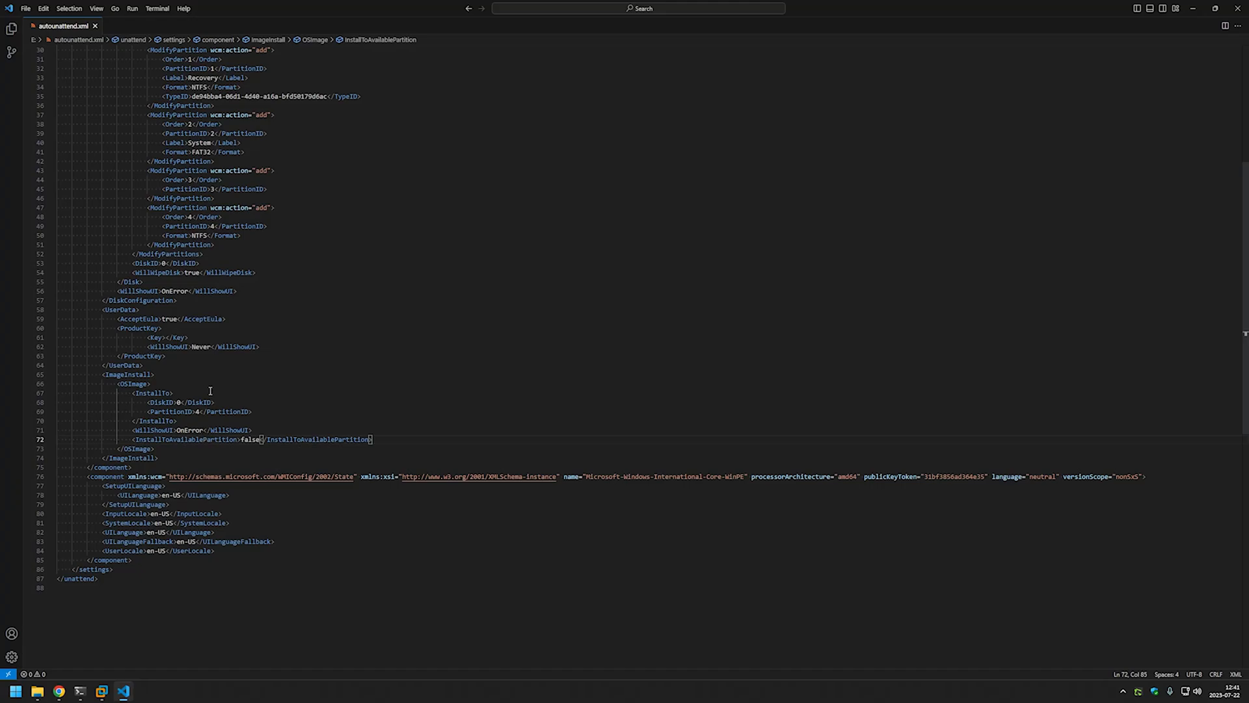
scroll(up, 3)
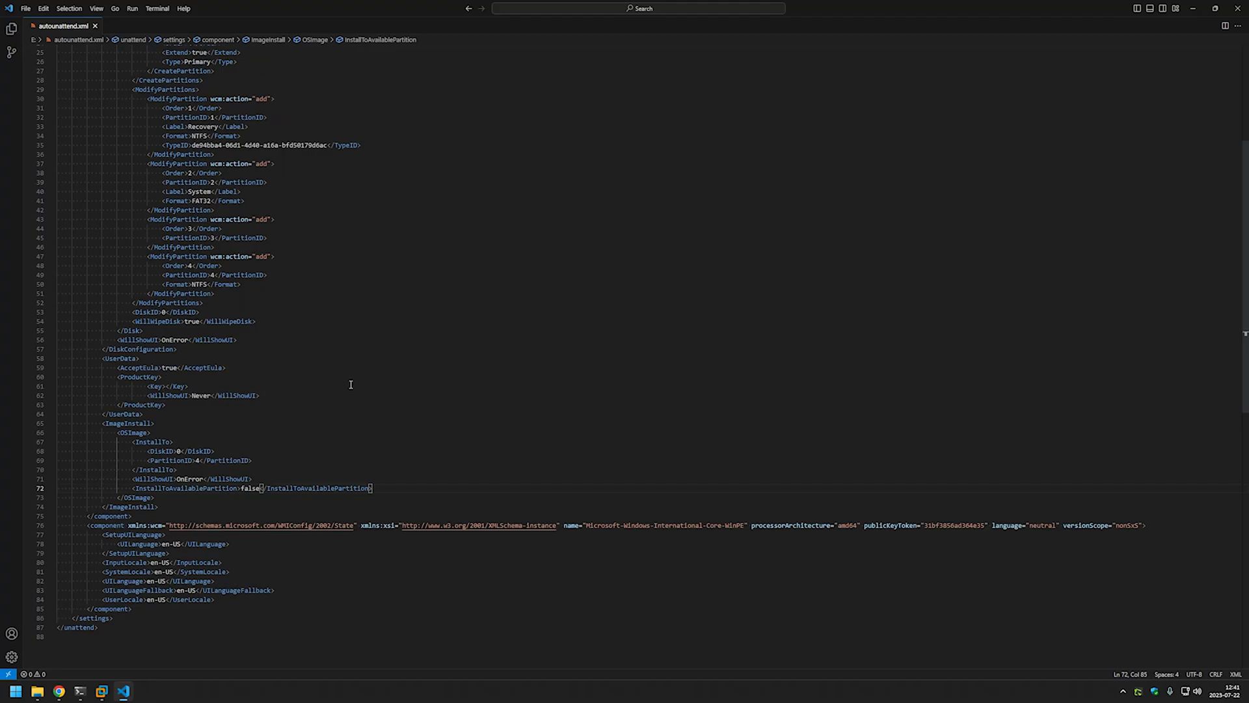
mouse_move(512, 373)
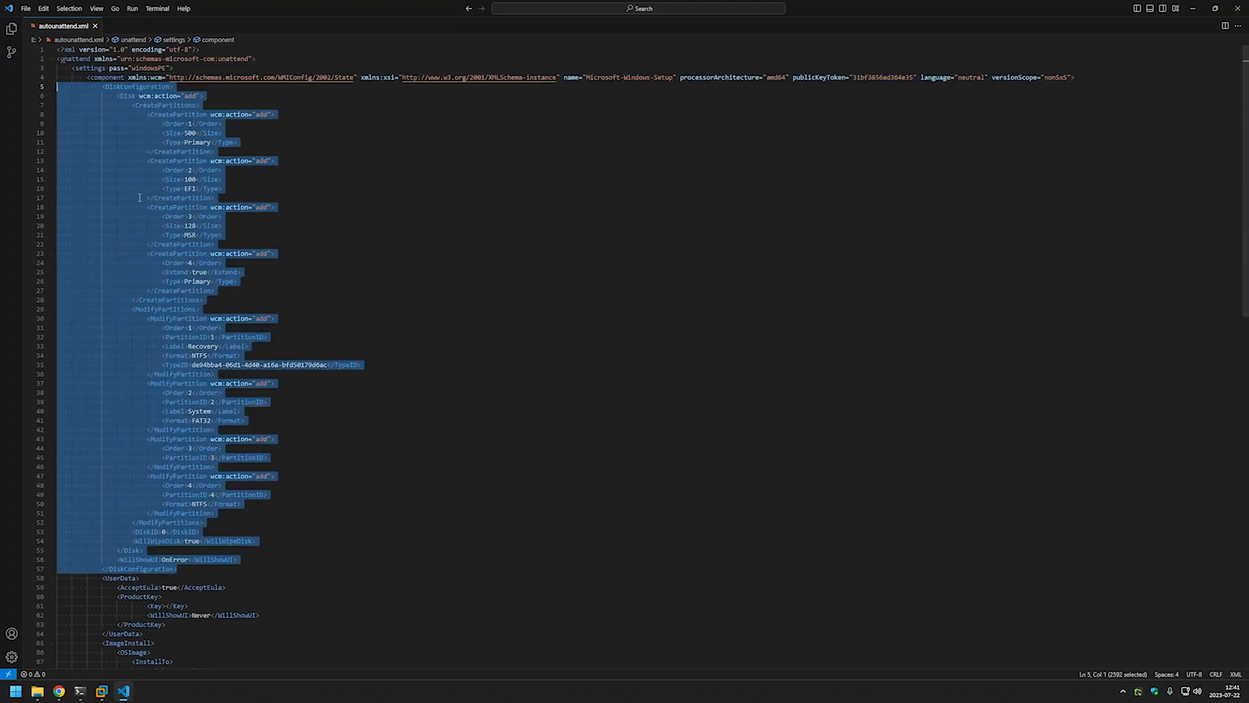
mouse_move(398, 205)
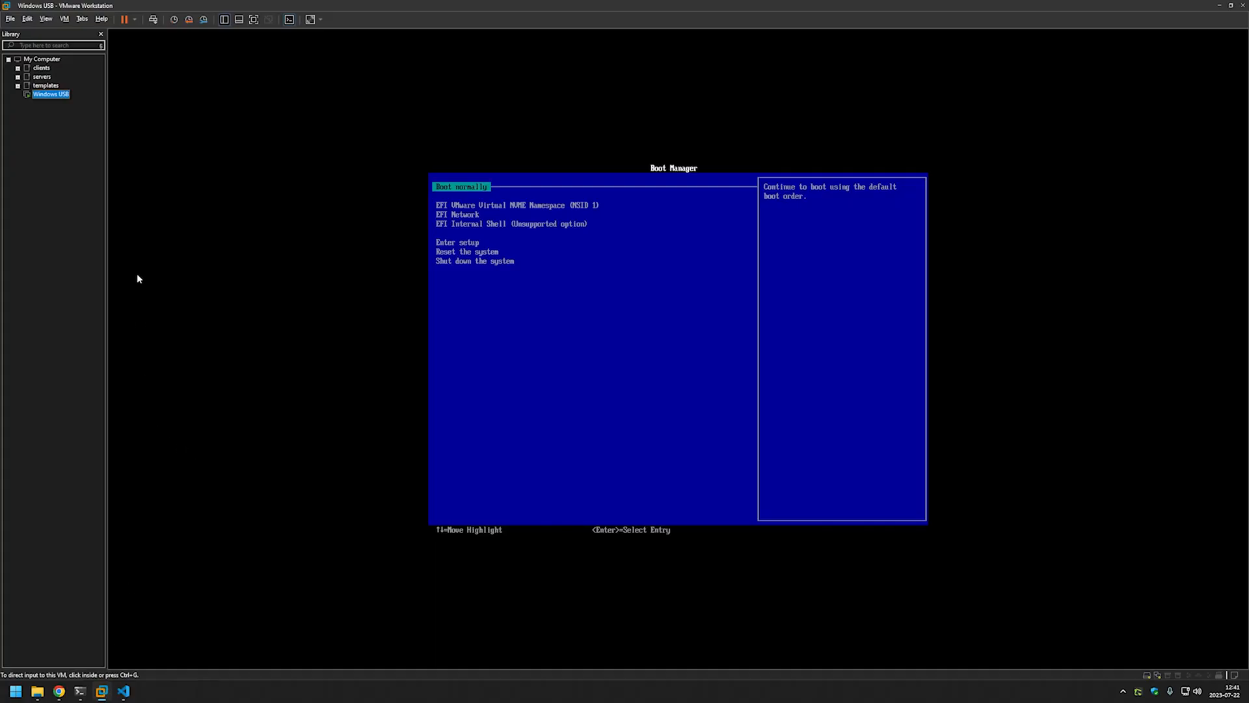
Boot the Windows USB VM normally through to Windows Setup's edition list
right_click(49, 93)
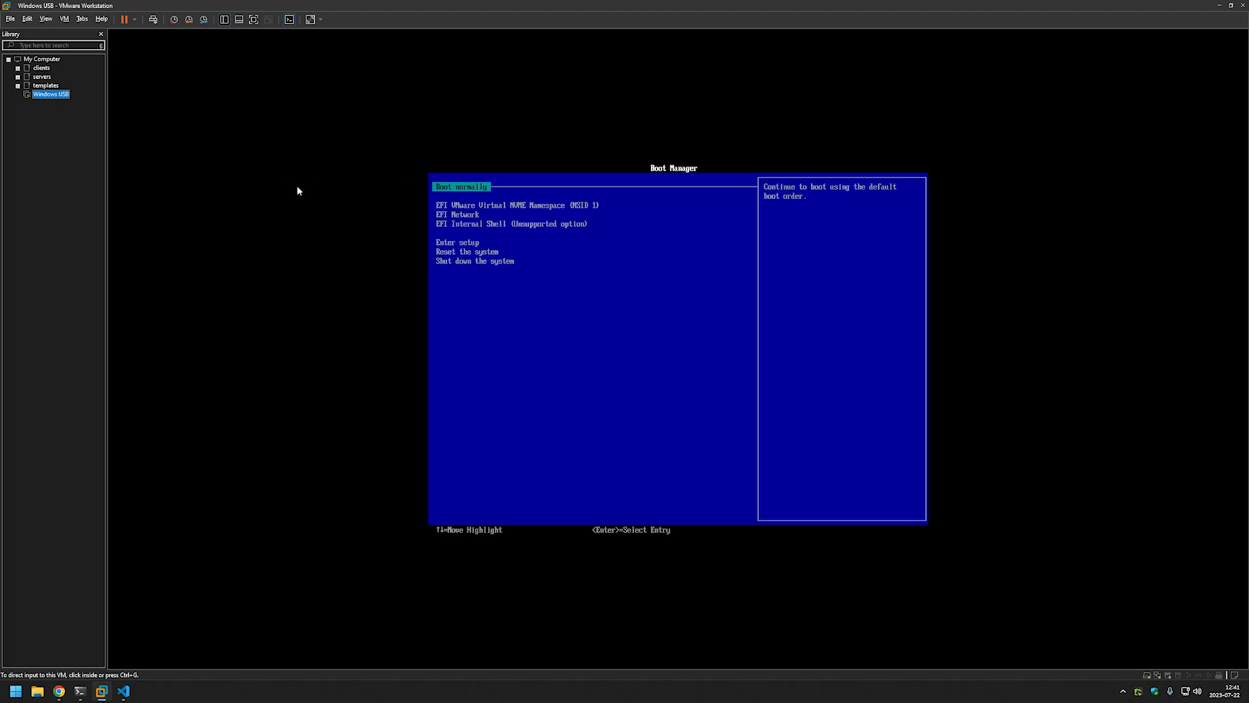
click(673, 350)
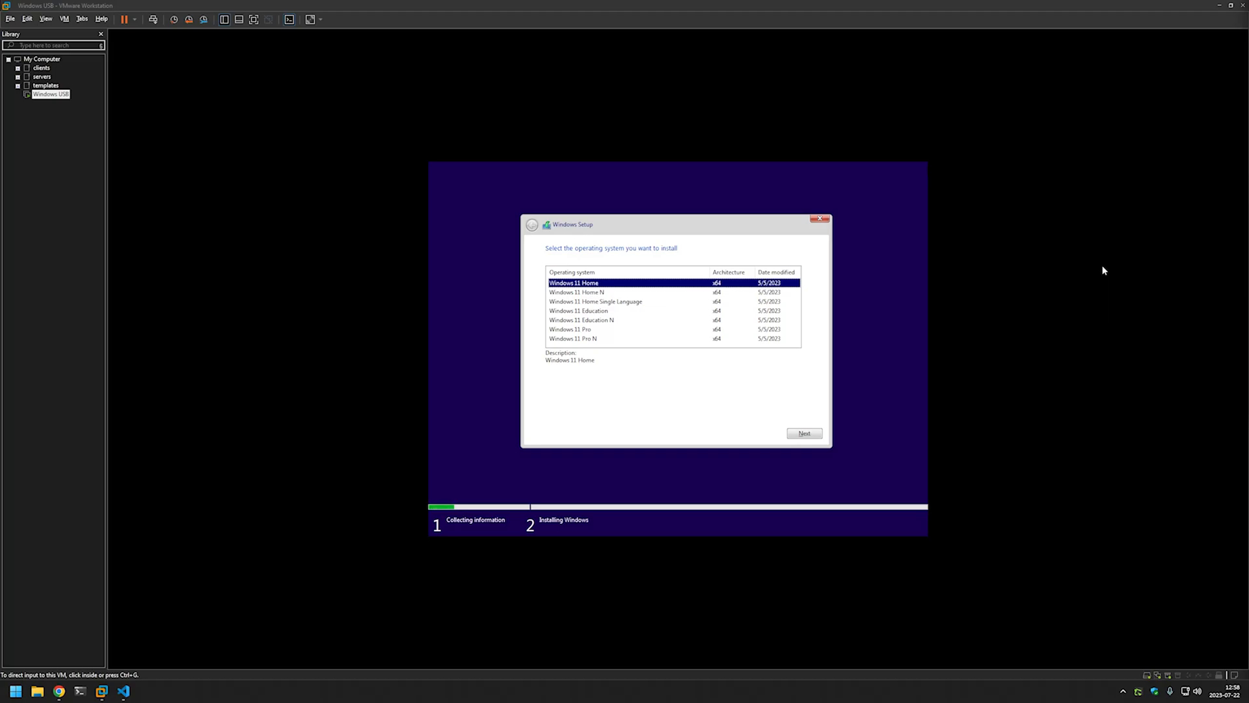
mouse_move(1046, 271)
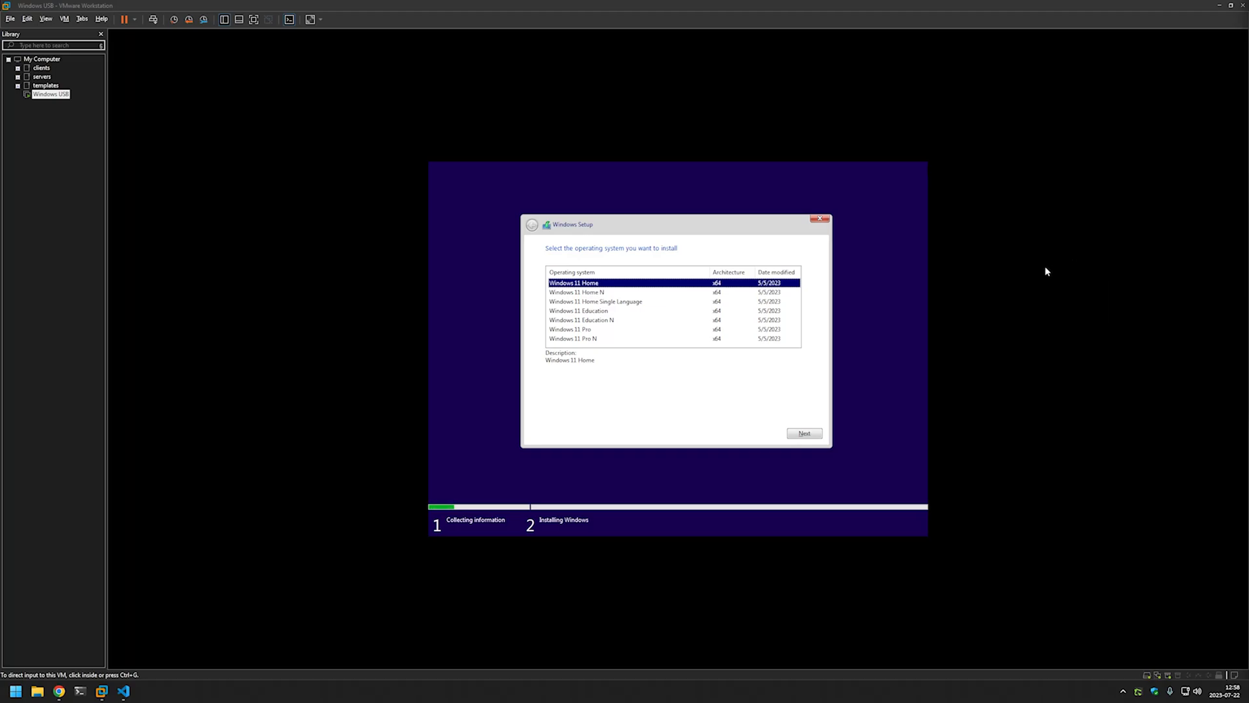
mouse_move(913, 263)
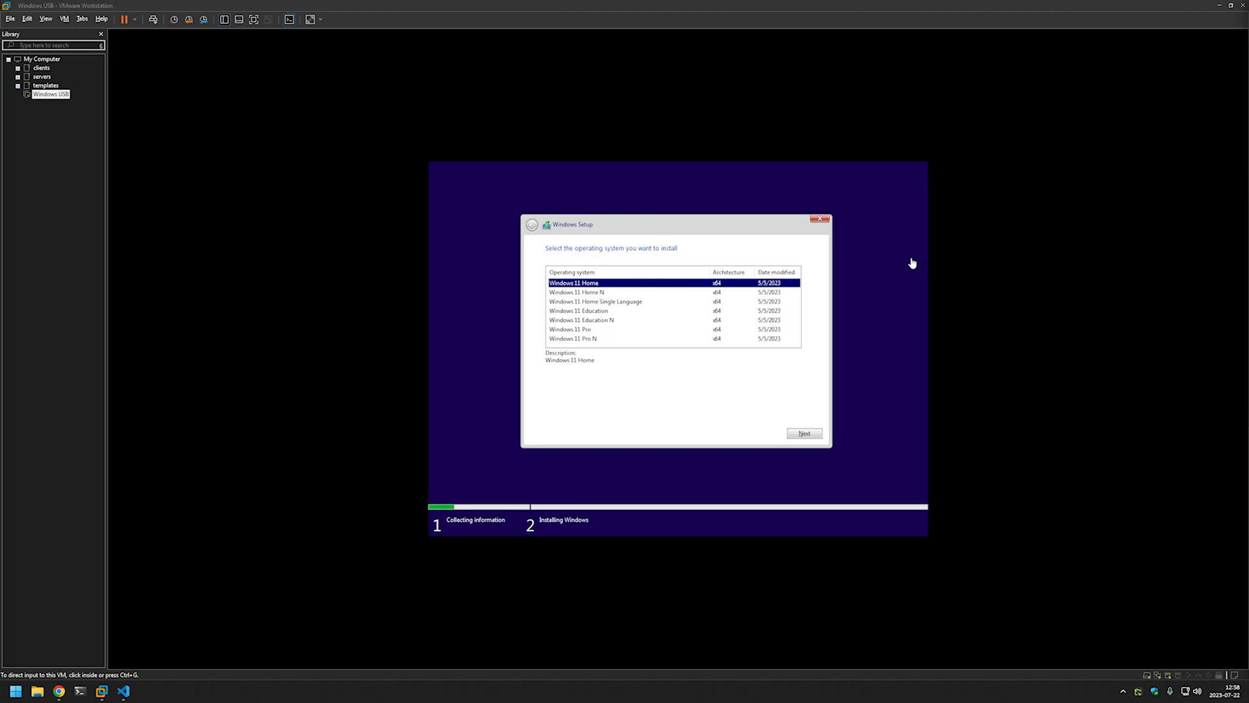
mouse_move(892, 307)
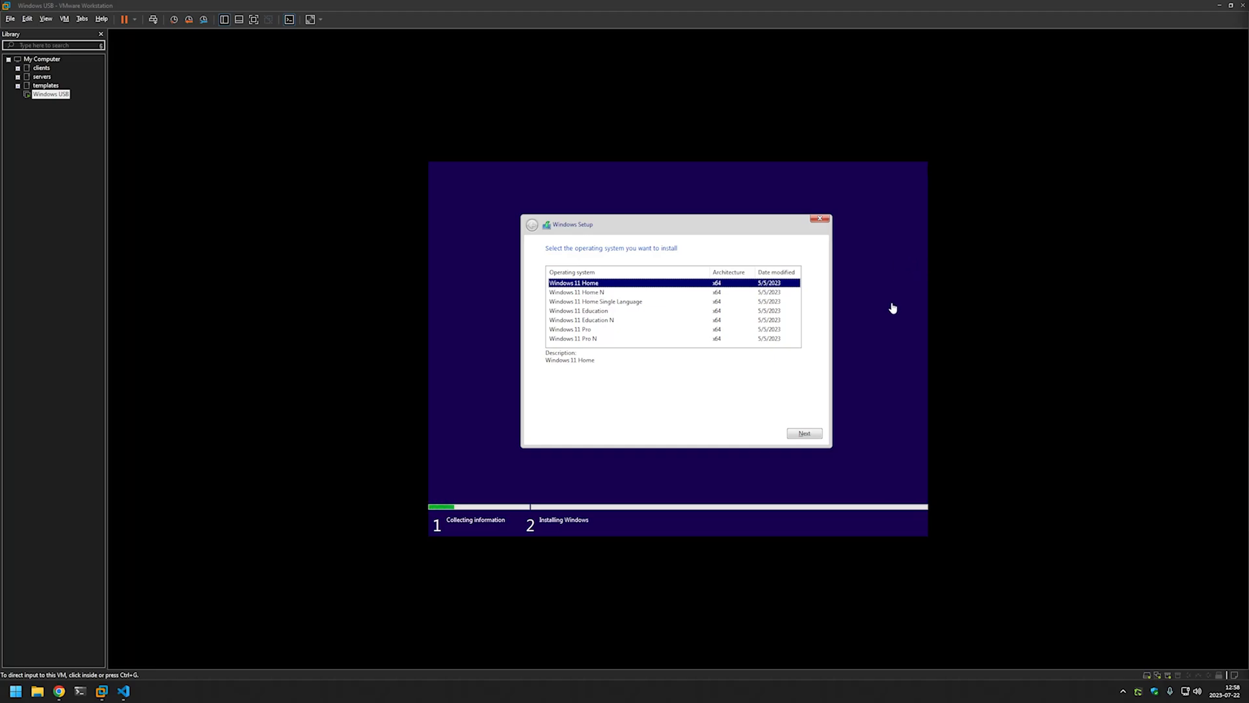
mouse_move(754, 389)
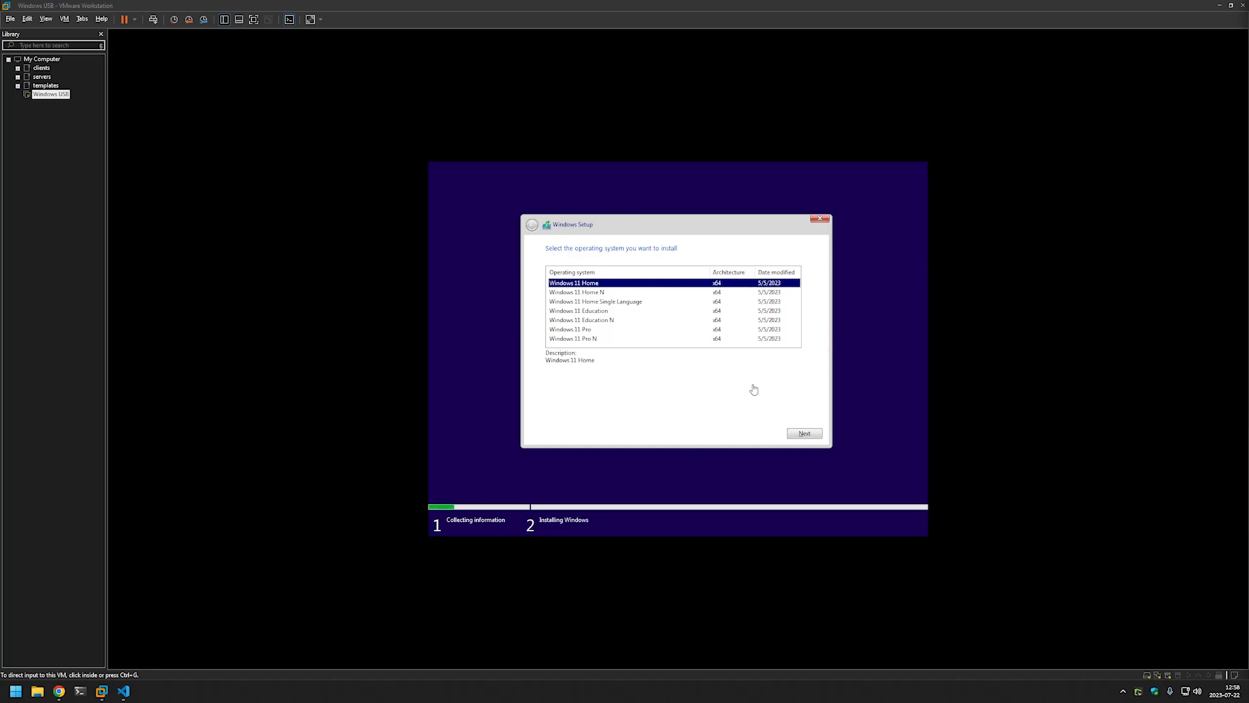
mouse_move(509, 318)
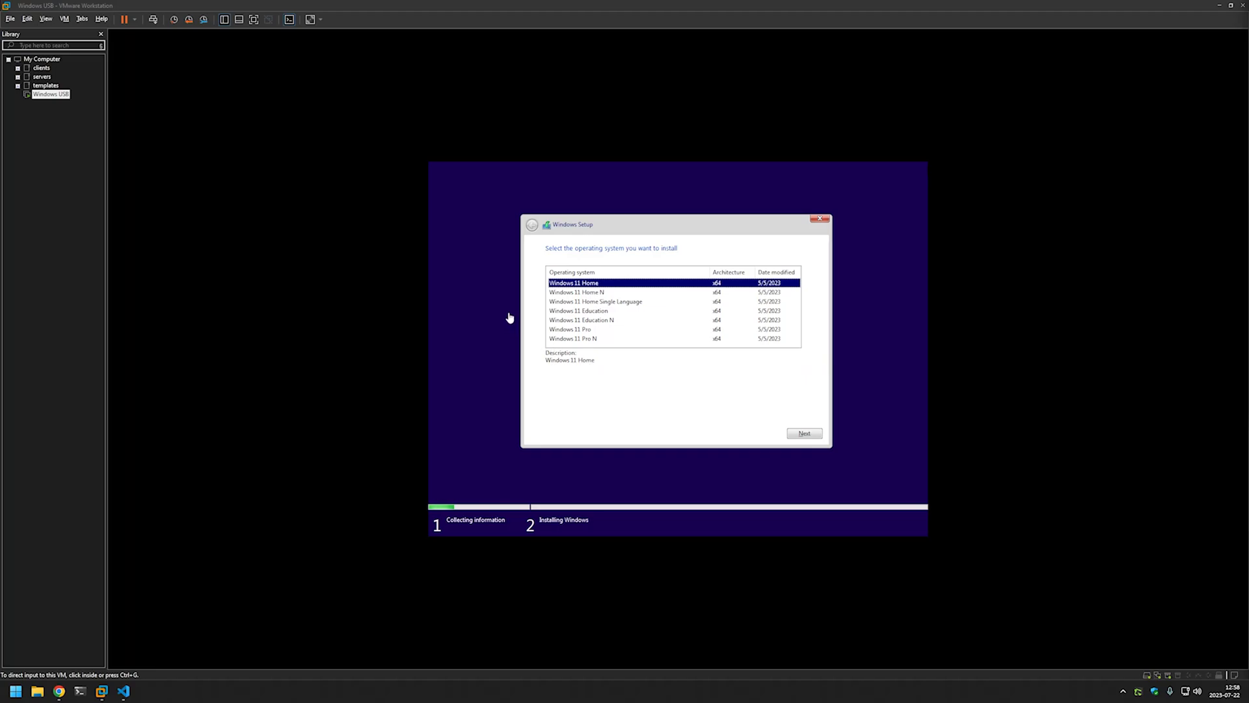
mouse_move(625, 356)
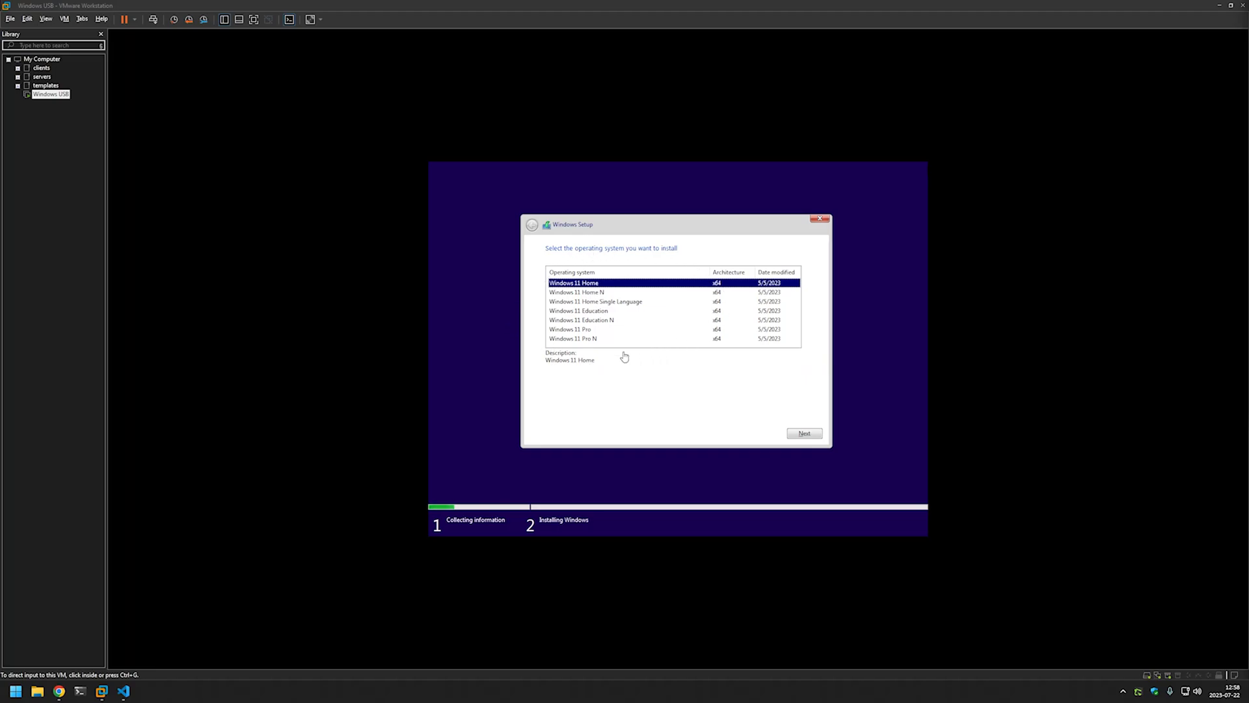
mouse_move(659, 266)
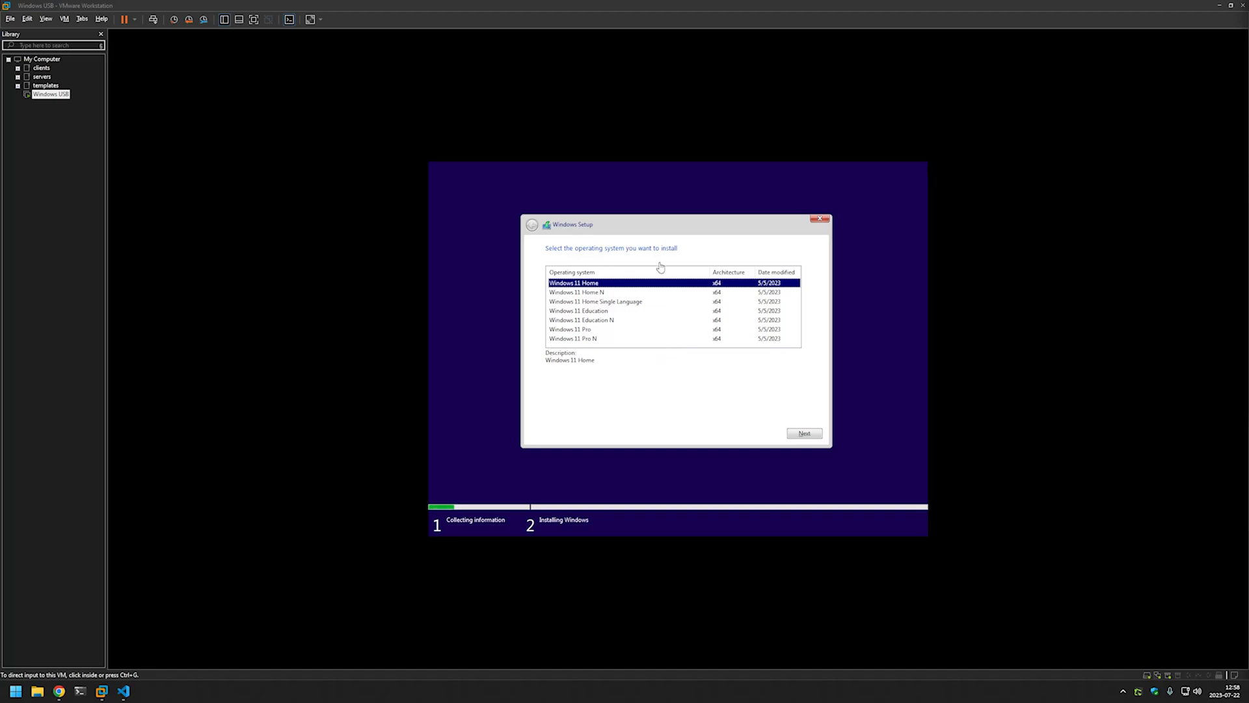
mouse_move(539, 316)
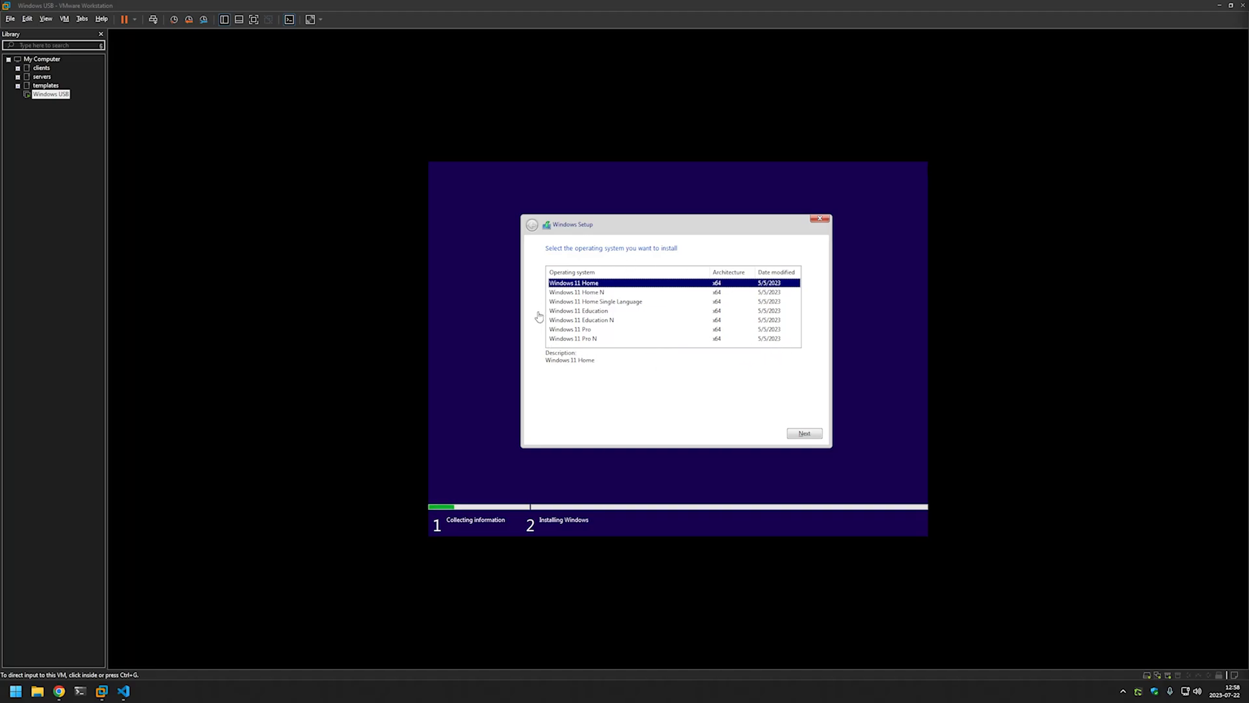
mouse_move(570, 260)
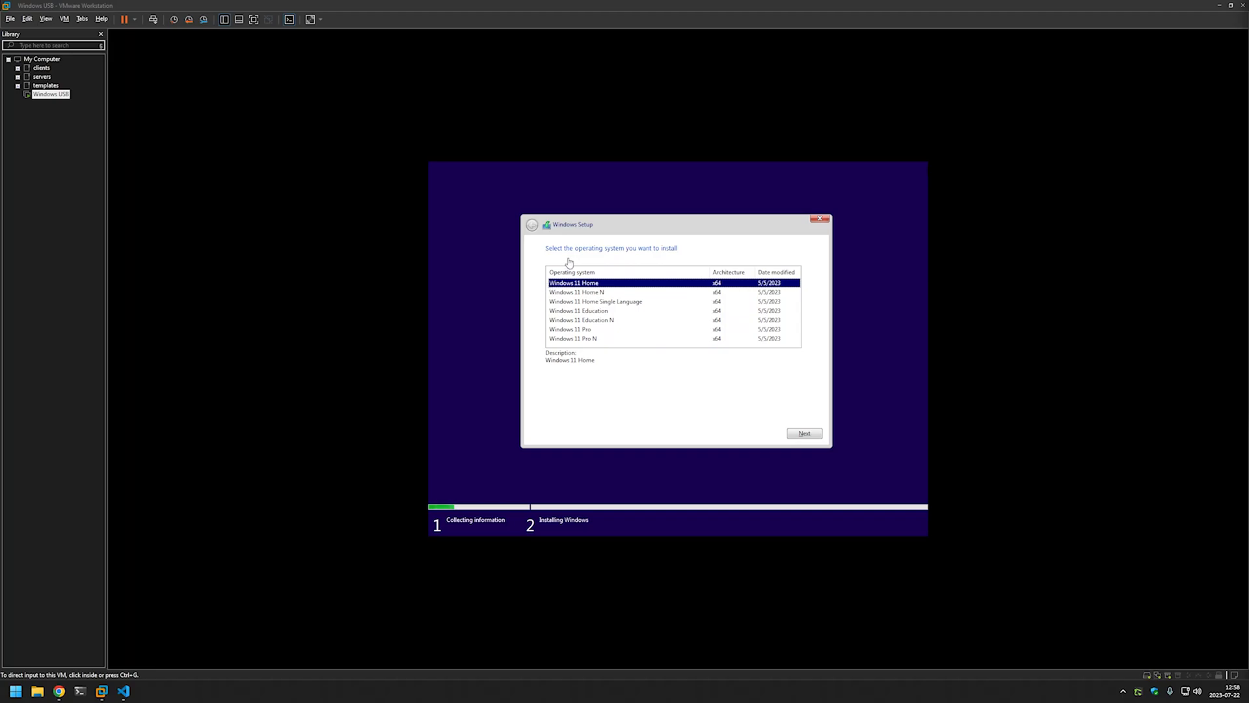
mouse_move(718, 341)
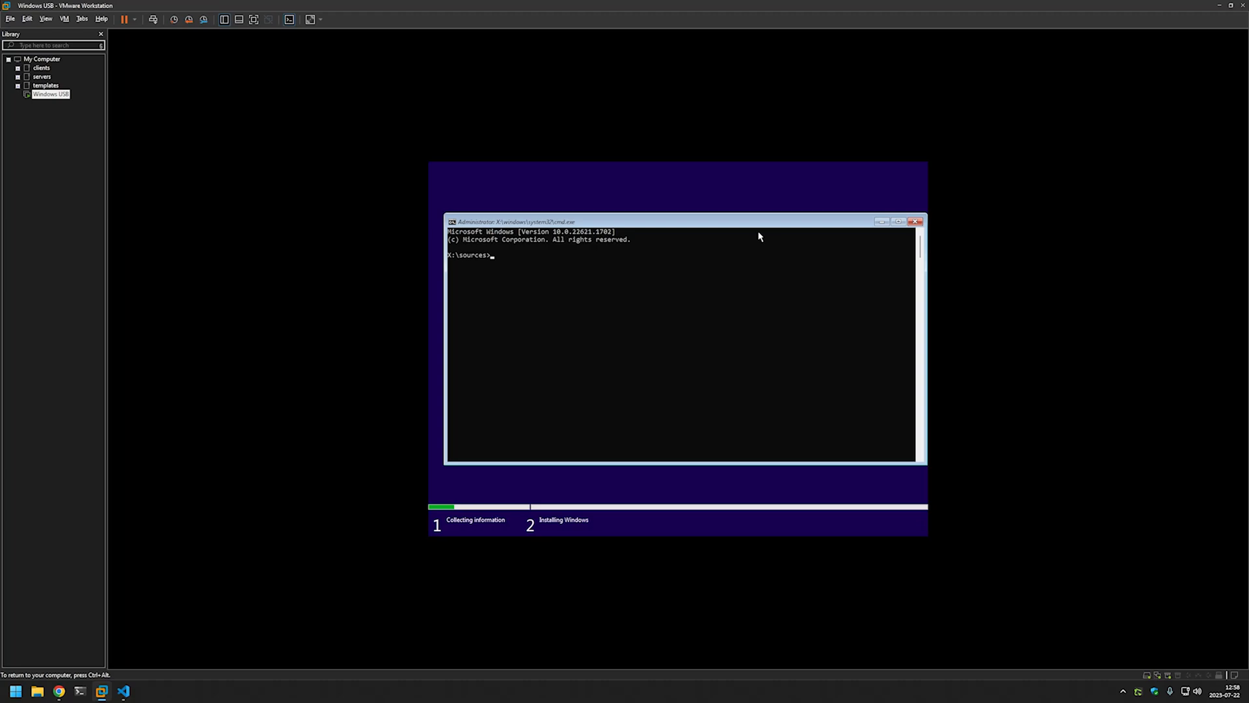
Run diskpart and list volume, showing only the 32 GB ESD-USB volume
text(diskpart)
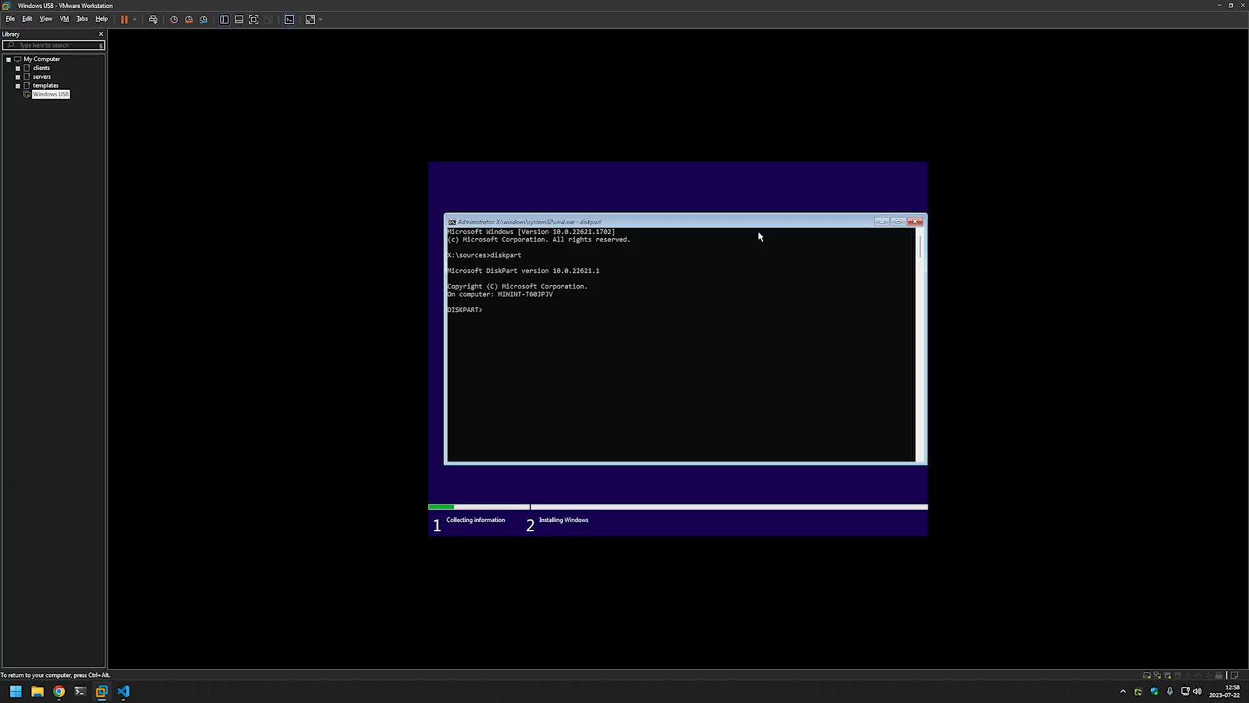
text(list volume)
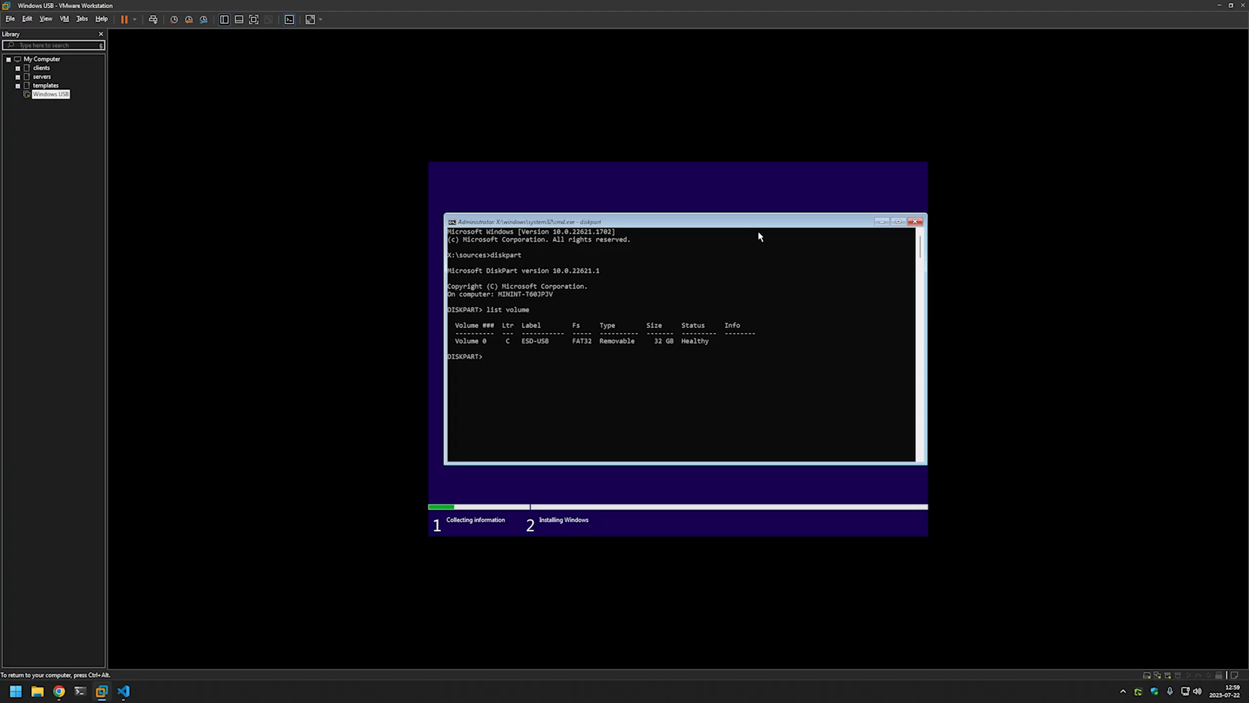
mouse_move(473, 343)
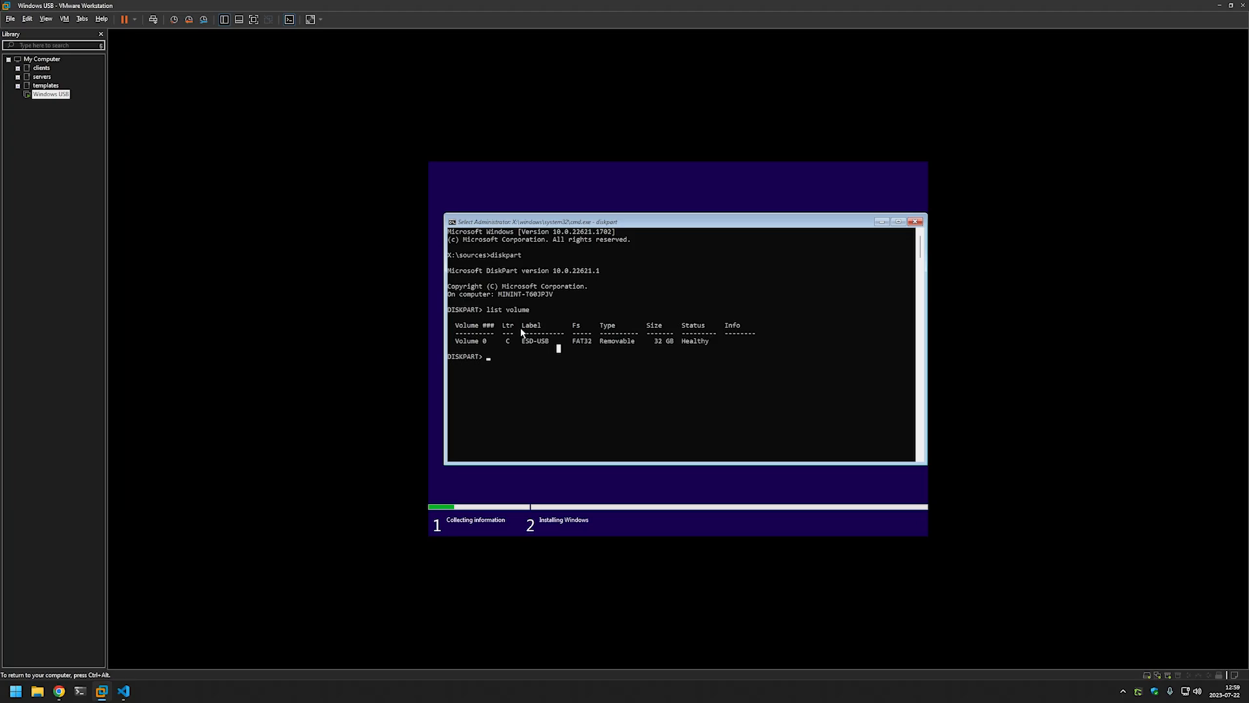
mouse_move(628, 329)
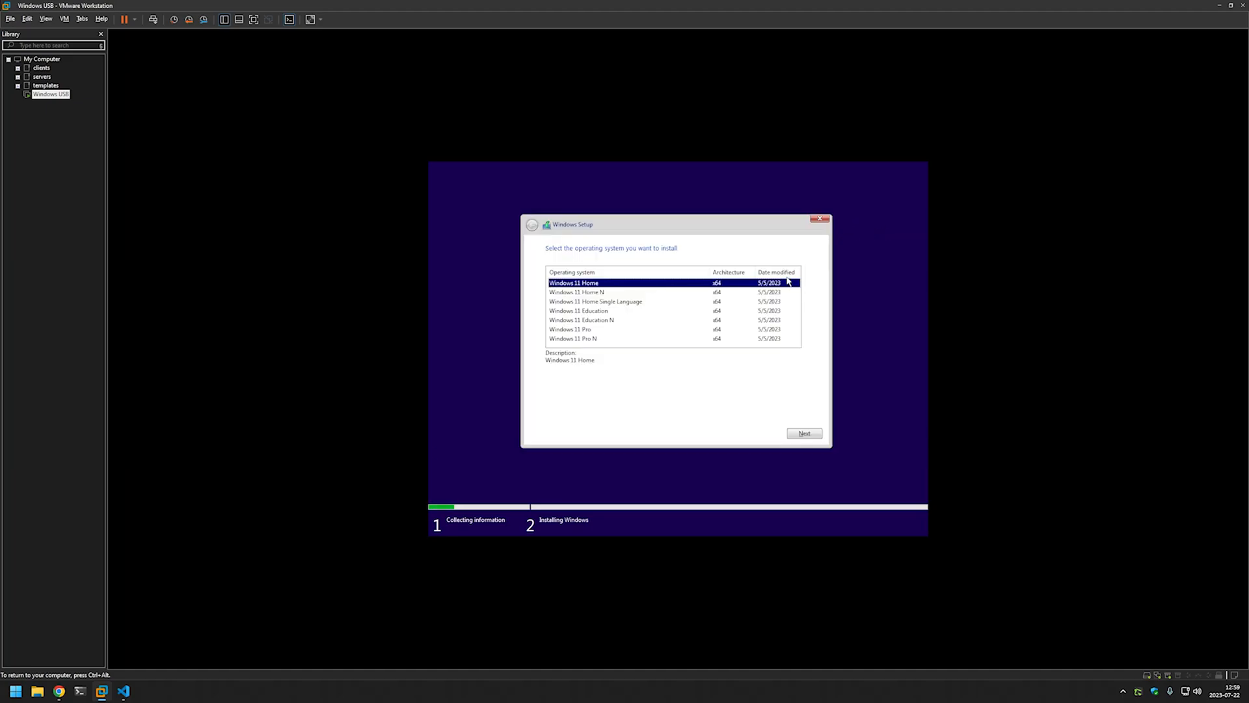
mouse_move(721, 355)
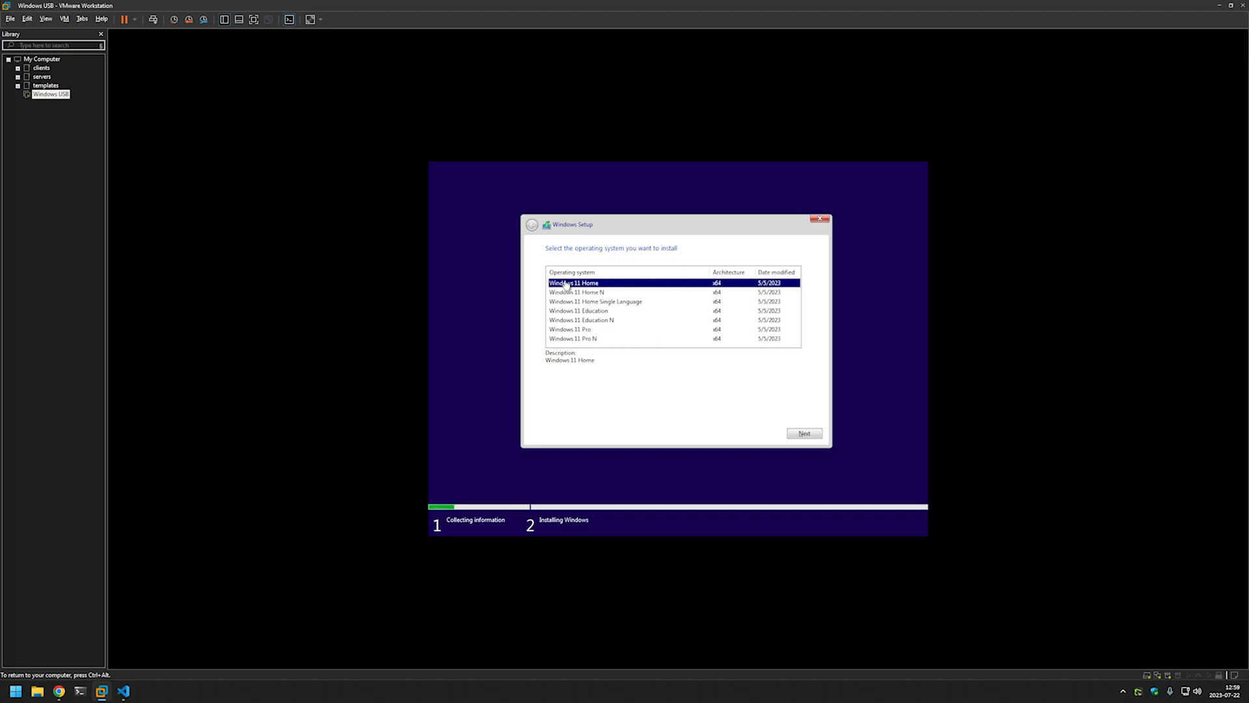
Select Windows 11 Pro in the edition list and continue
click(596, 302)
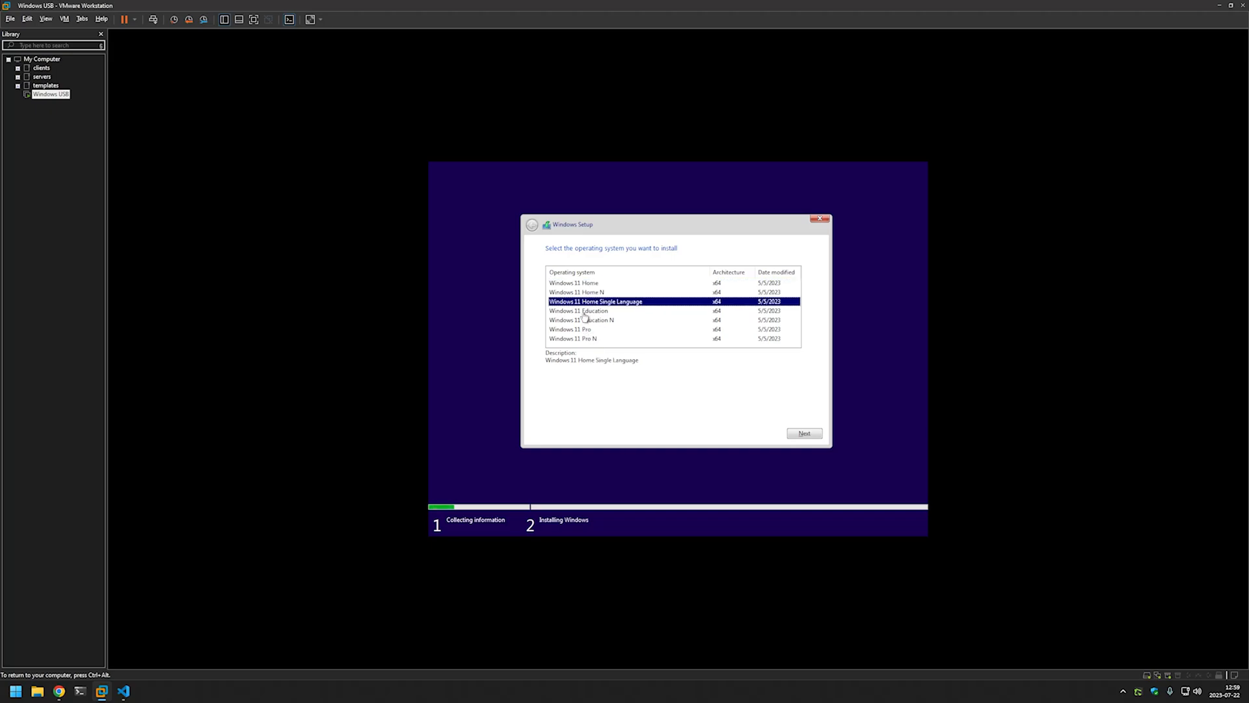
mouse_move(622, 316)
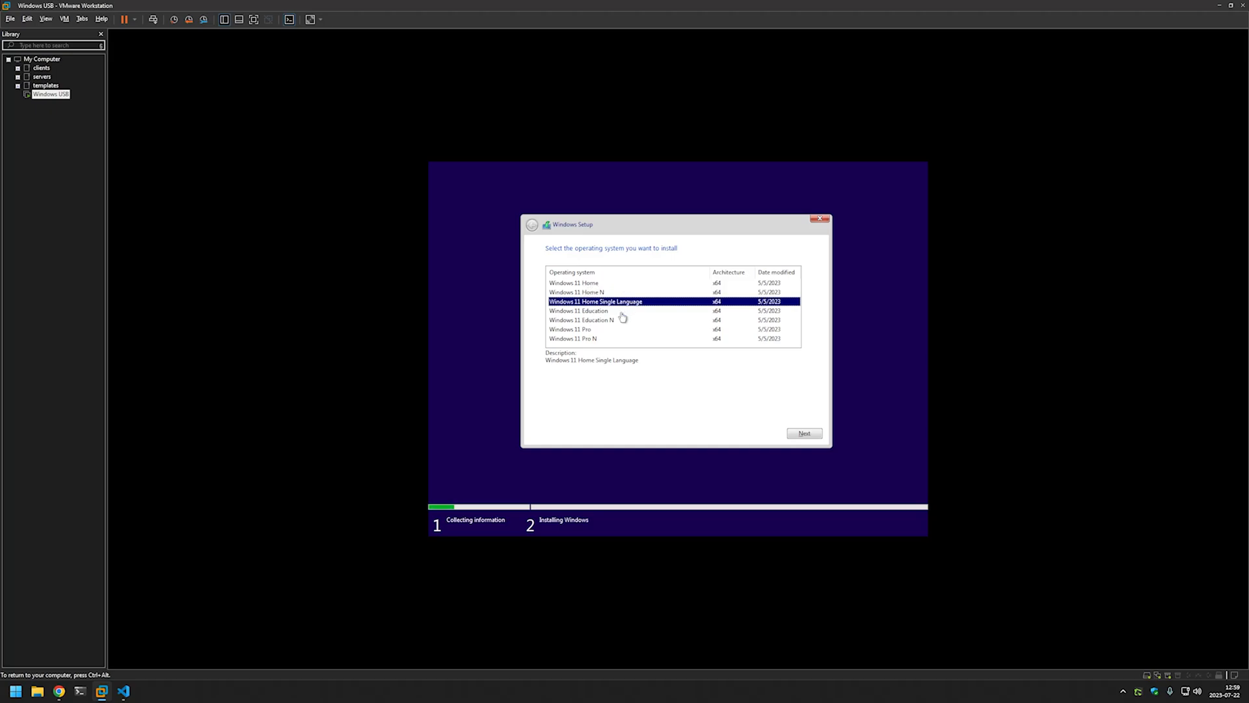
mouse_move(640, 326)
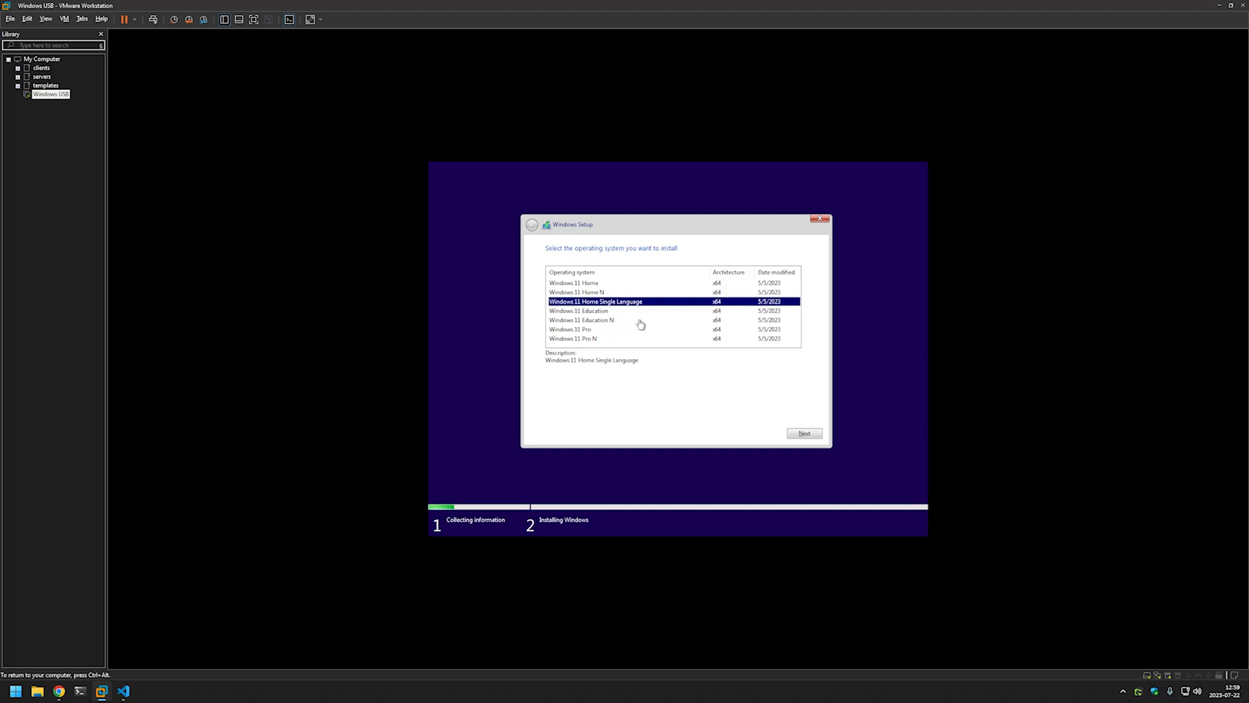
mouse_move(557, 265)
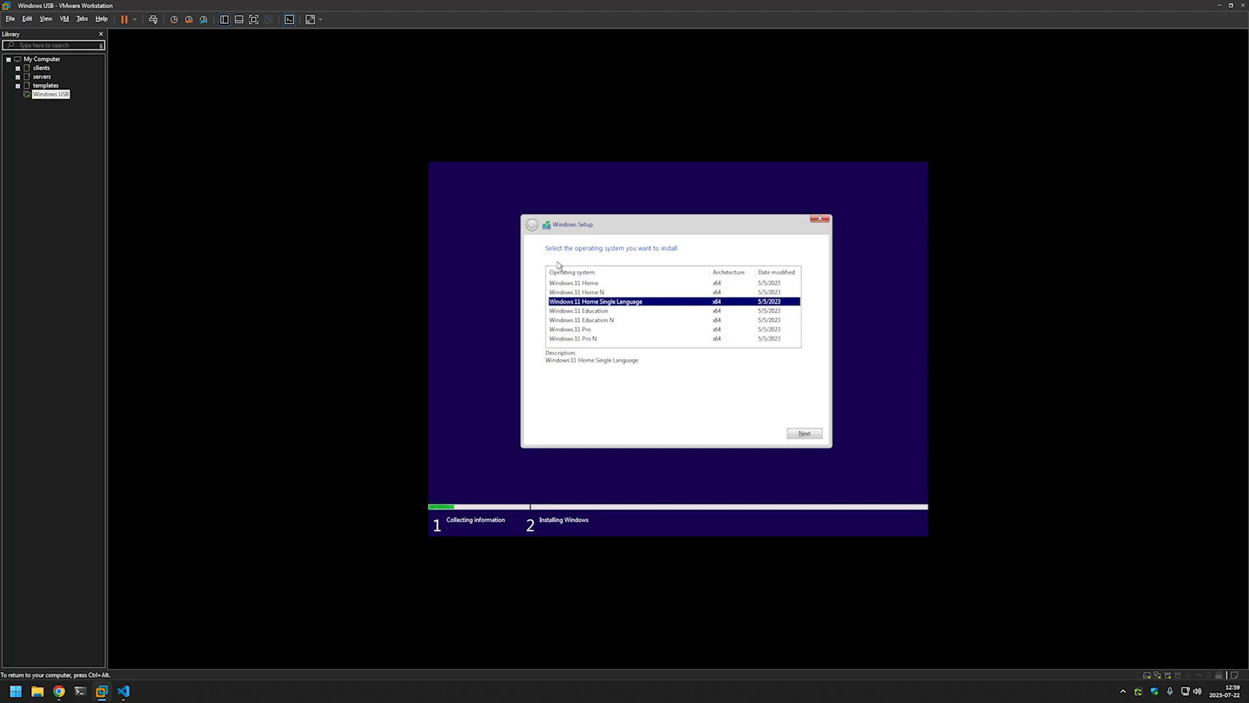
mouse_move(578, 273)
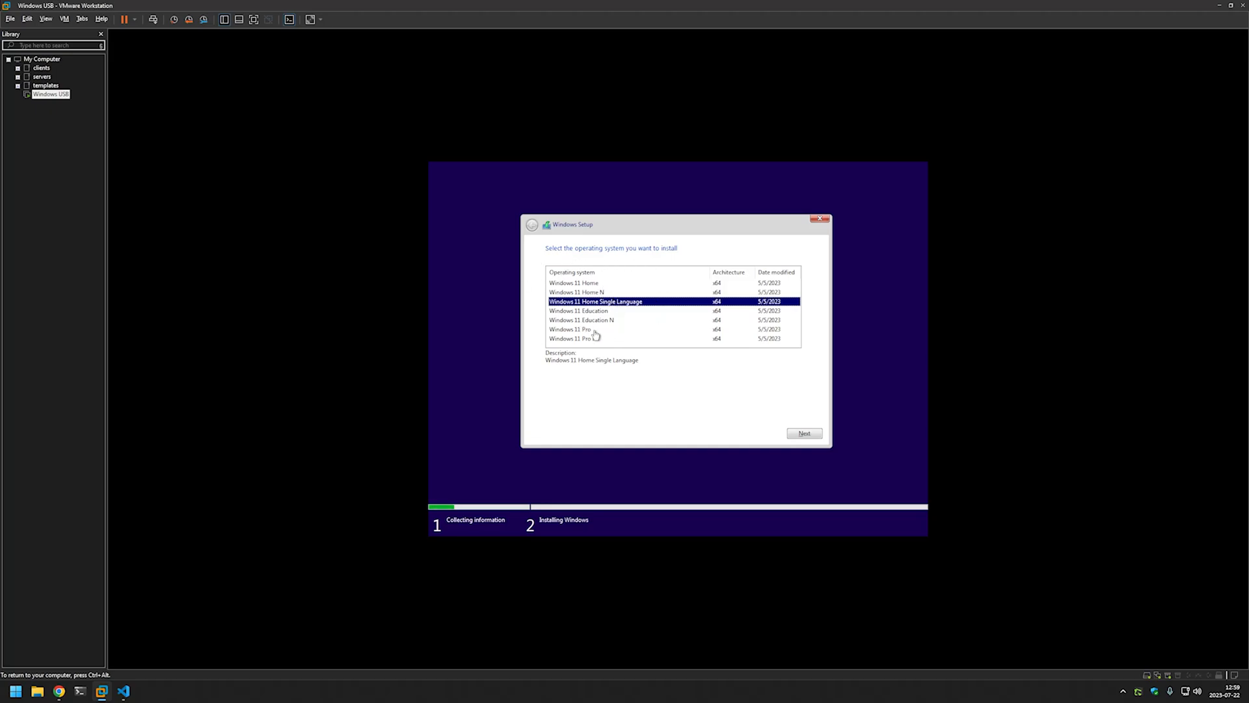
click(593, 329)
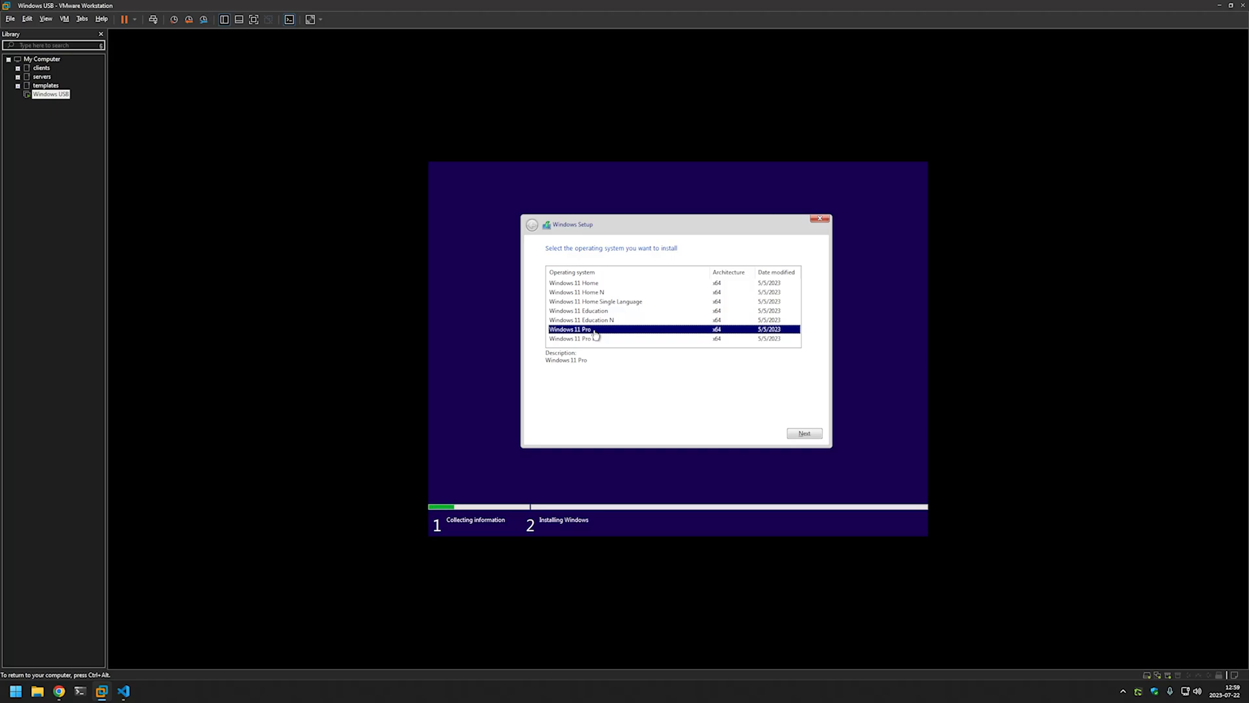
mouse_move(599, 331)
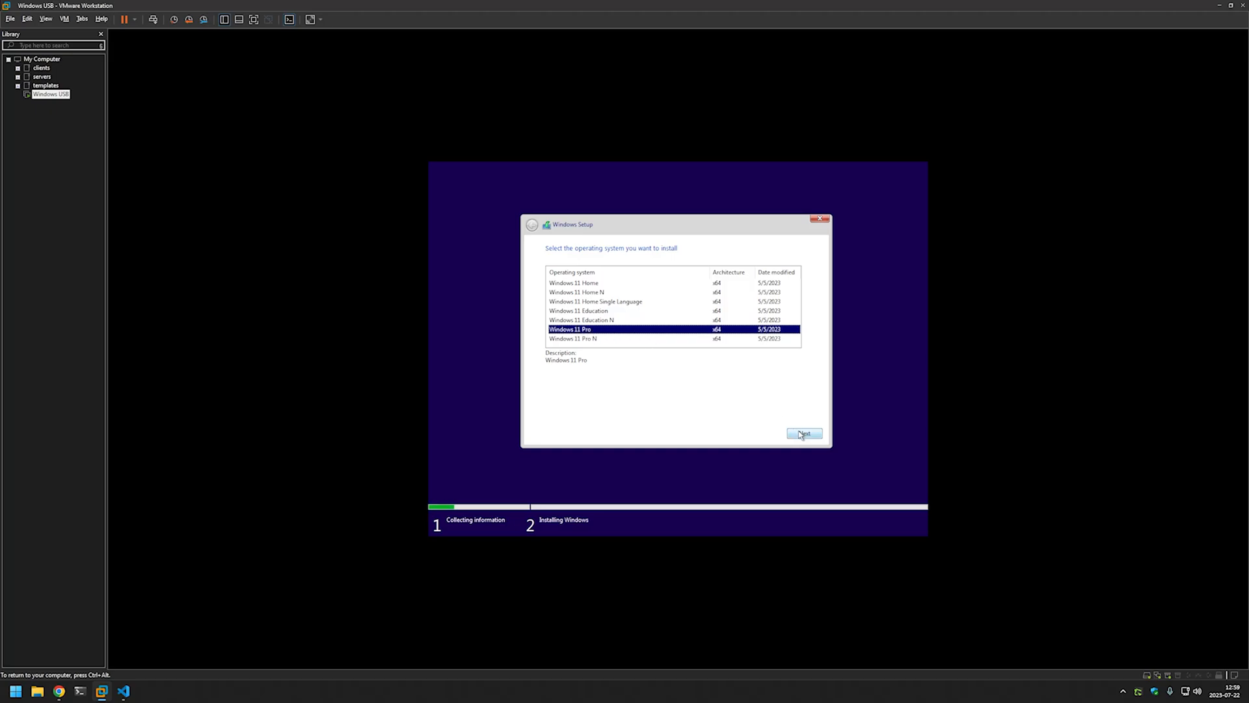
click(804, 433)
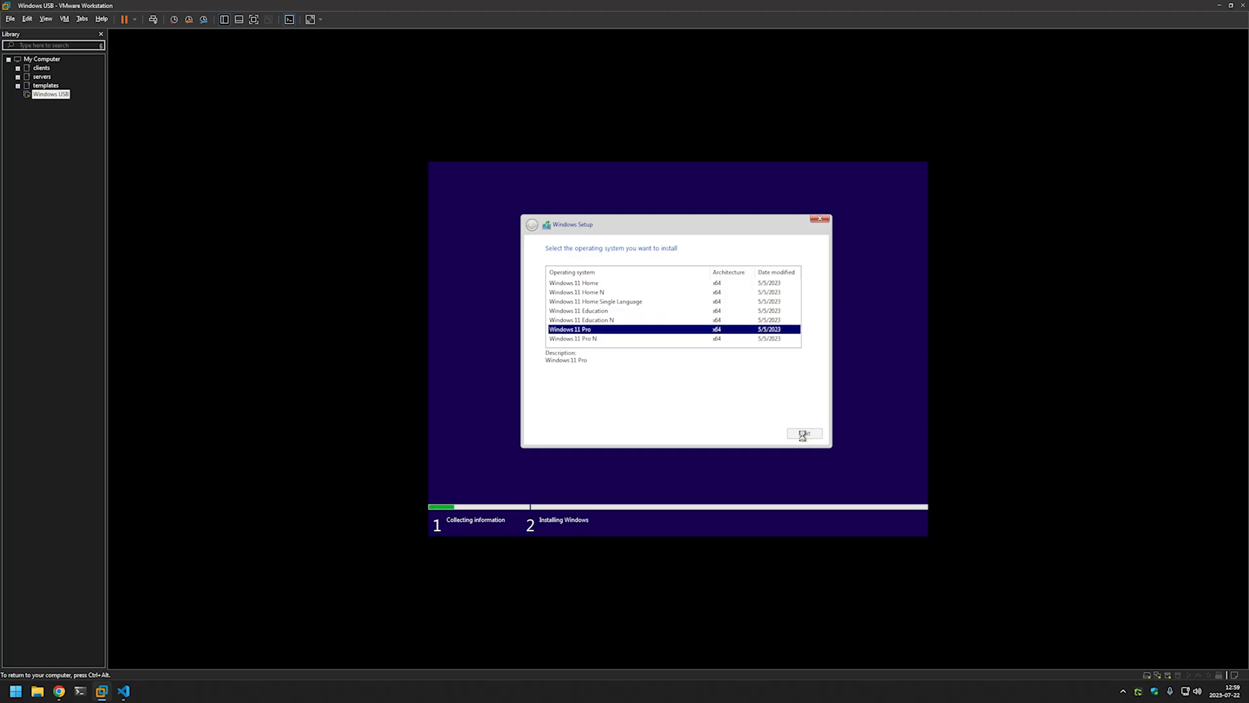
Confirm the edition so Windows Setup starts copying files
click(805, 434)
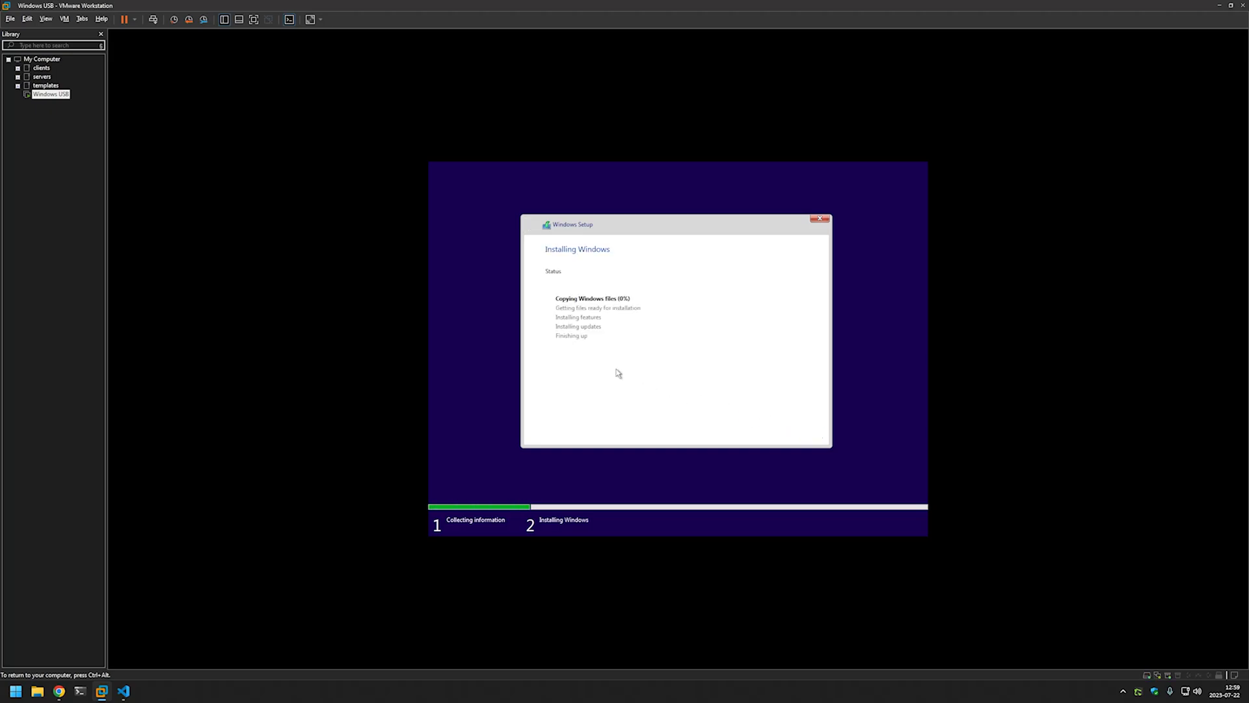
mouse_move(546, 296)
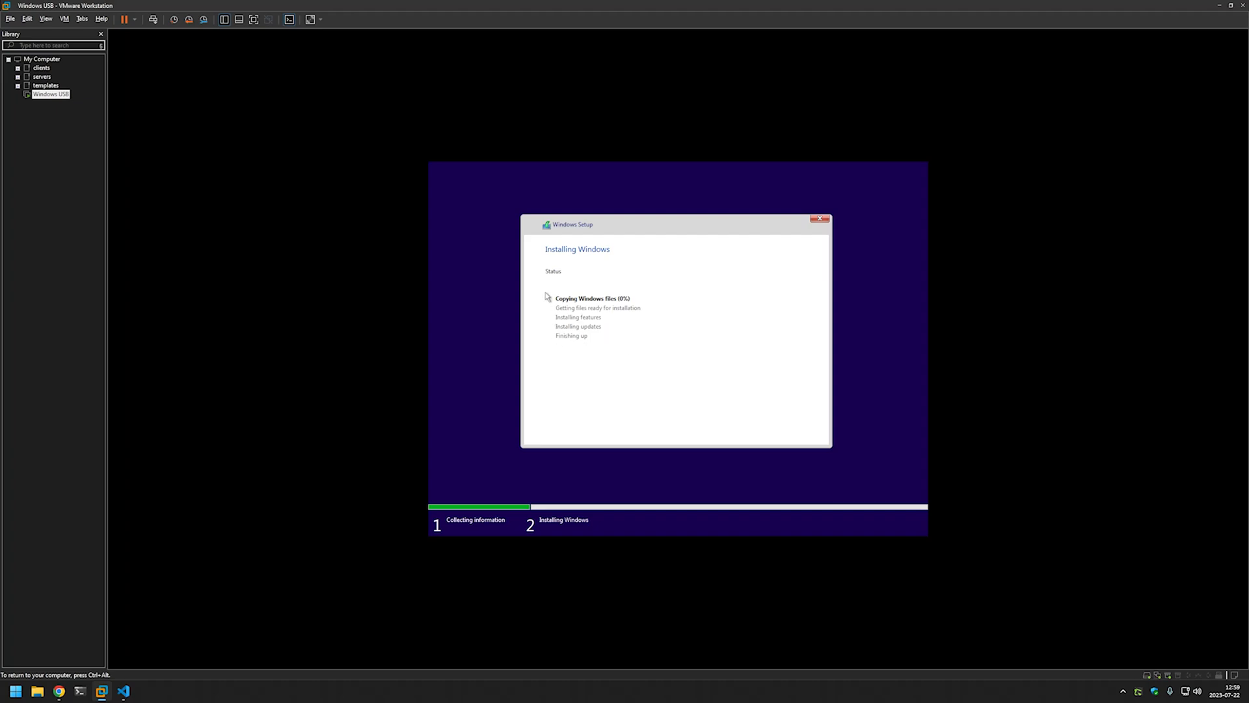
mouse_move(635, 329)
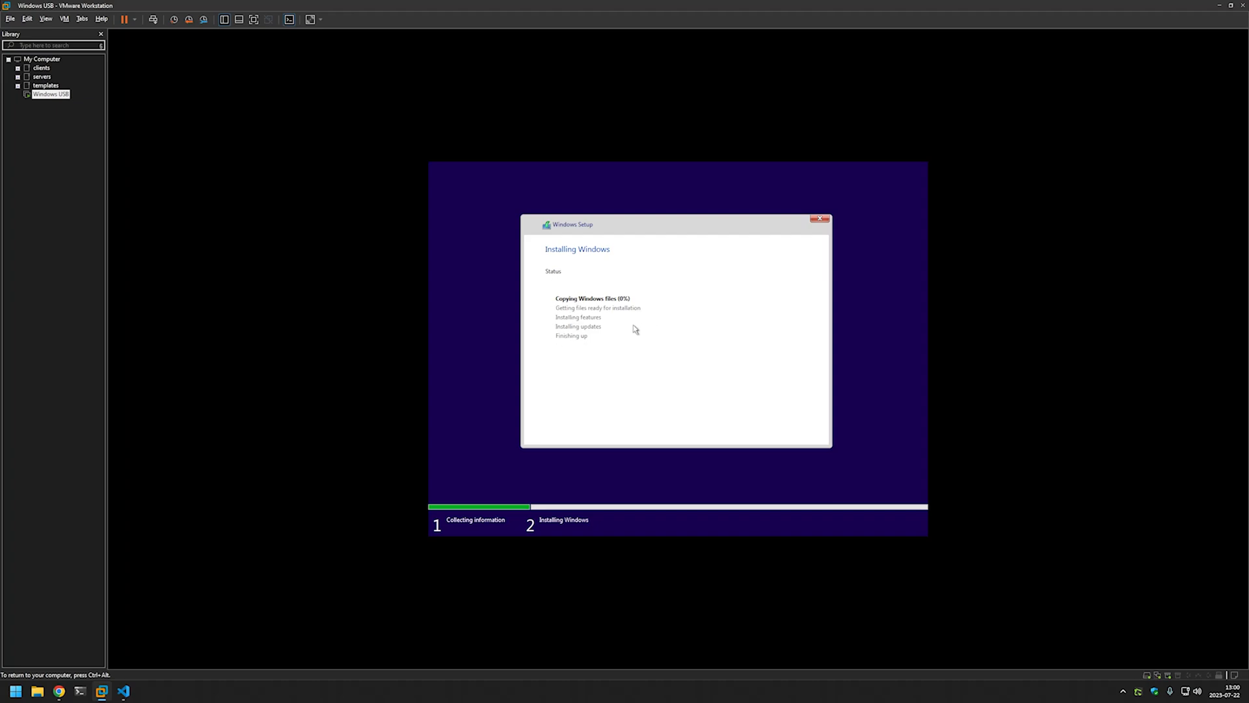
mouse_move(791, 310)
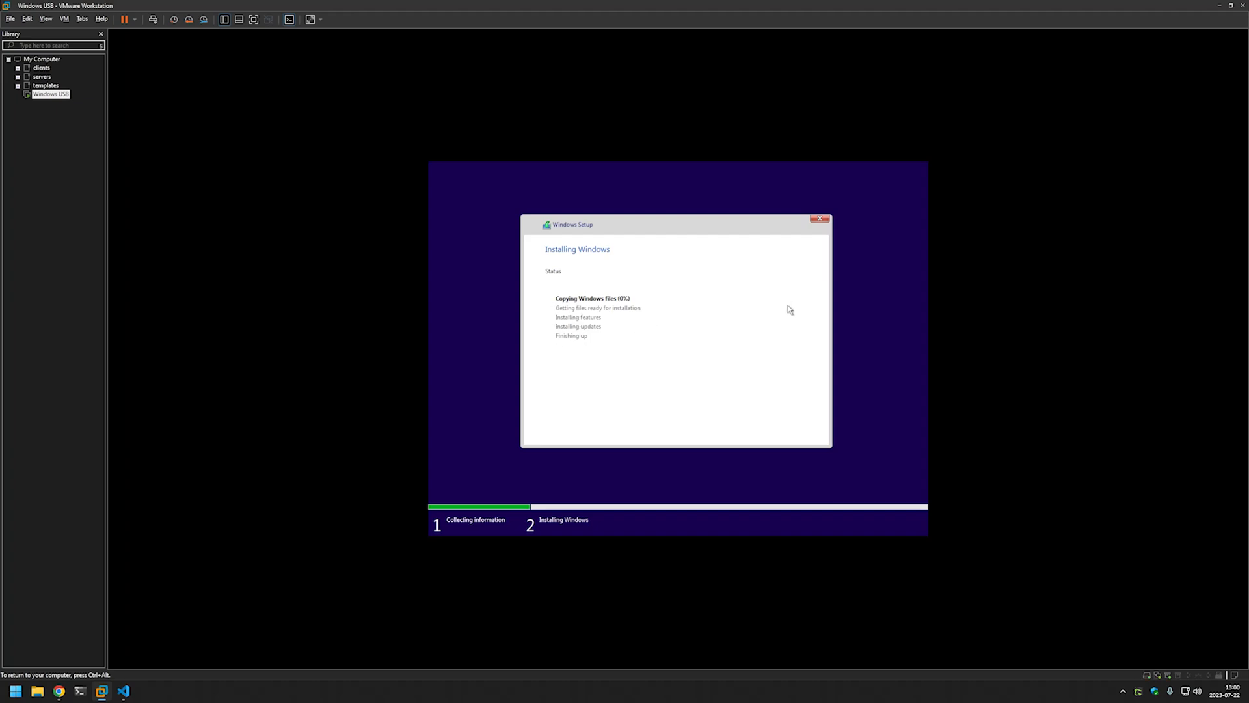